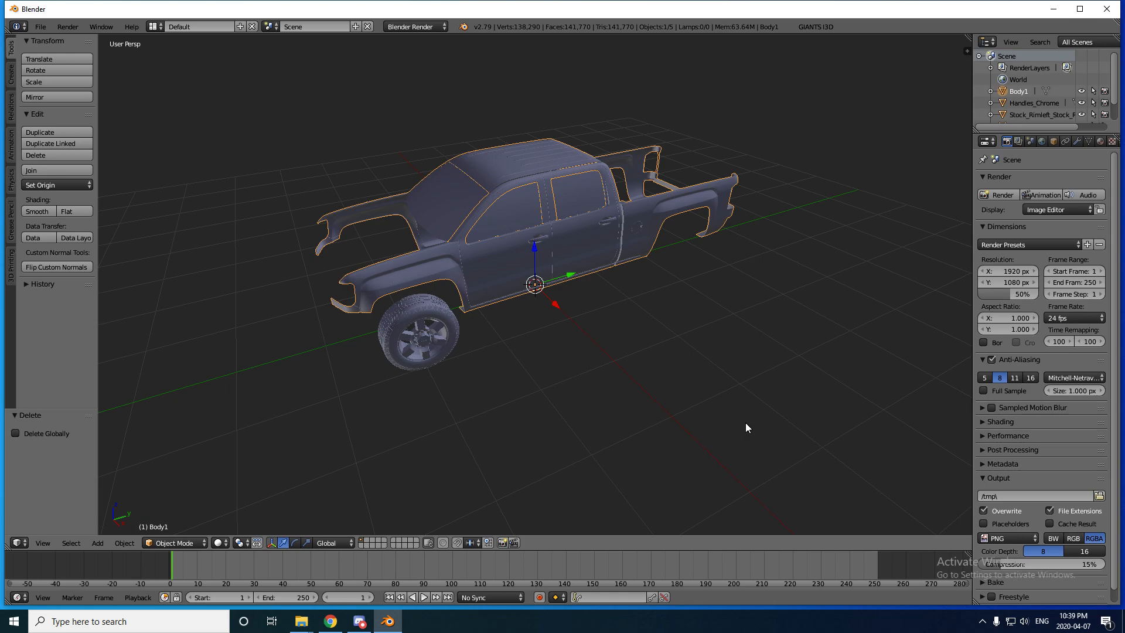
mouse_move(711, 340)
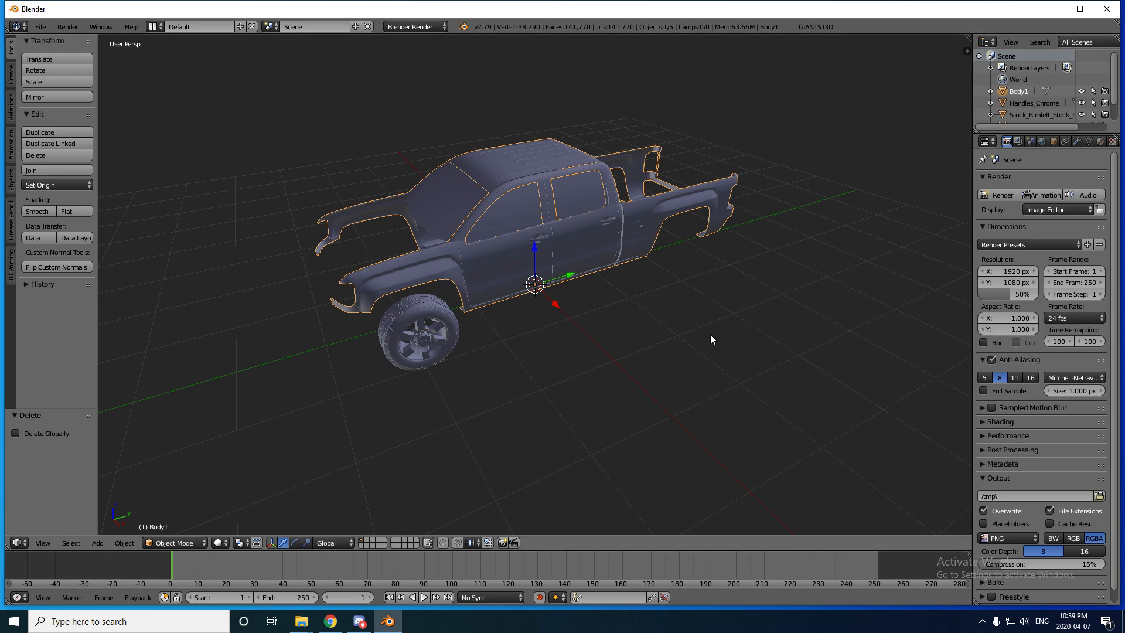
mouse_move(967, 49)
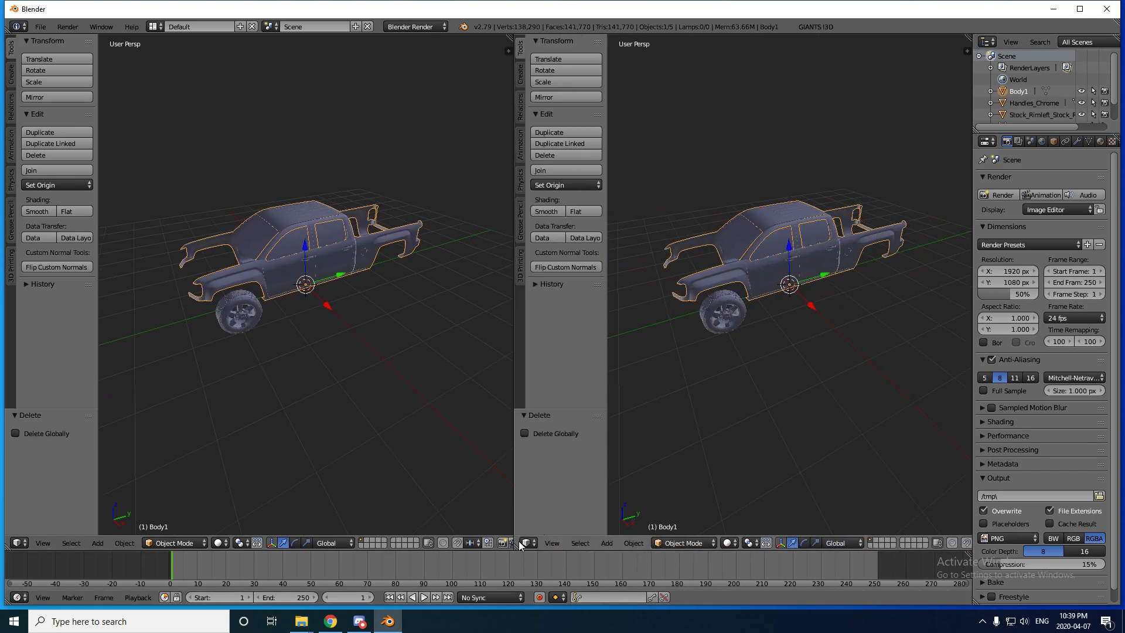
Make the second area a UV/Image Editor and show its Material Selector presets panel
left_click(526, 543)
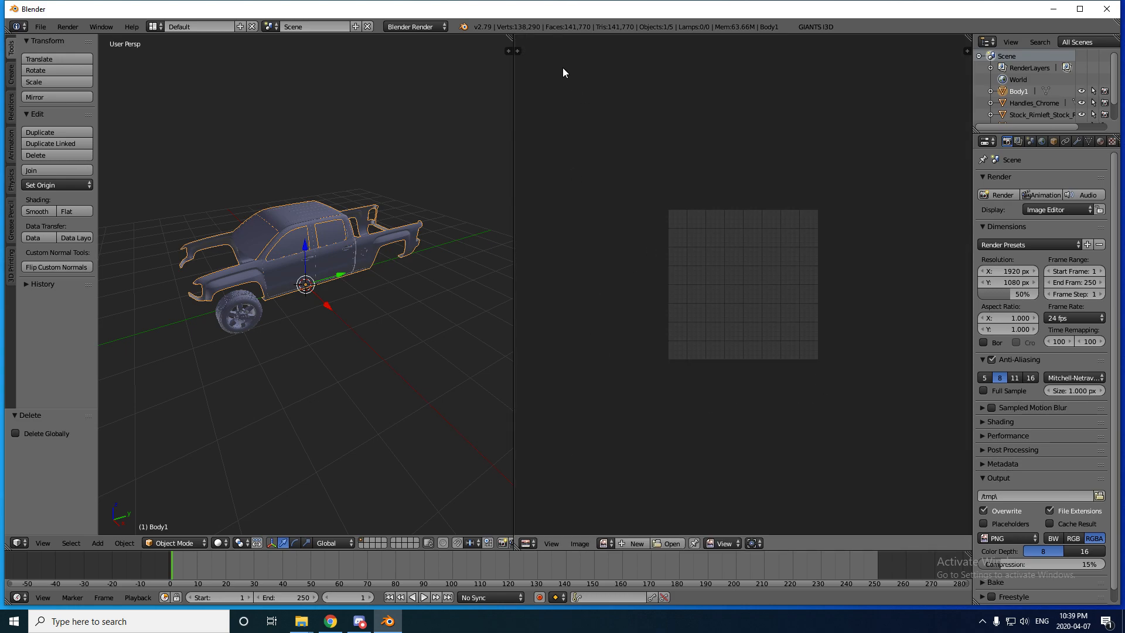
left_click(515, 57)
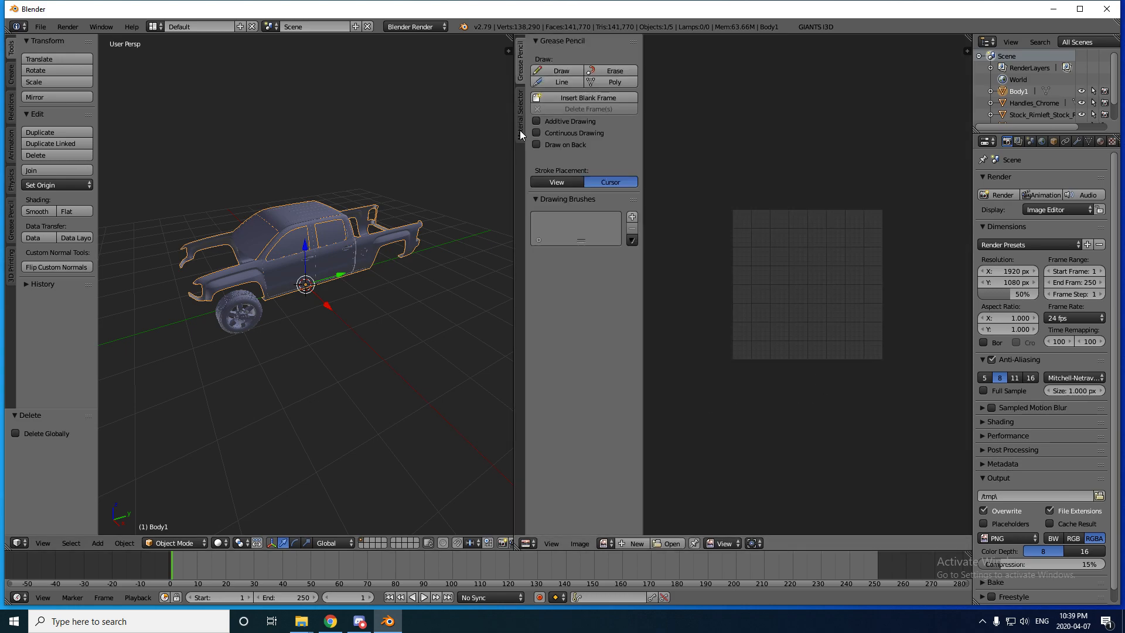
left_click(513, 105)
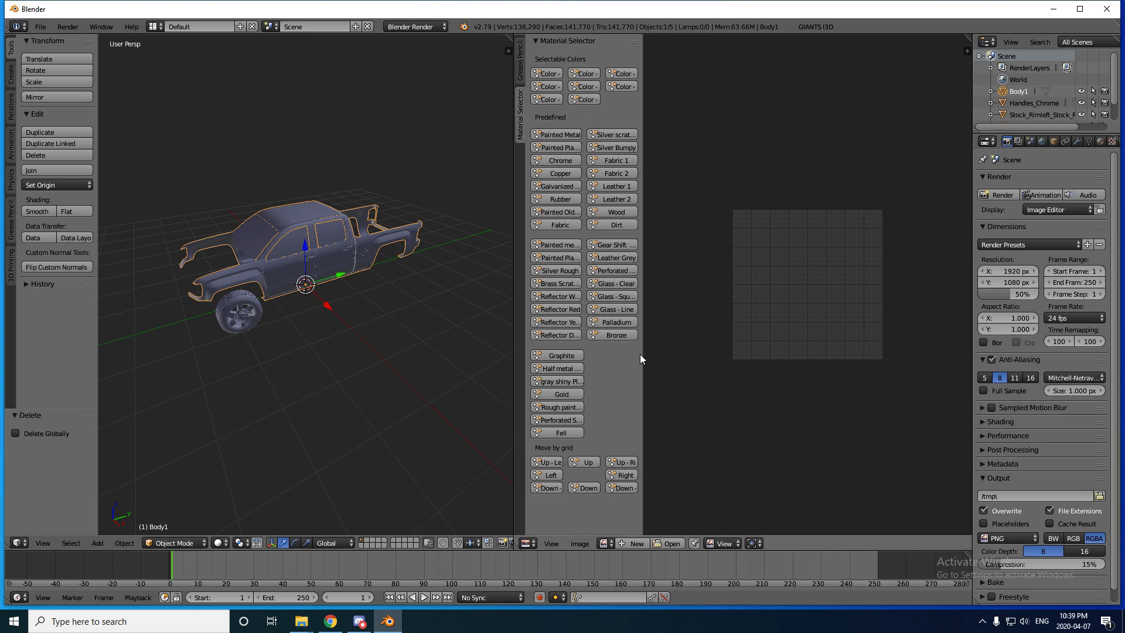
mouse_move(288, 391)
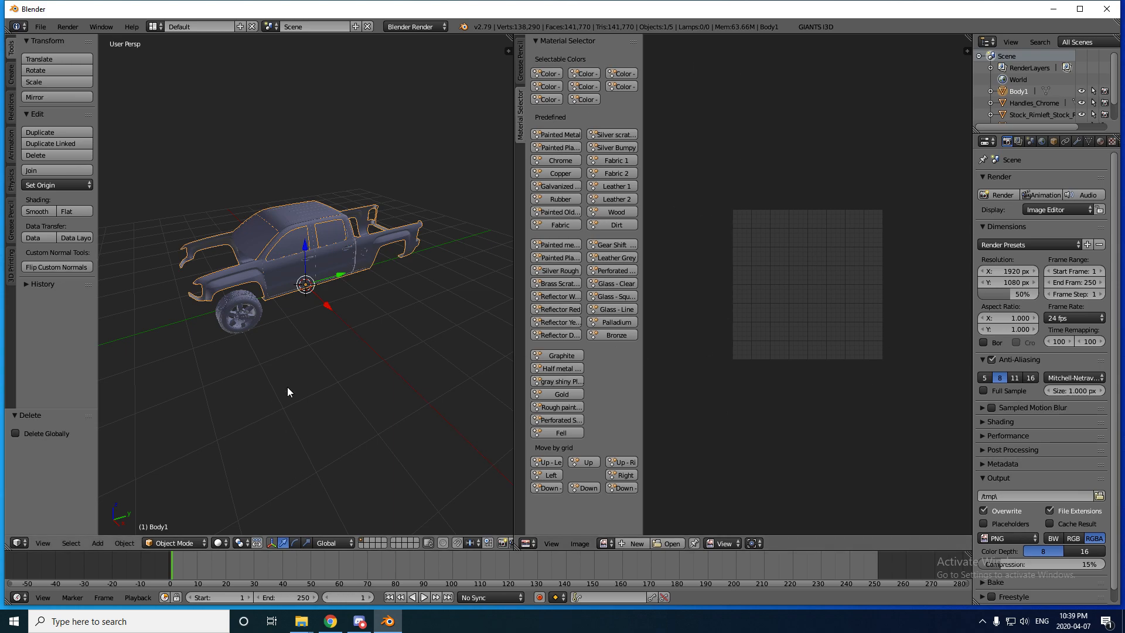
Enter Edit Mode on the truck body and apply Smart UV Project with default settings
key("Tab")
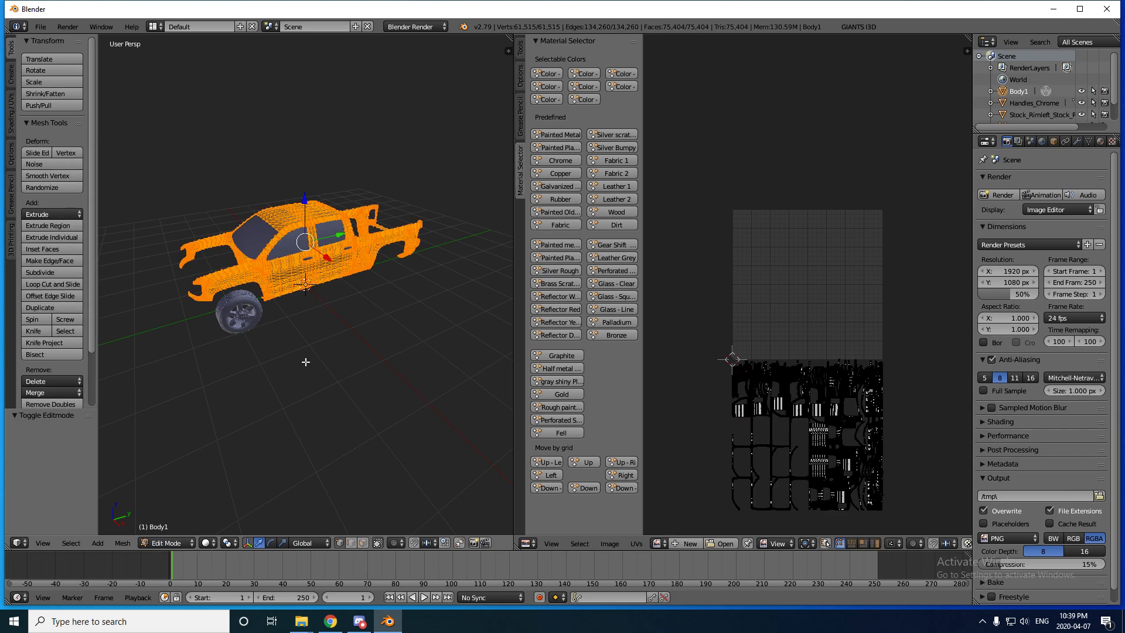
mouse_move(300, 337)
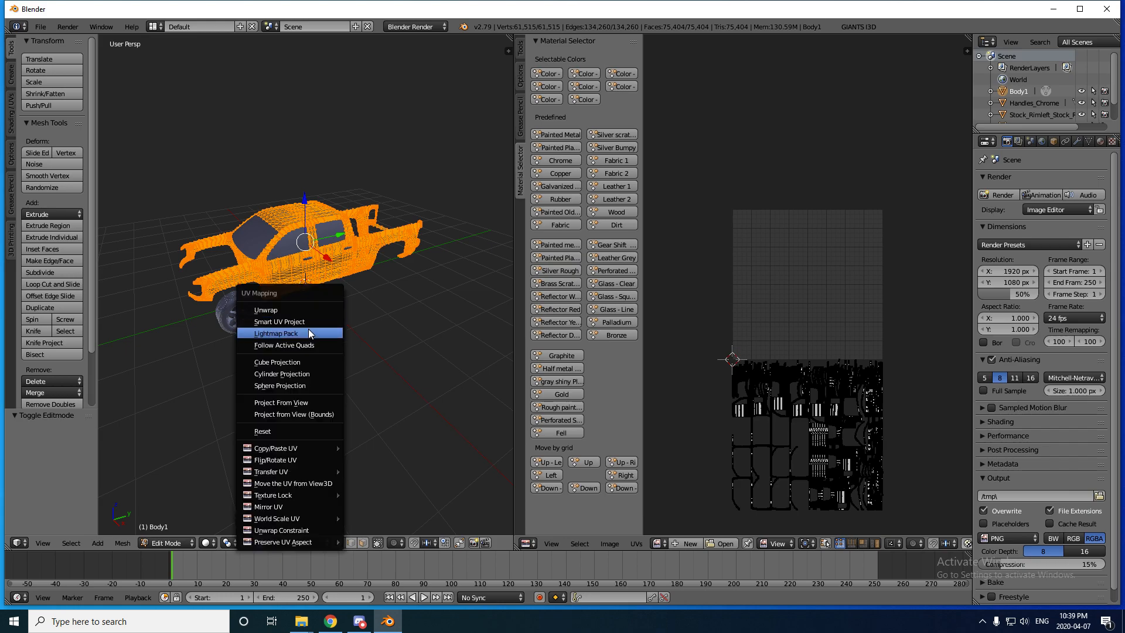
left_click(281, 321)
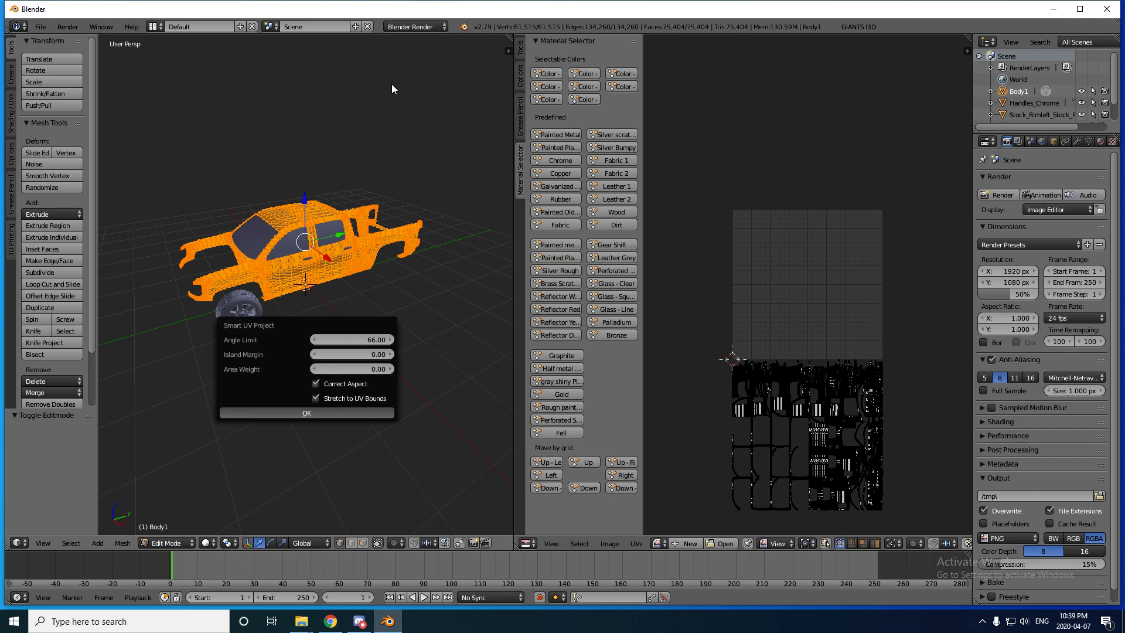
mouse_move(683, 34)
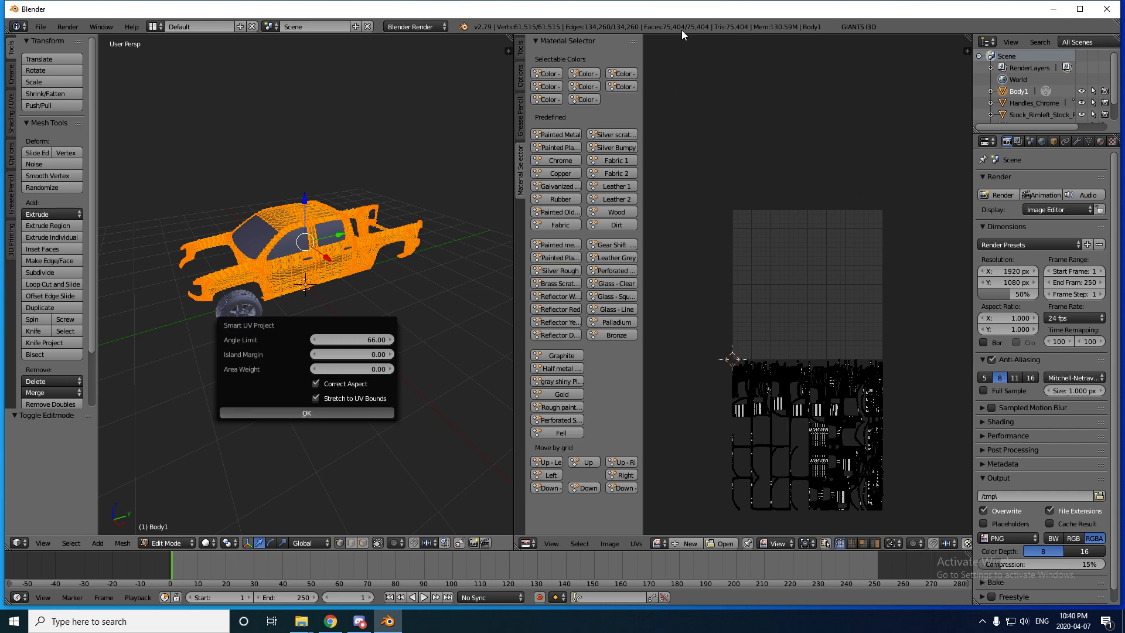
mouse_move(502, 147)
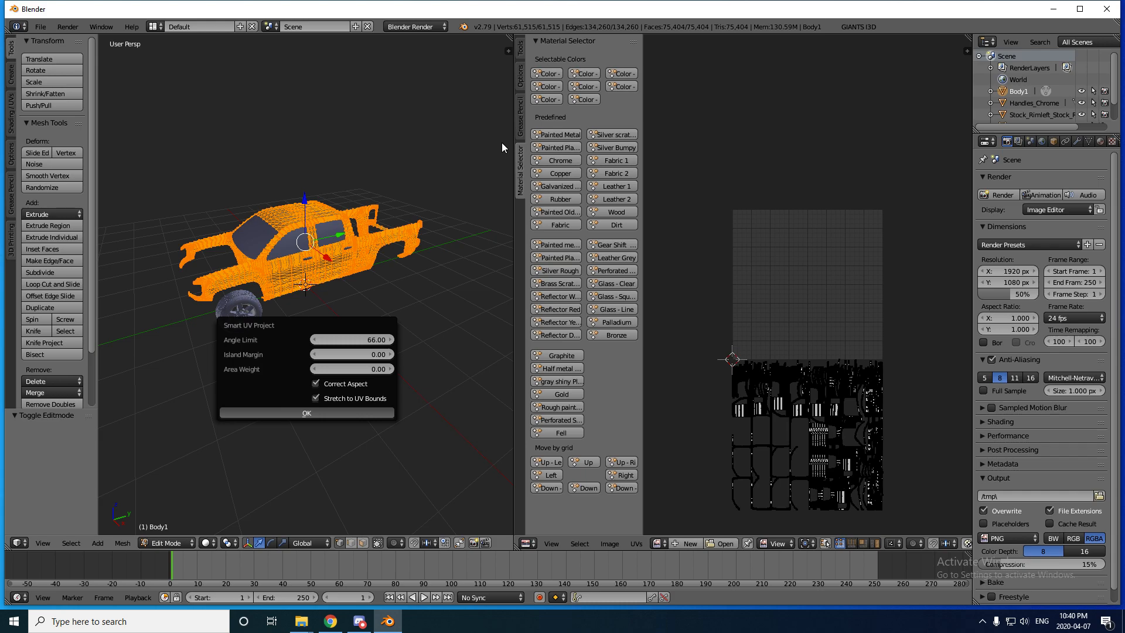
left_click(556, 407)
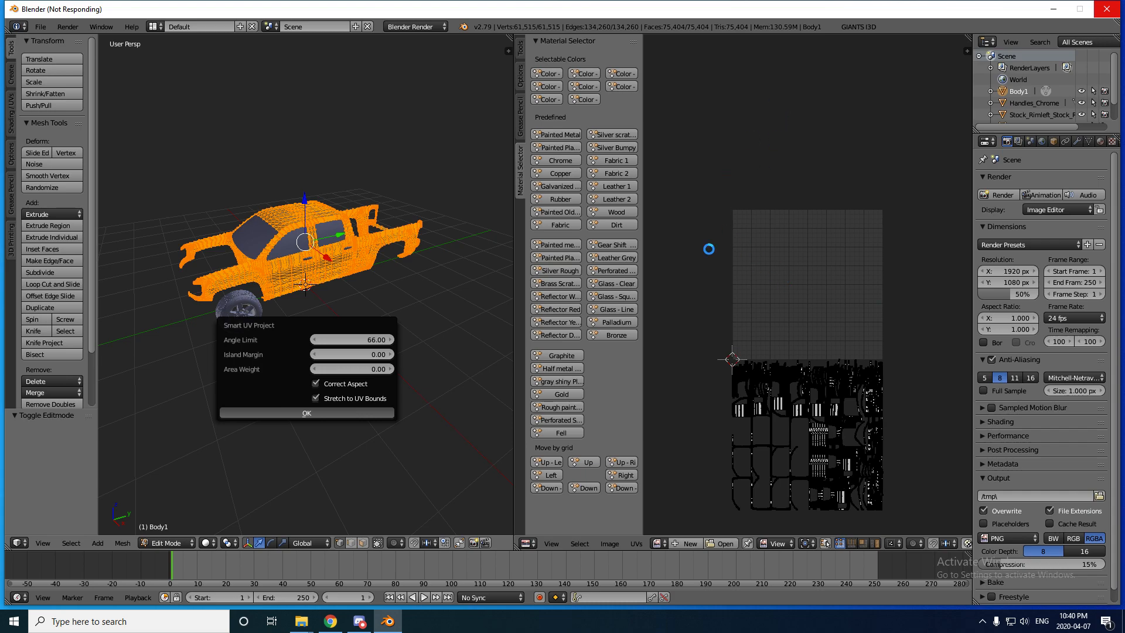
mouse_move(467, 210)
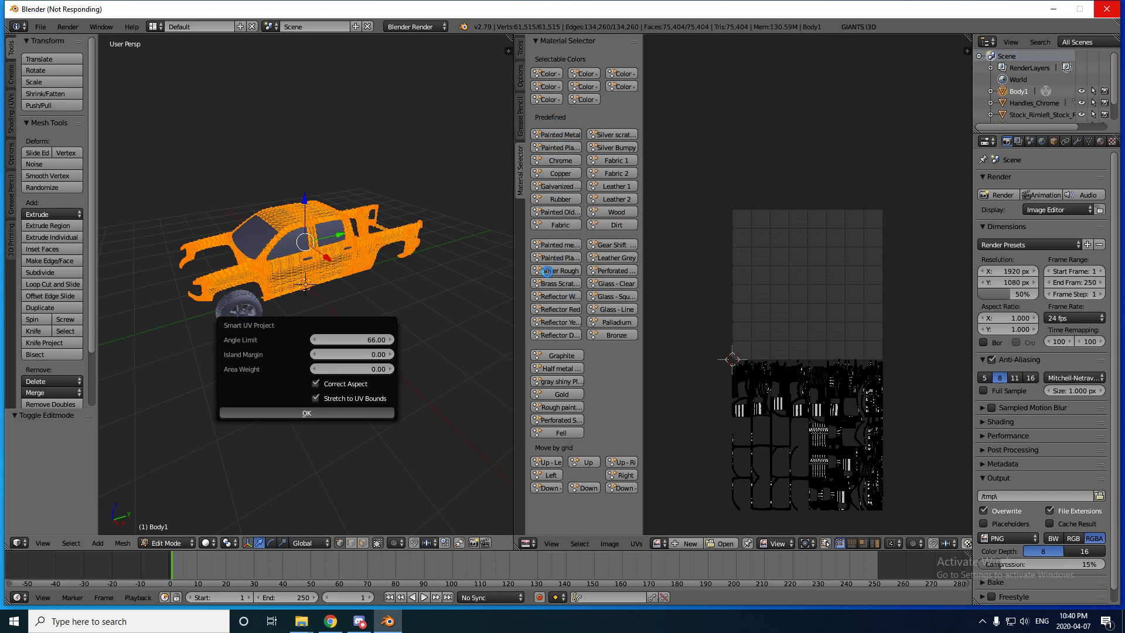
left_click(306, 413)
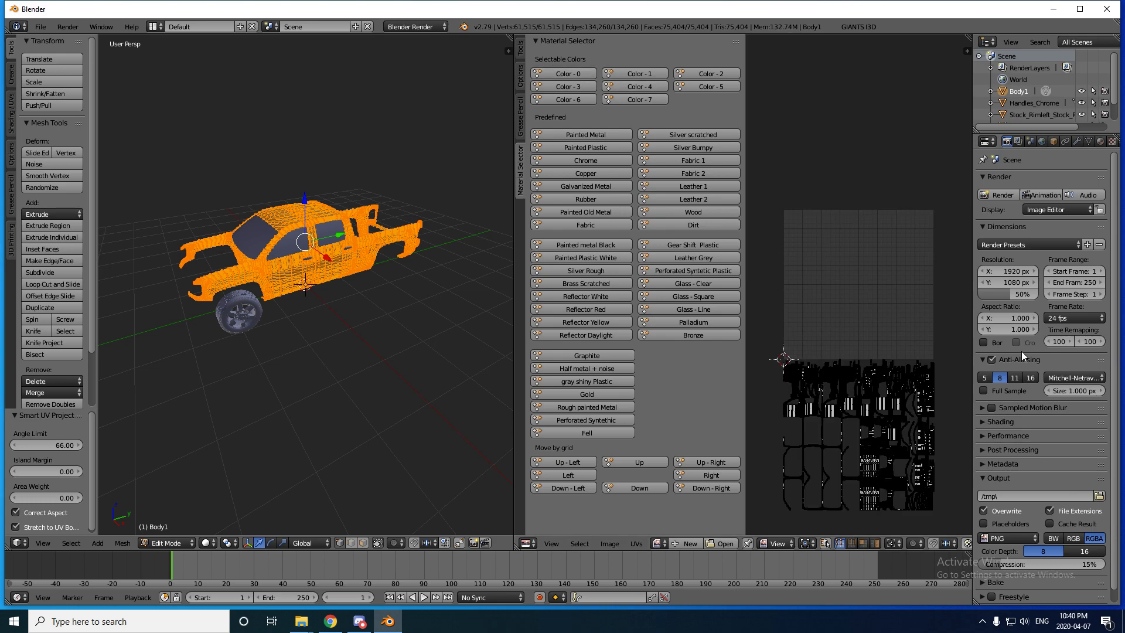
Create a new blue material named exteriorbody on the truck body
left_click(1100, 141)
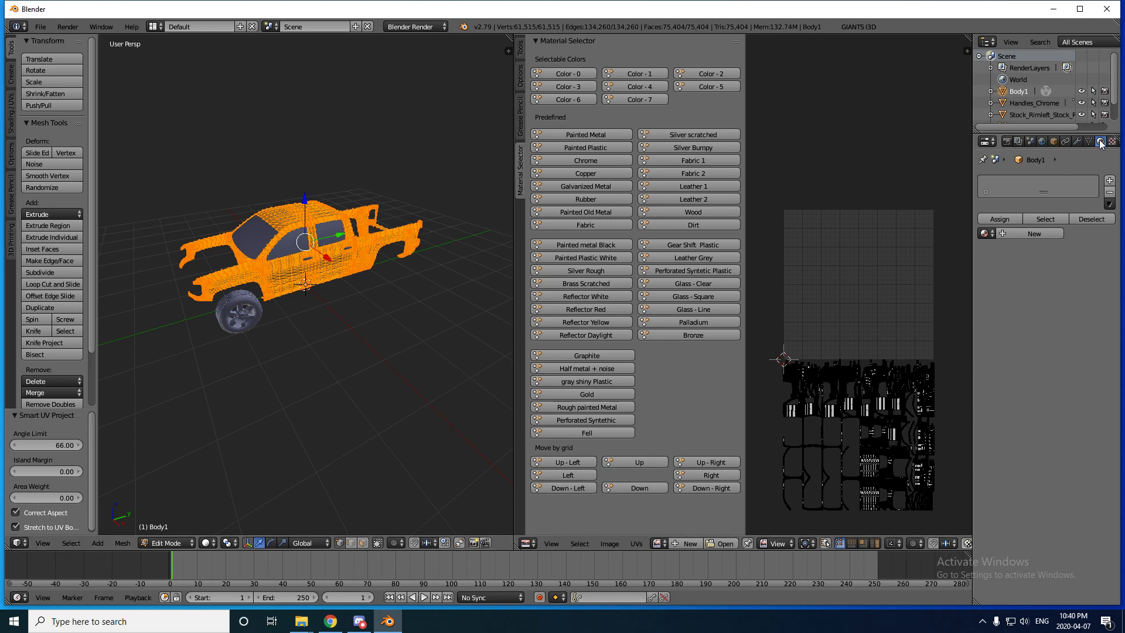
mouse_move(1021, 233)
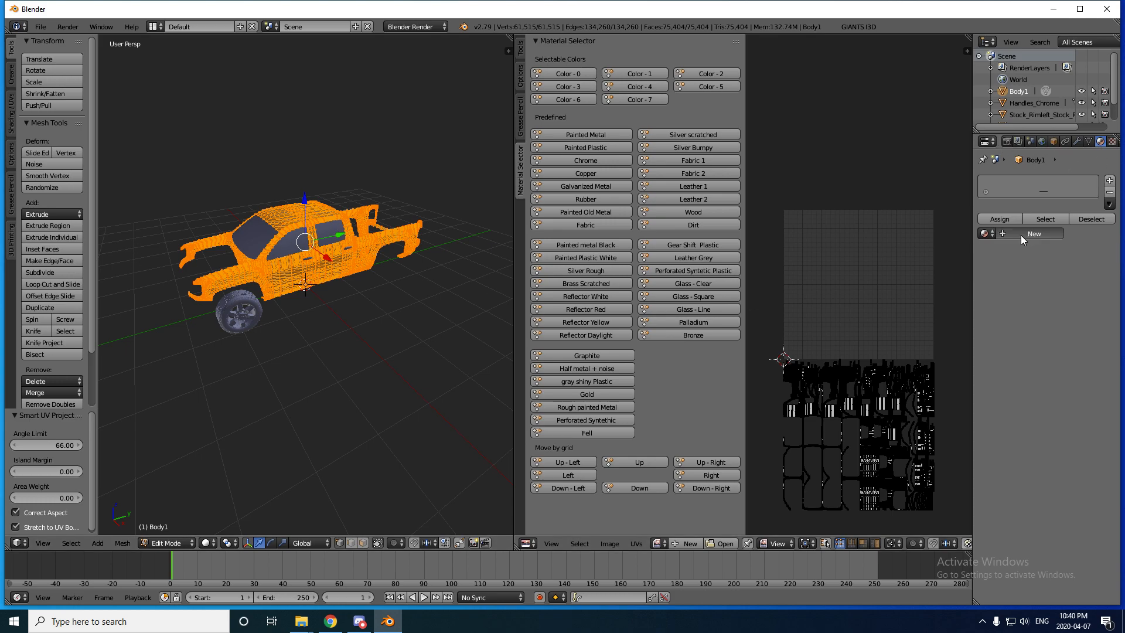
left_click(1034, 233)
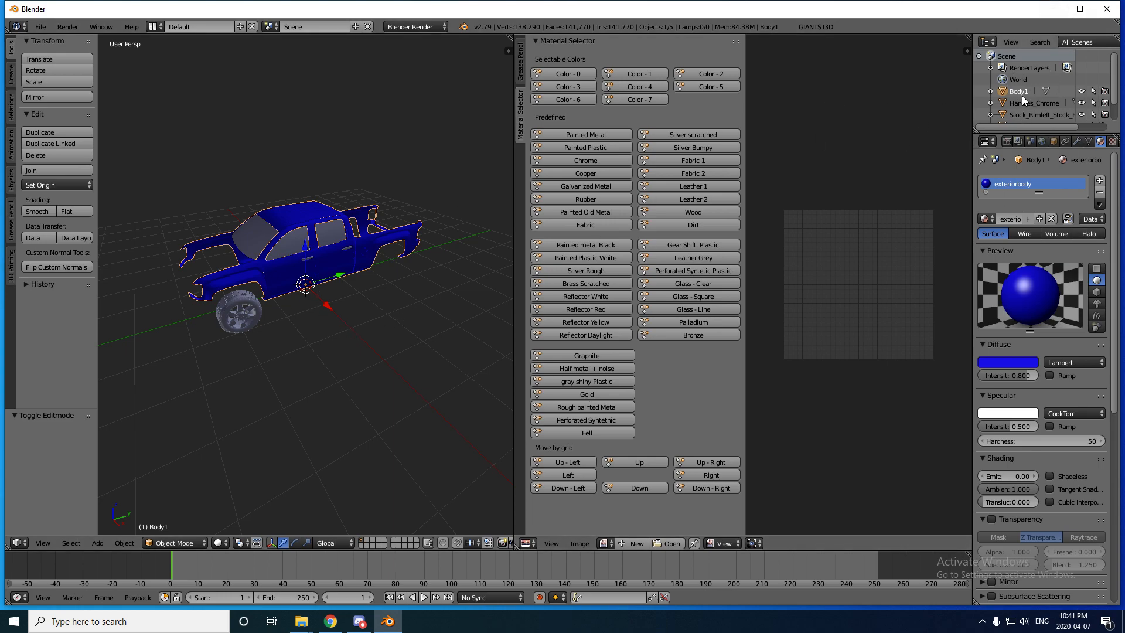
Smart-UV unwrap Handles_Chrome and give it a new black material named exteriorblackplastic
left_click(1033, 103)
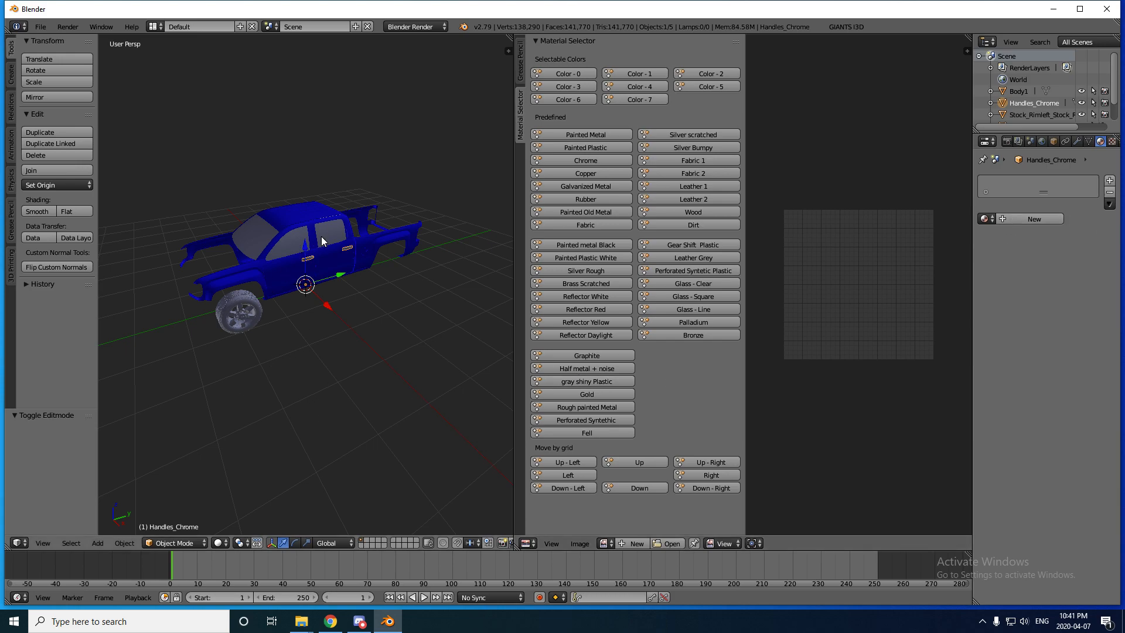
mouse_move(306, 394)
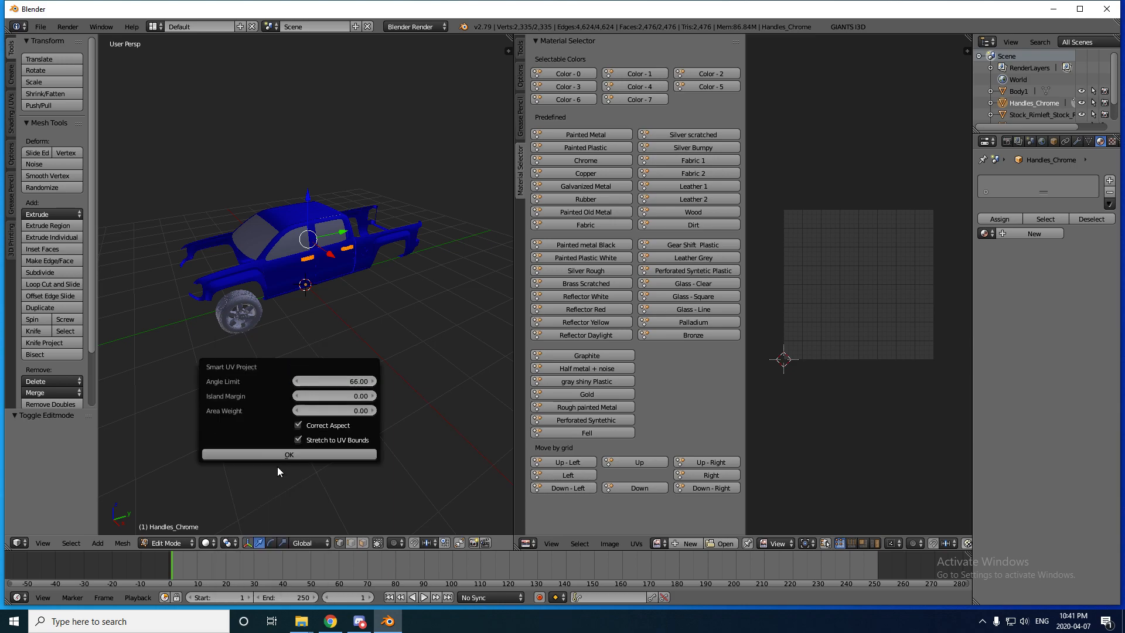
left_click(288, 455)
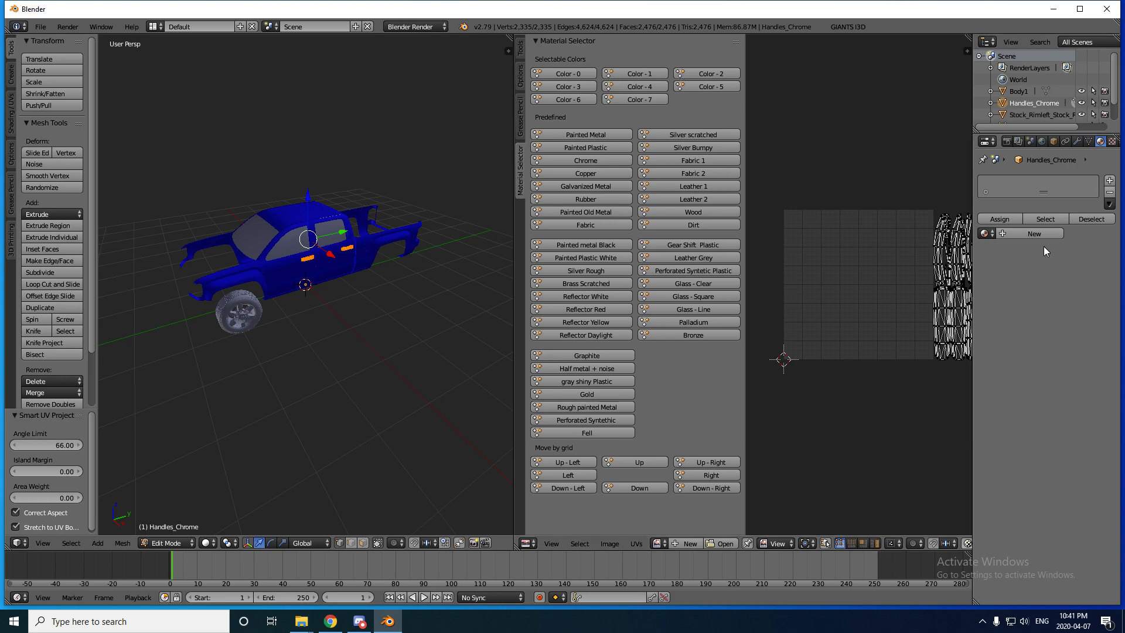
left_click(1033, 232)
type("plastic")
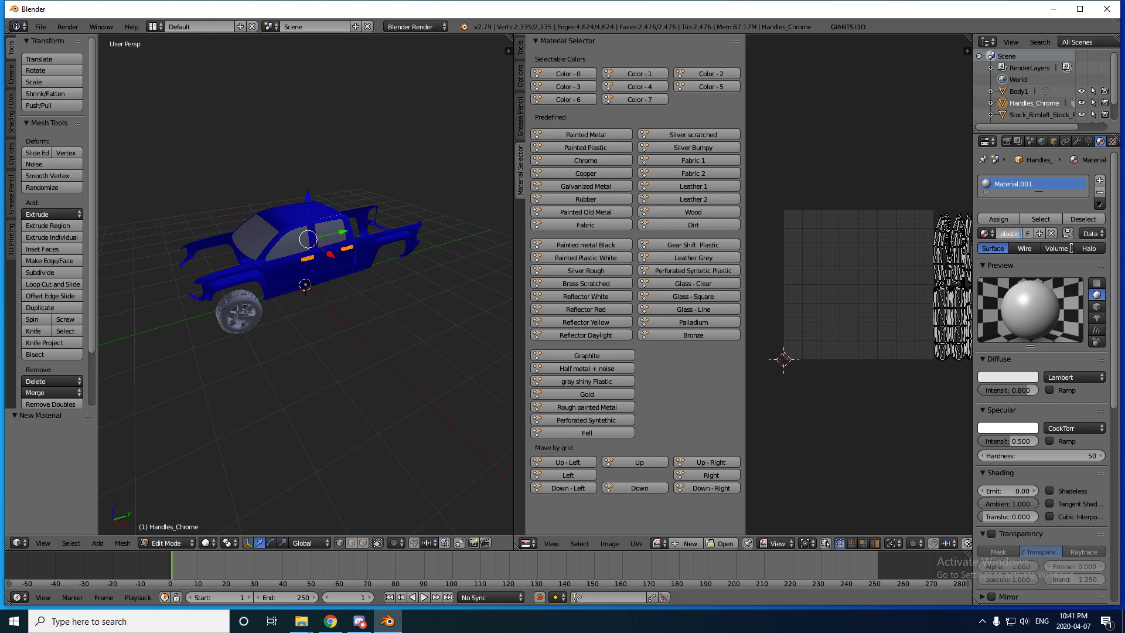
left_click(1008, 376)
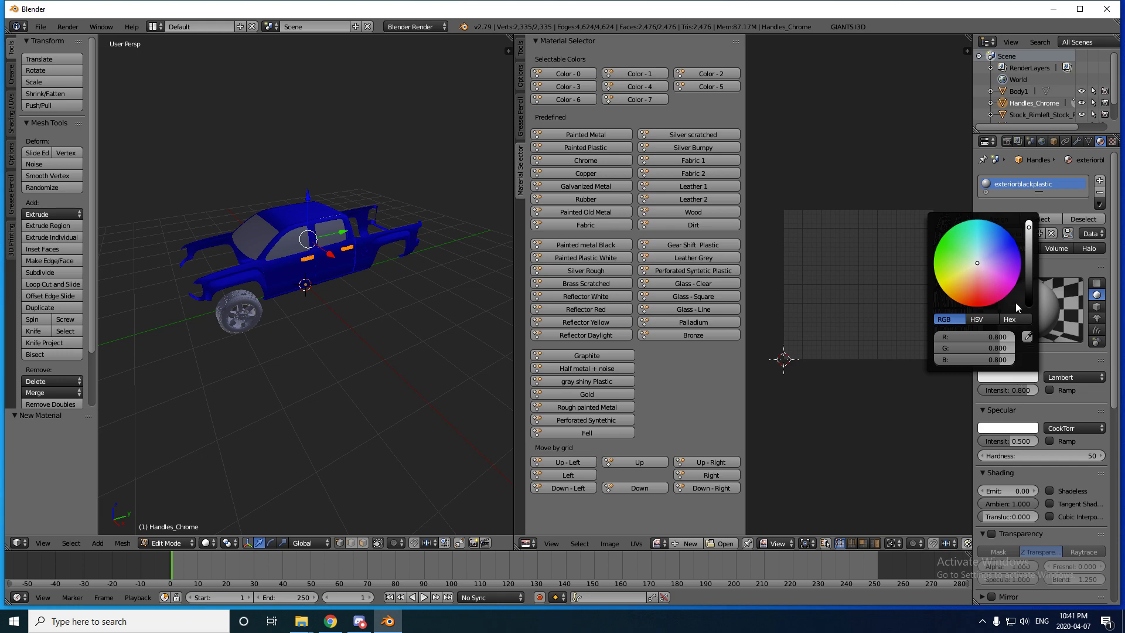
left_click(772, 374)
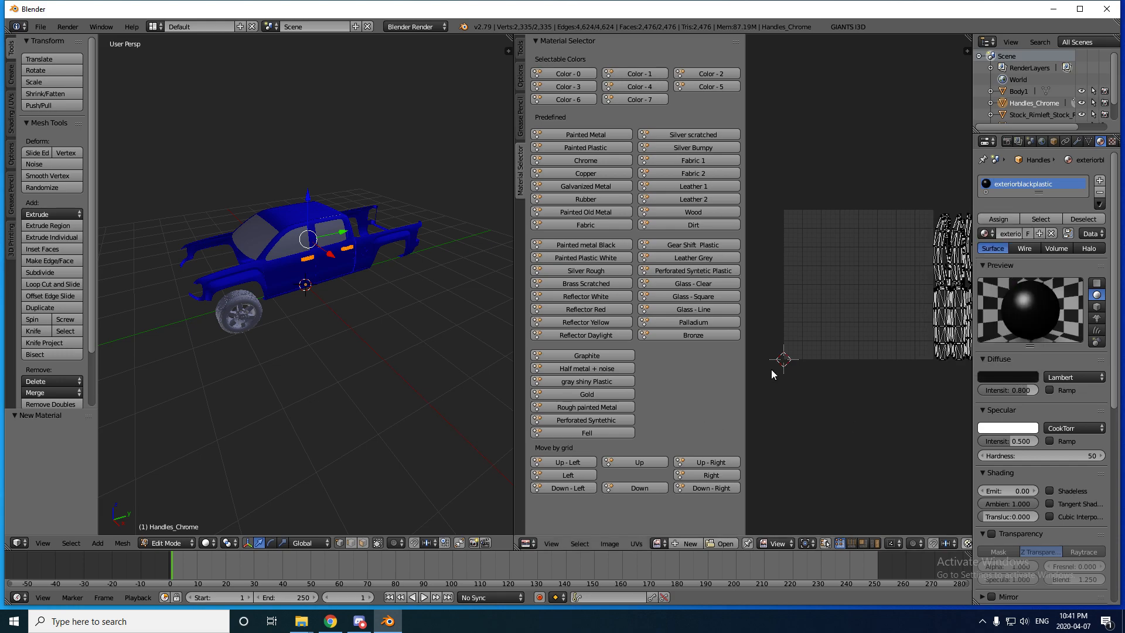
mouse_move(1028, 290)
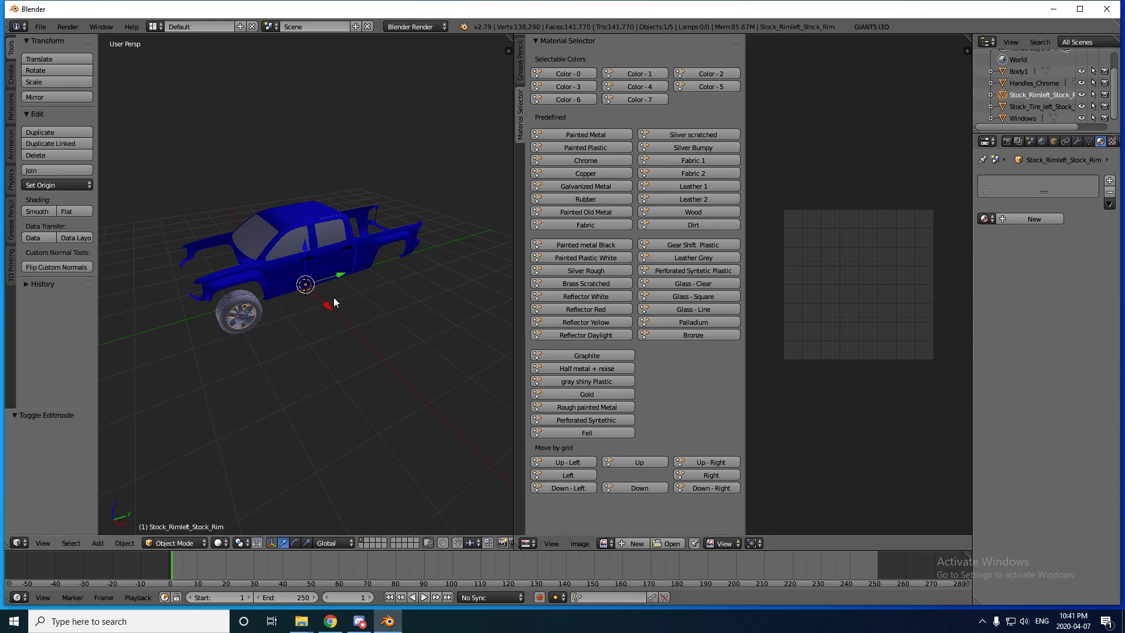
mouse_move(330, 360)
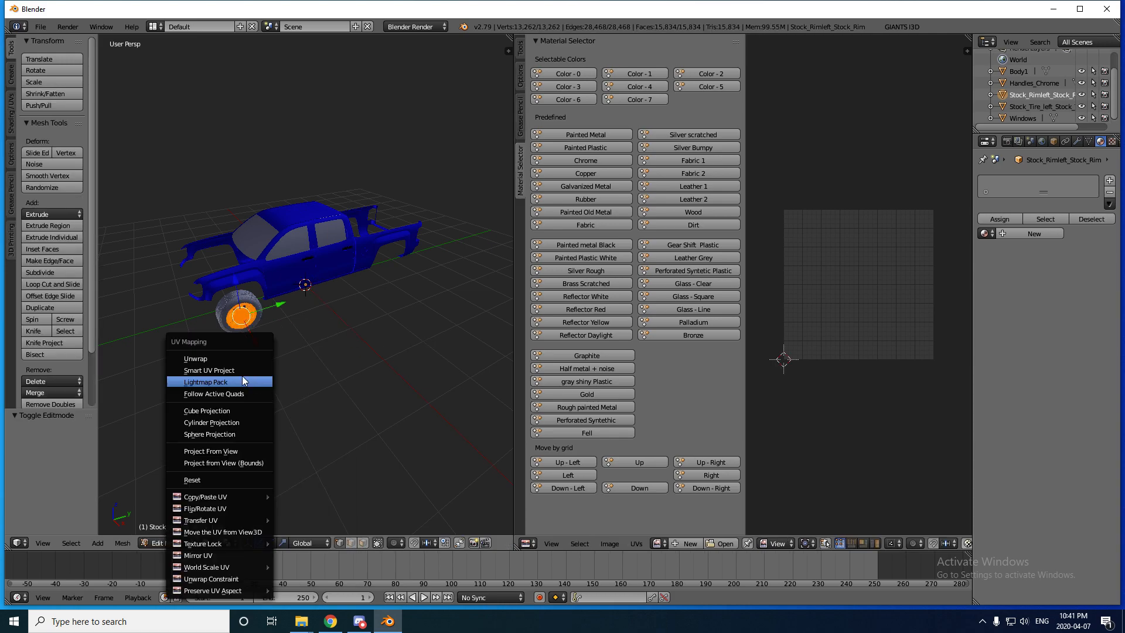
Smart-UV unwrap the rim, give it a green material named chromeexteriors, return to Object Mode
left_click(209, 370)
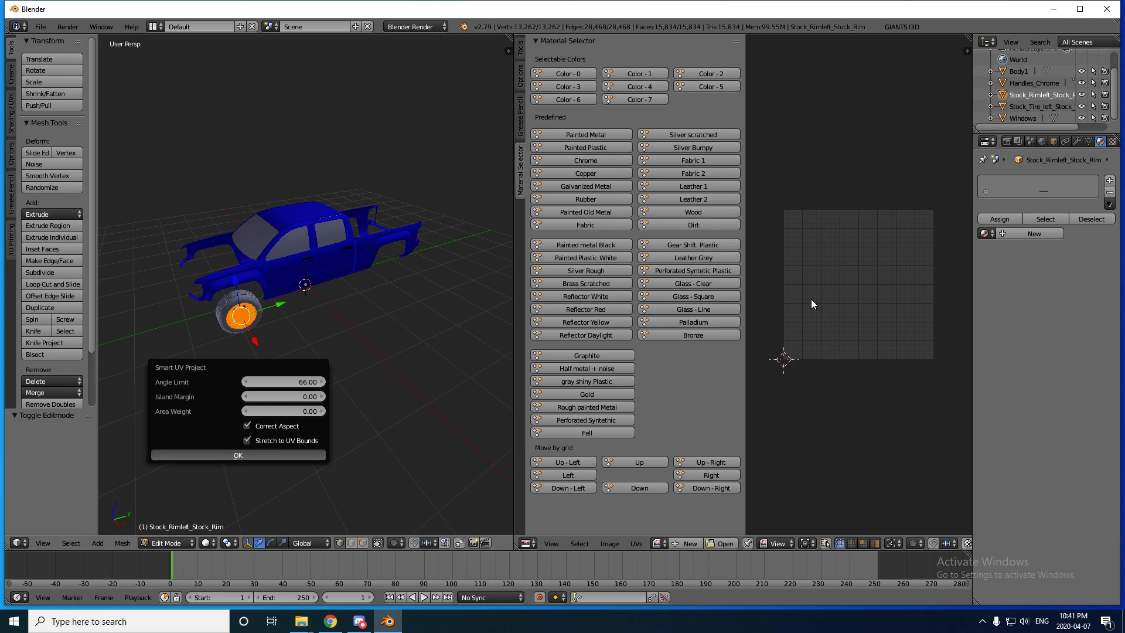
left_click(238, 455)
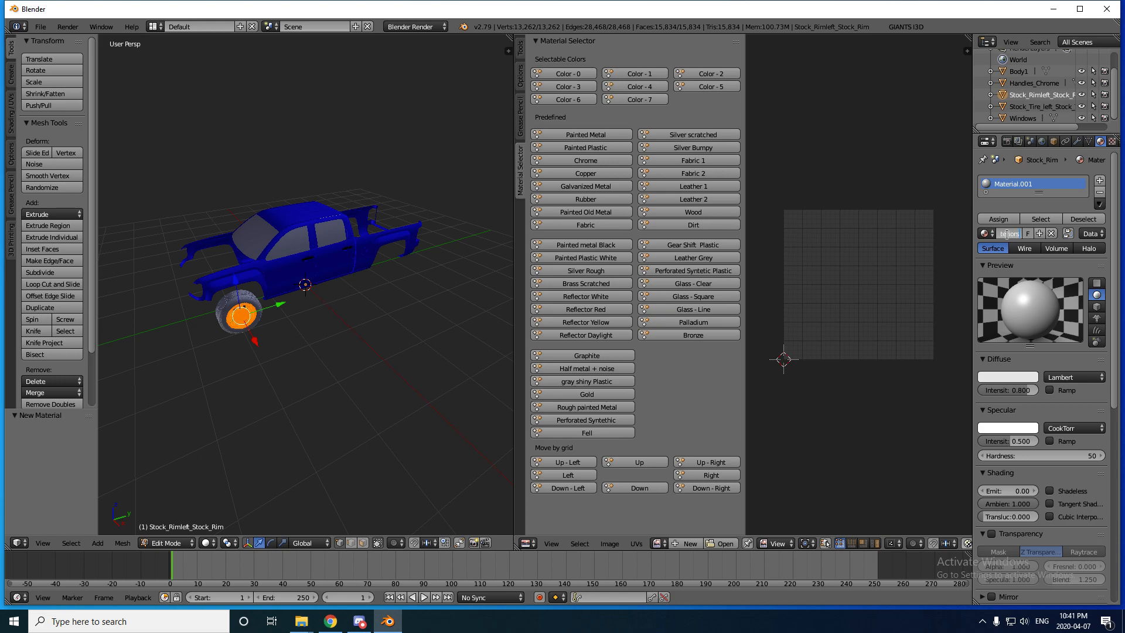
type("chromeexteriors")
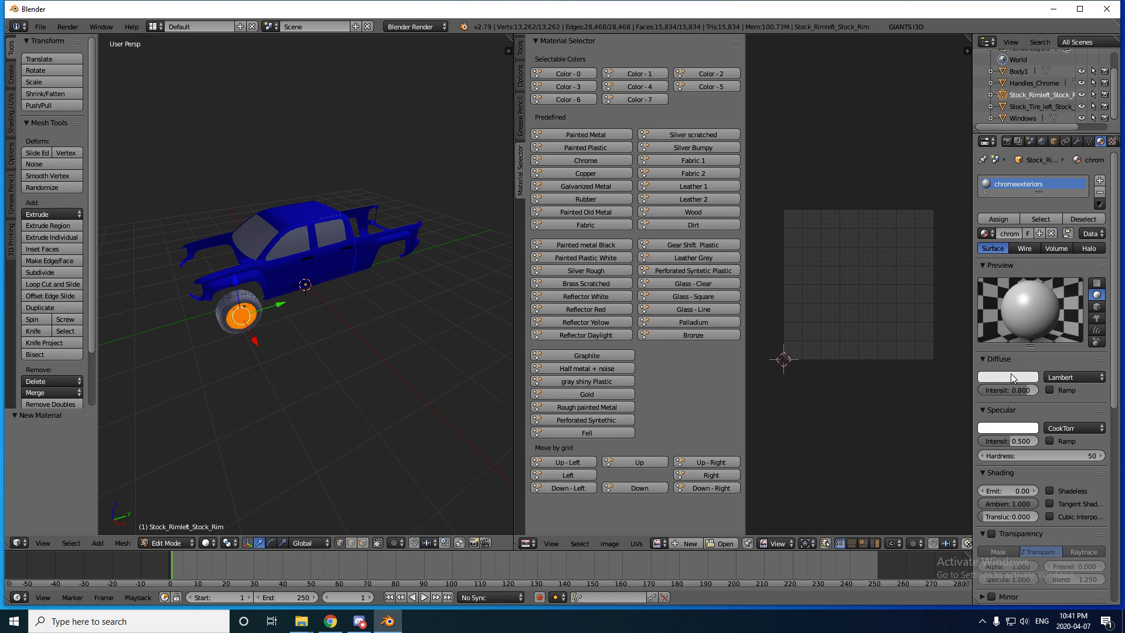
left_click(1007, 376)
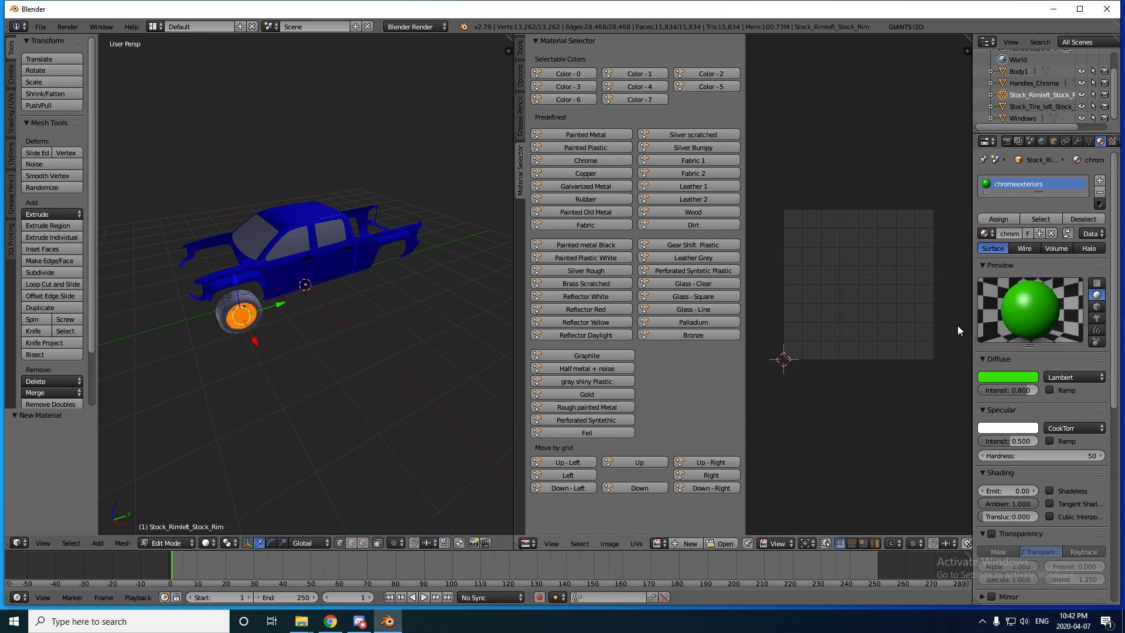
mouse_move(782, 334)
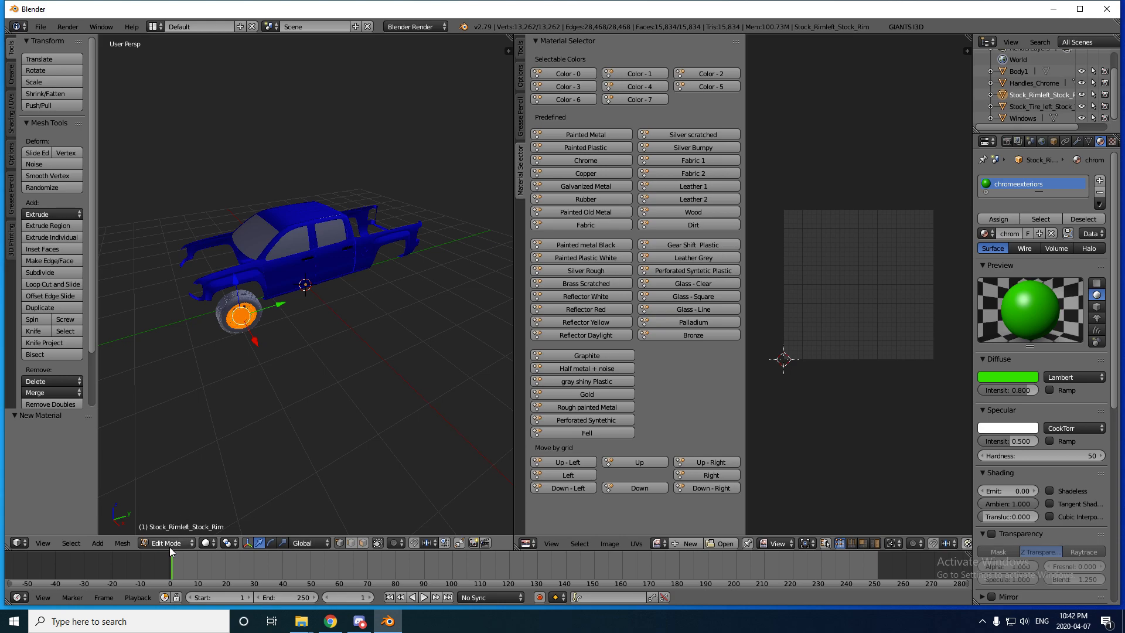
left_click(169, 543)
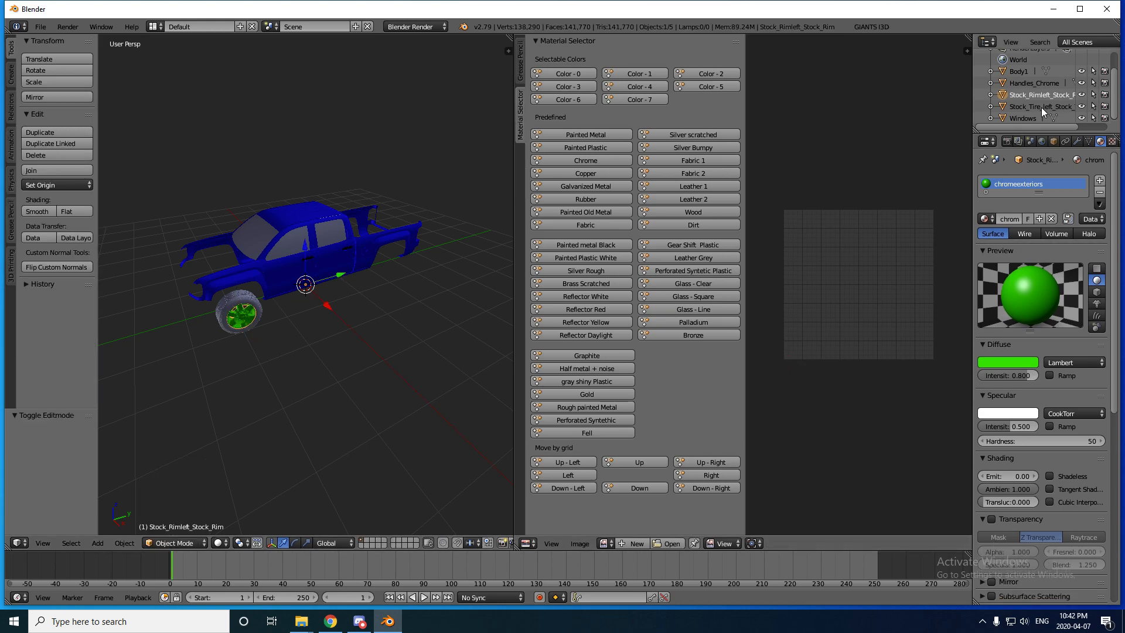
Smart-UV unwrap the tire and give it a new material with its own colour
left_click(1037, 107)
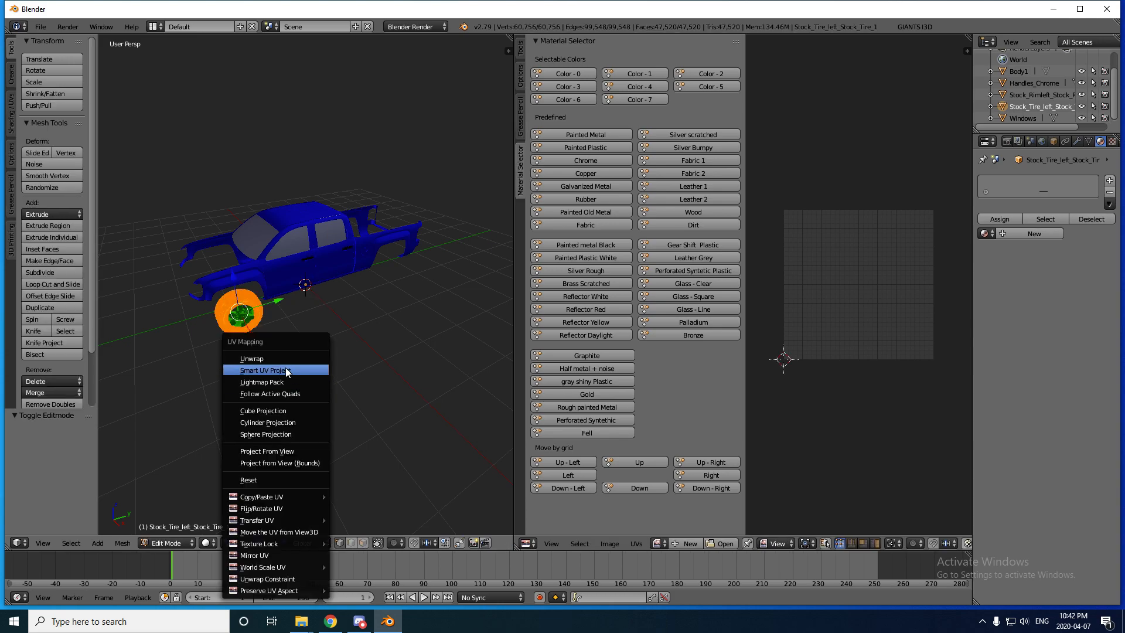
left_click(266, 369)
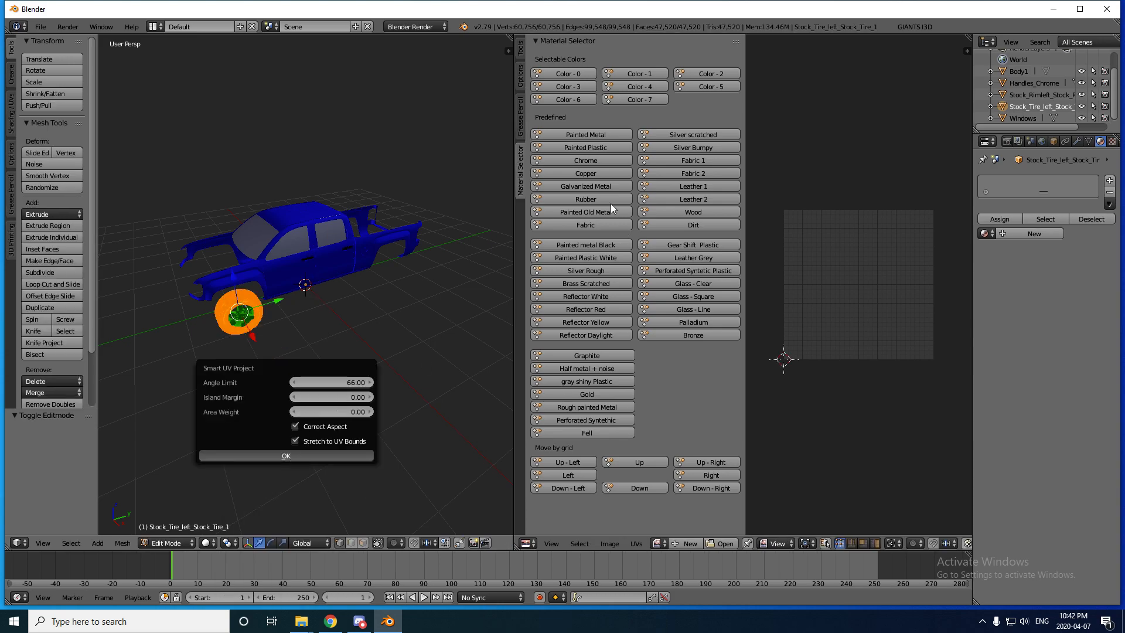
mouse_move(772, 133)
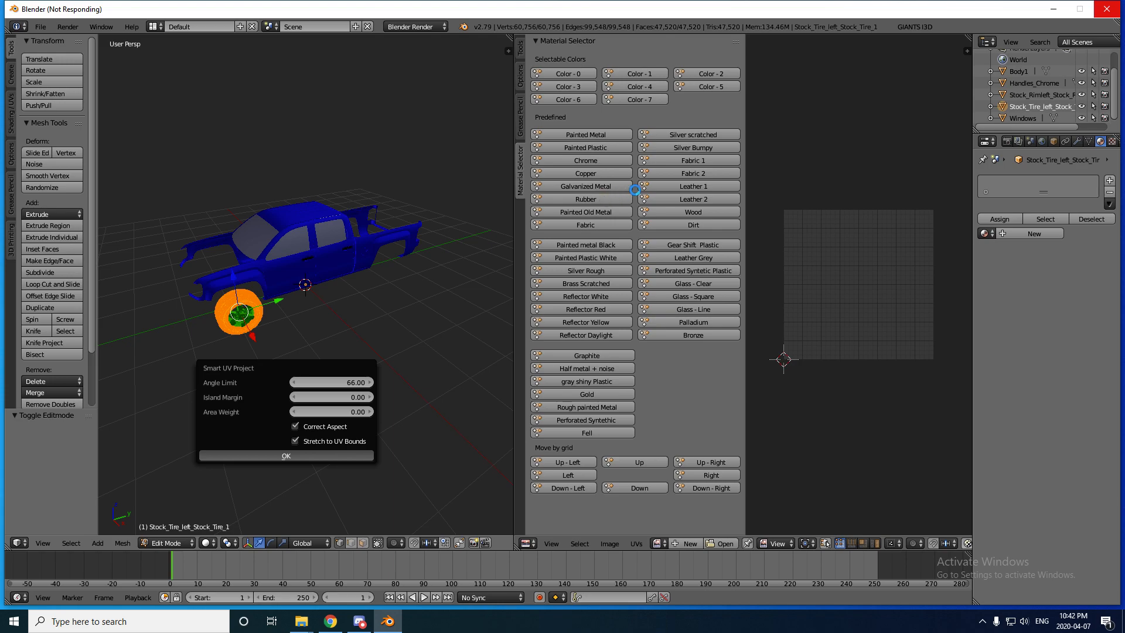
left_click(286, 456)
type("tire")
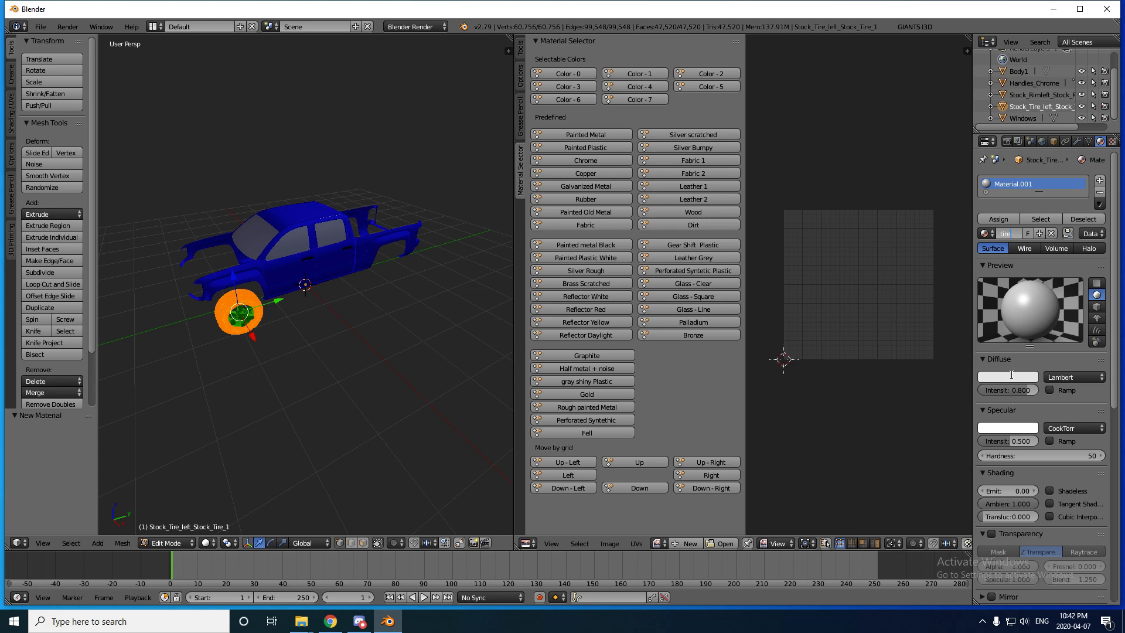
left_click(1007, 376)
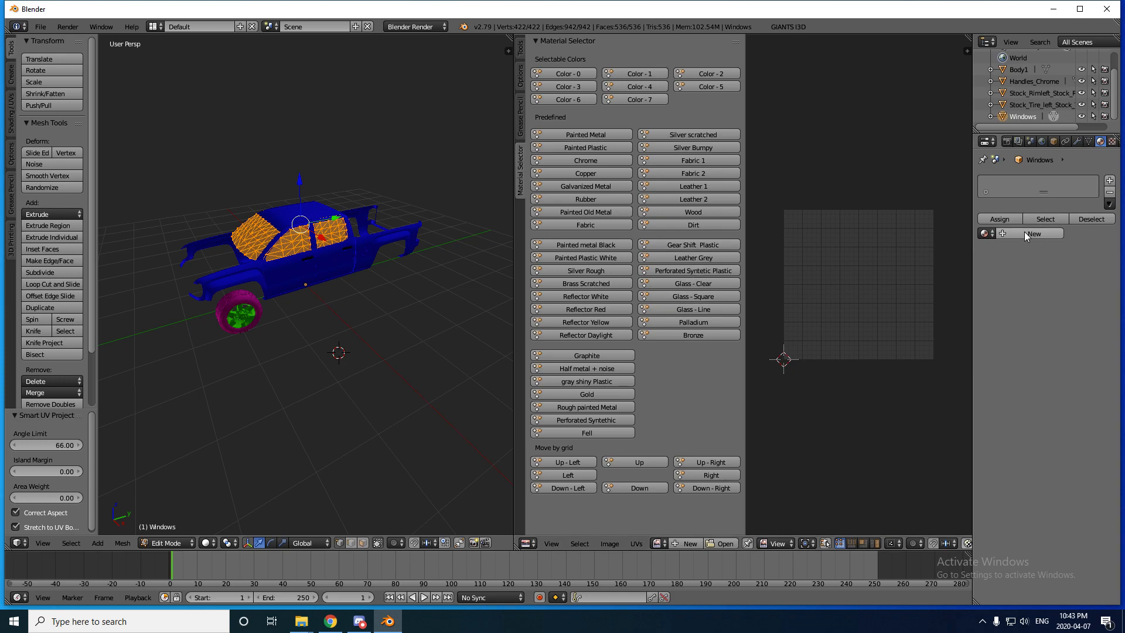
Create a dark-tinted material named windows with Transparency at 0.5 alpha, back in Object Mode
left_click(1035, 233)
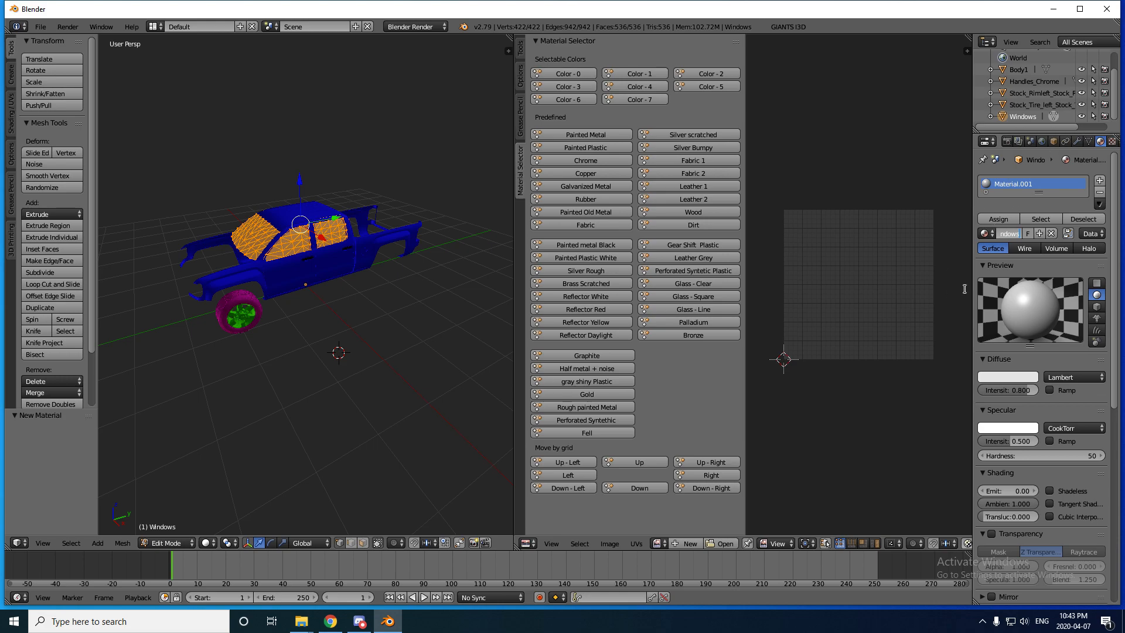
mouse_move(1058, 409)
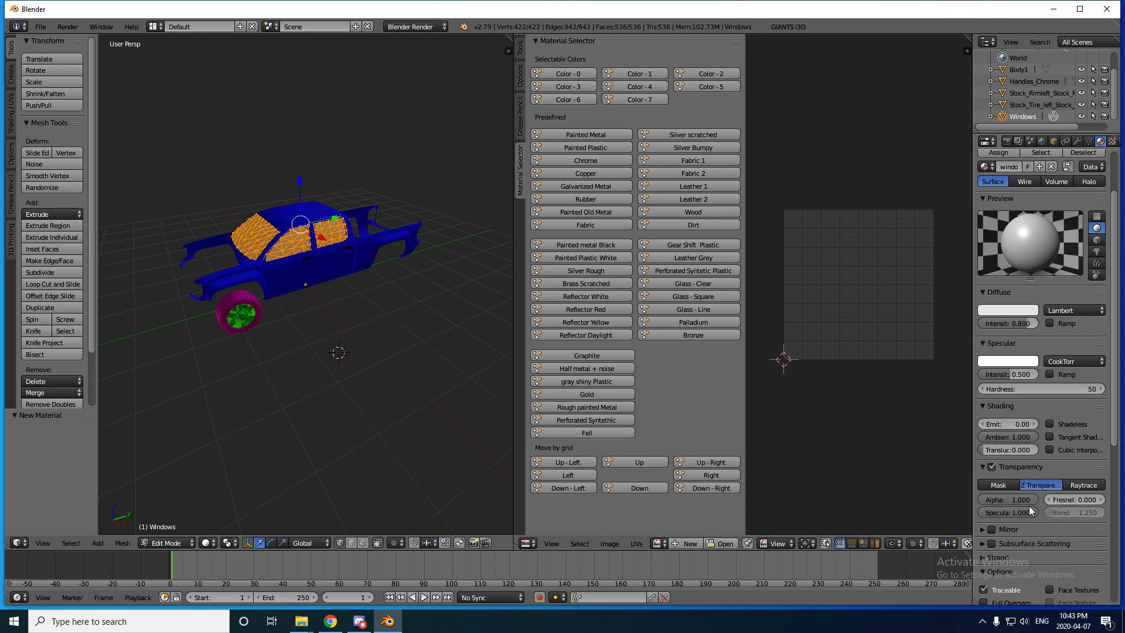
left_click(1007, 499)
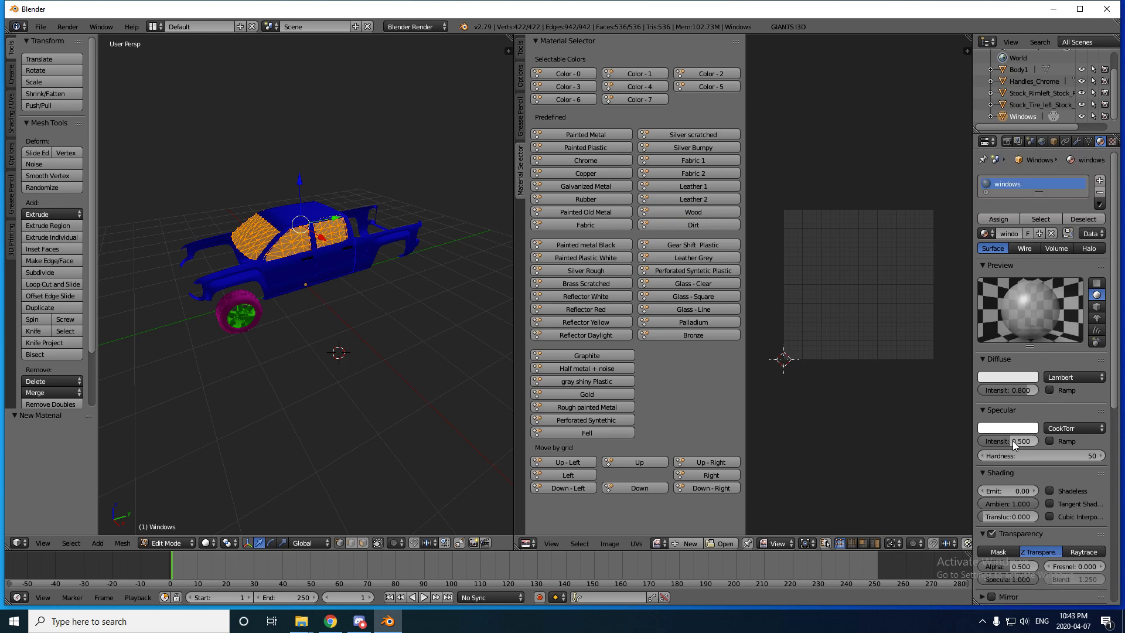
left_click(1007, 376)
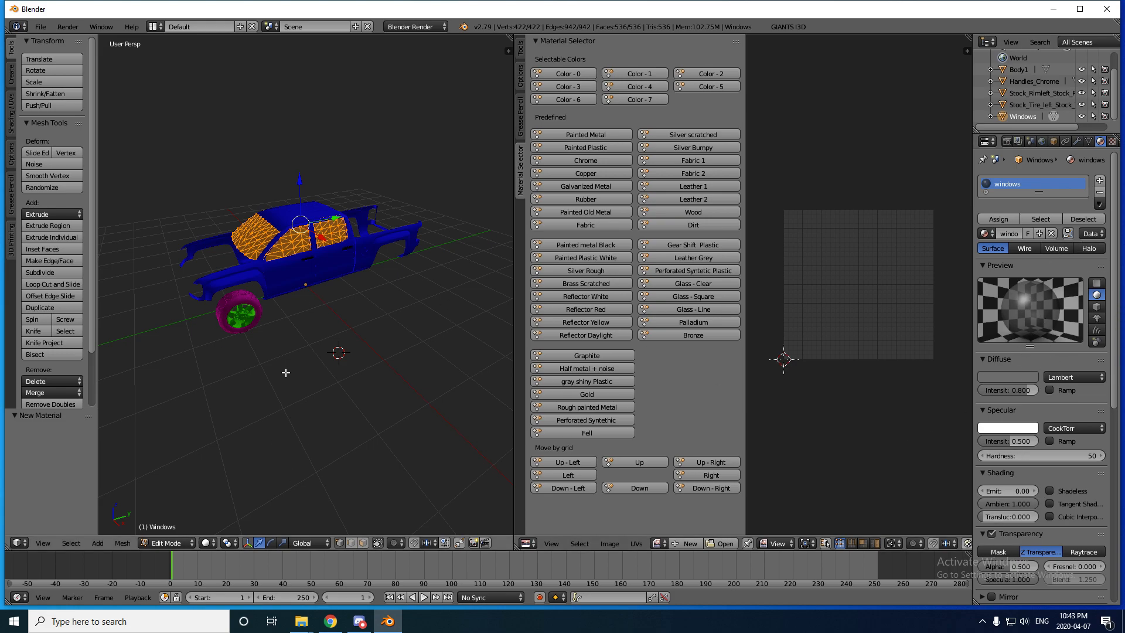
left_click(167, 542)
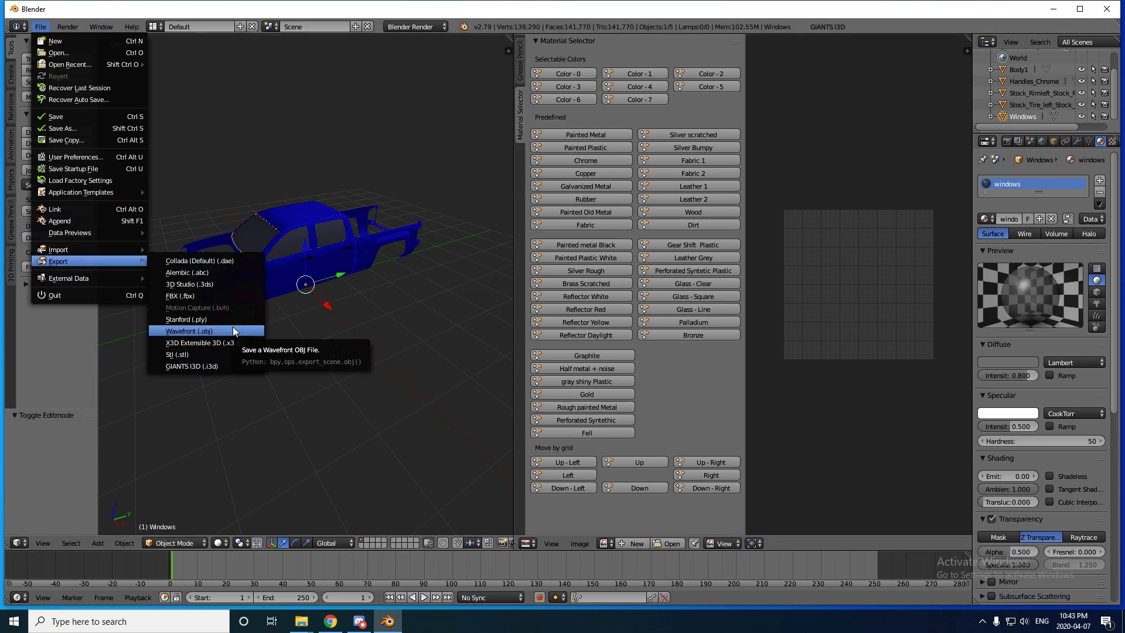
Export the truck parts as testparts.i3d to the Desktop and minimize Blender
left_click(188, 330)
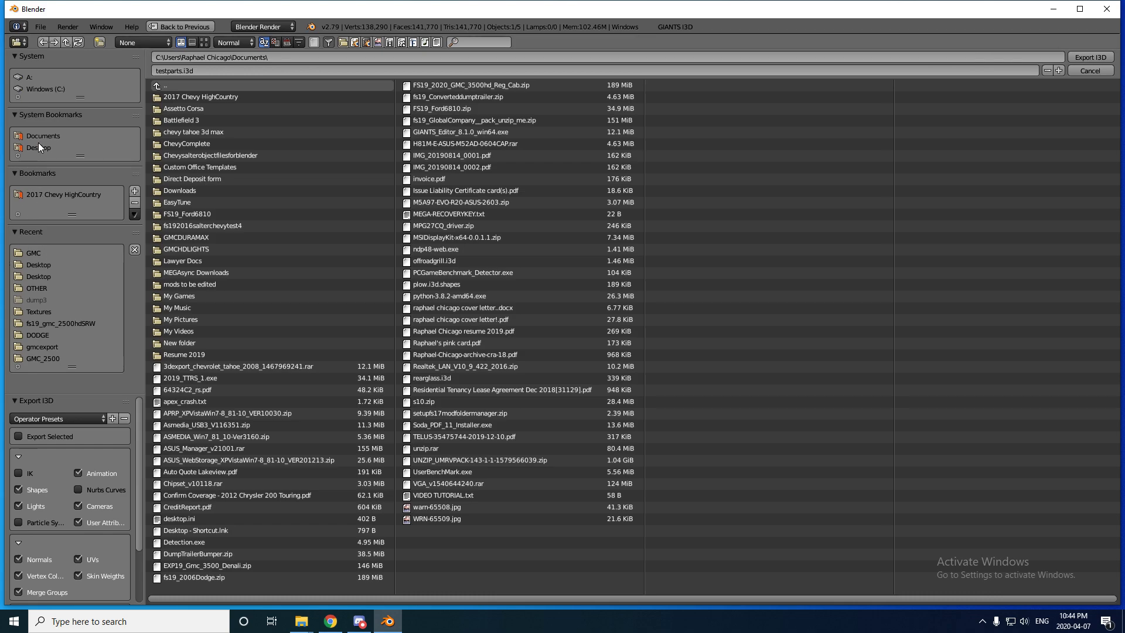
left_click(38, 263)
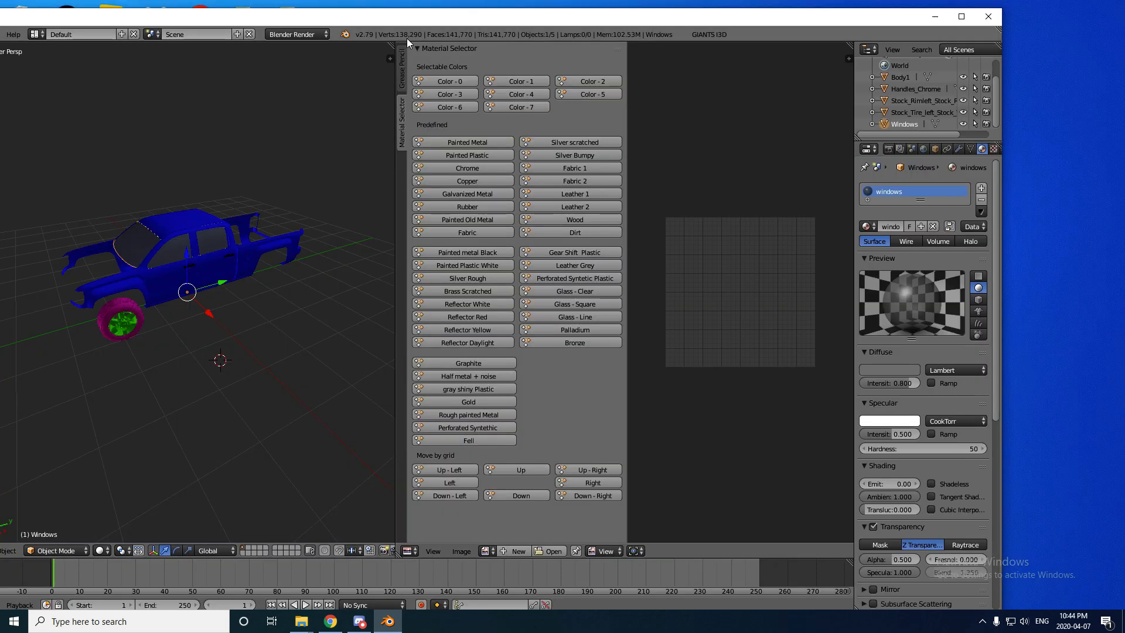
left_click(961, 17)
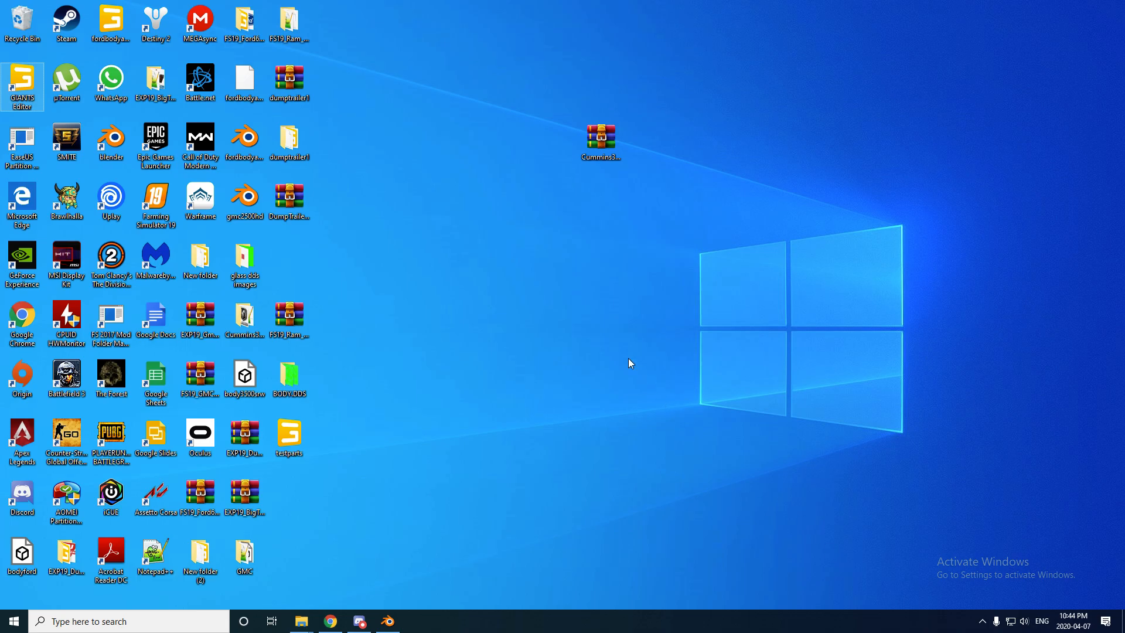
mouse_move(599, 323)
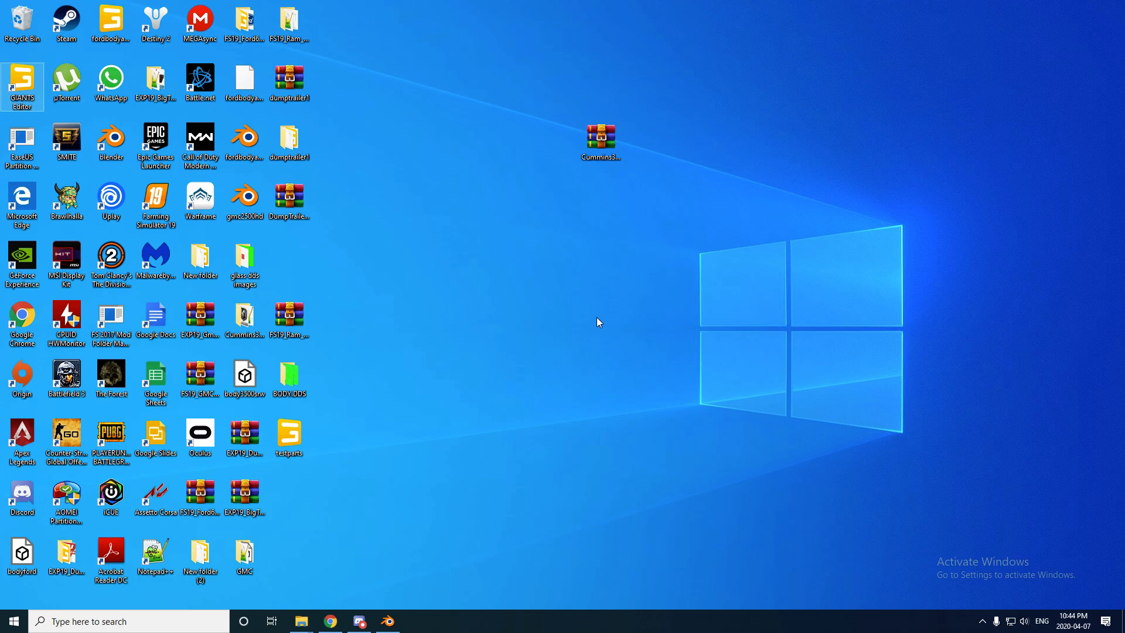
Launch GIANTS Editor from the desktop and bring up File > Open
double_click(21, 81)
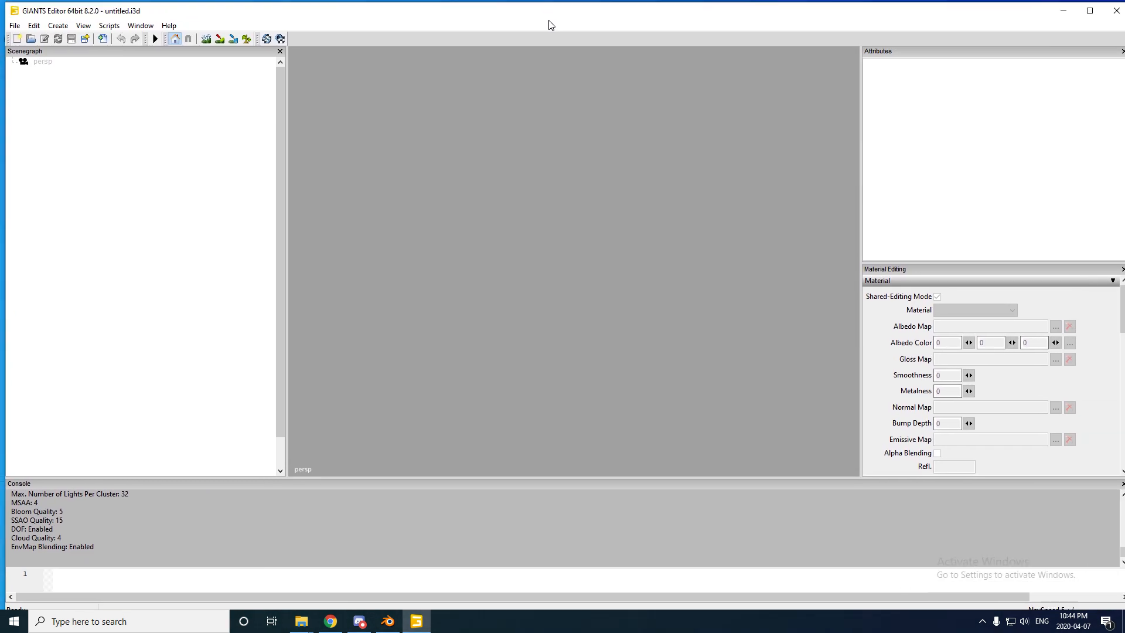
left_click(14, 24)
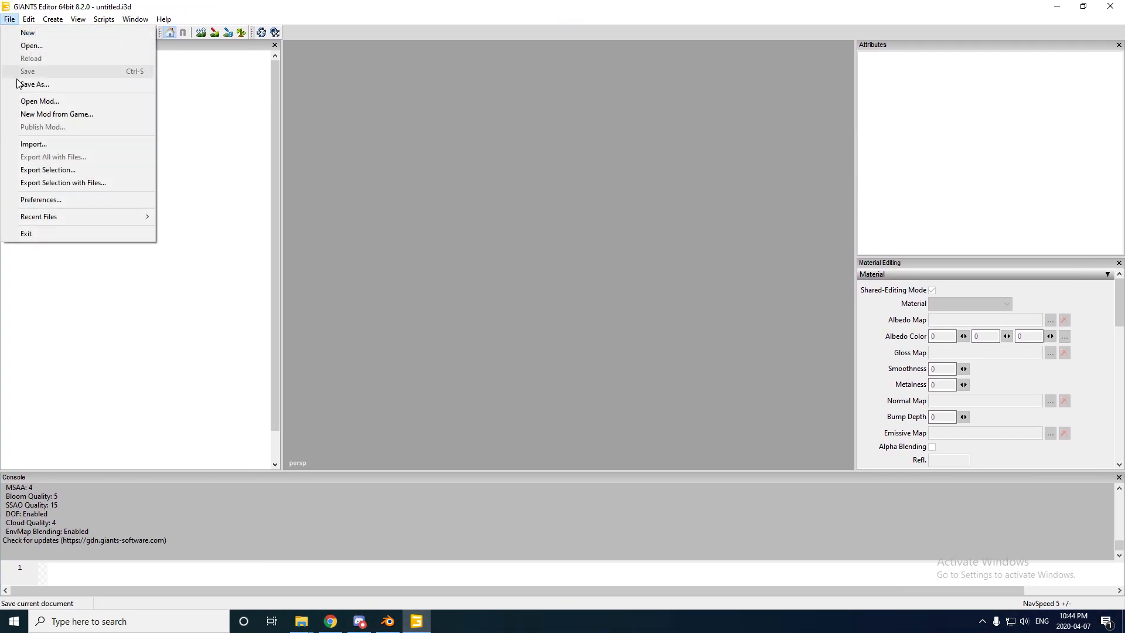
left_click(31, 45)
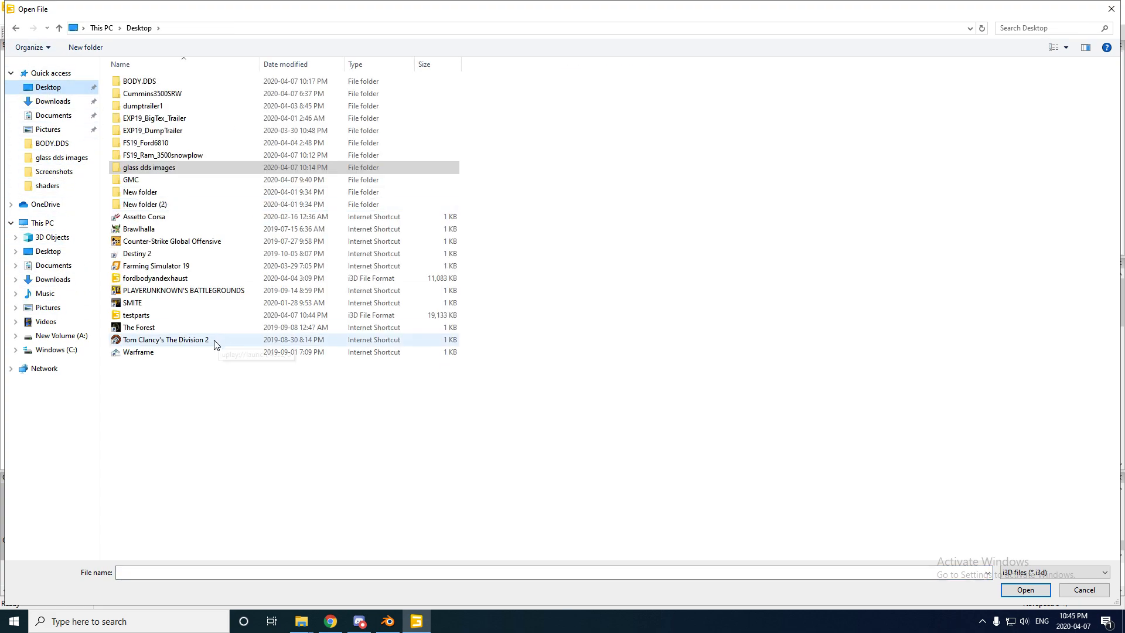
Load testparts.i3d from the Desktop into the scene
left_click(135, 315)
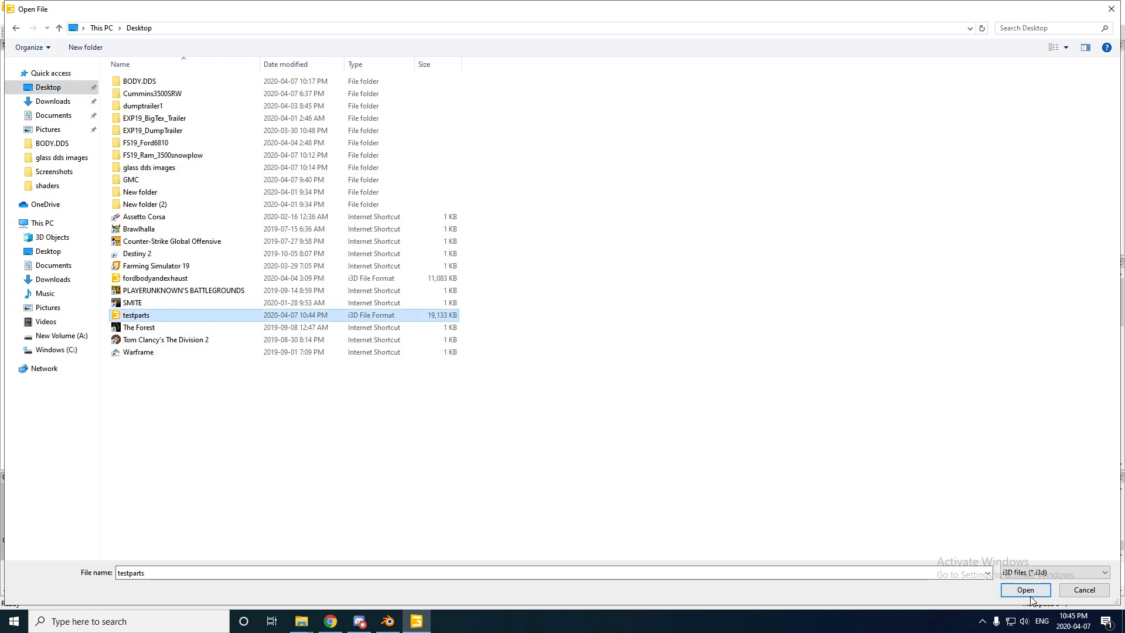
left_click(1025, 590)
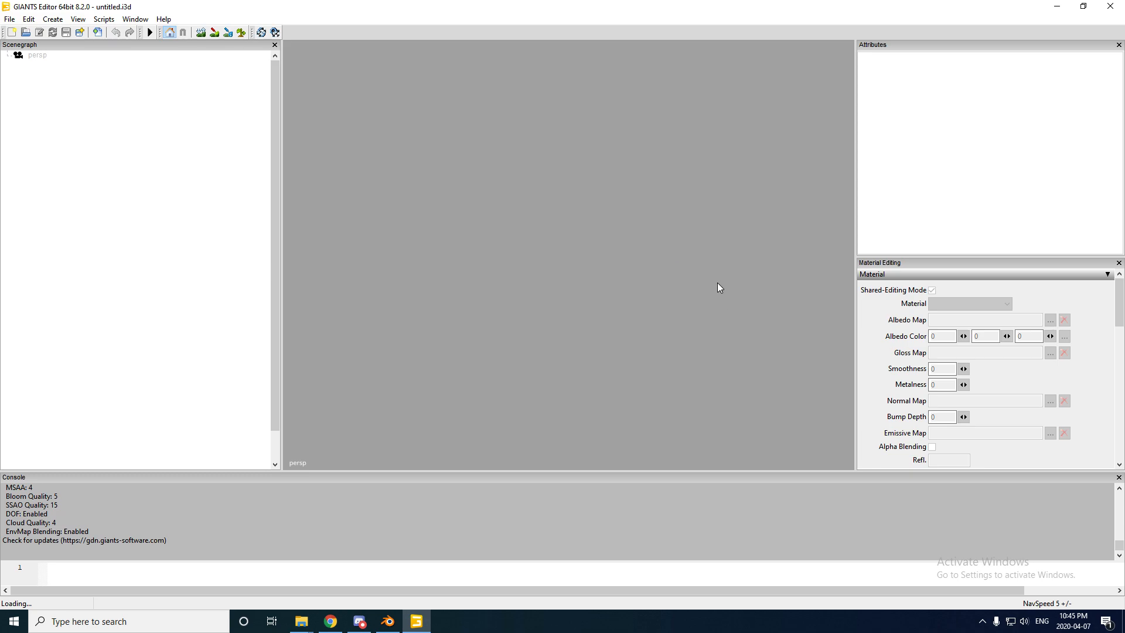
mouse_move(534, 290)
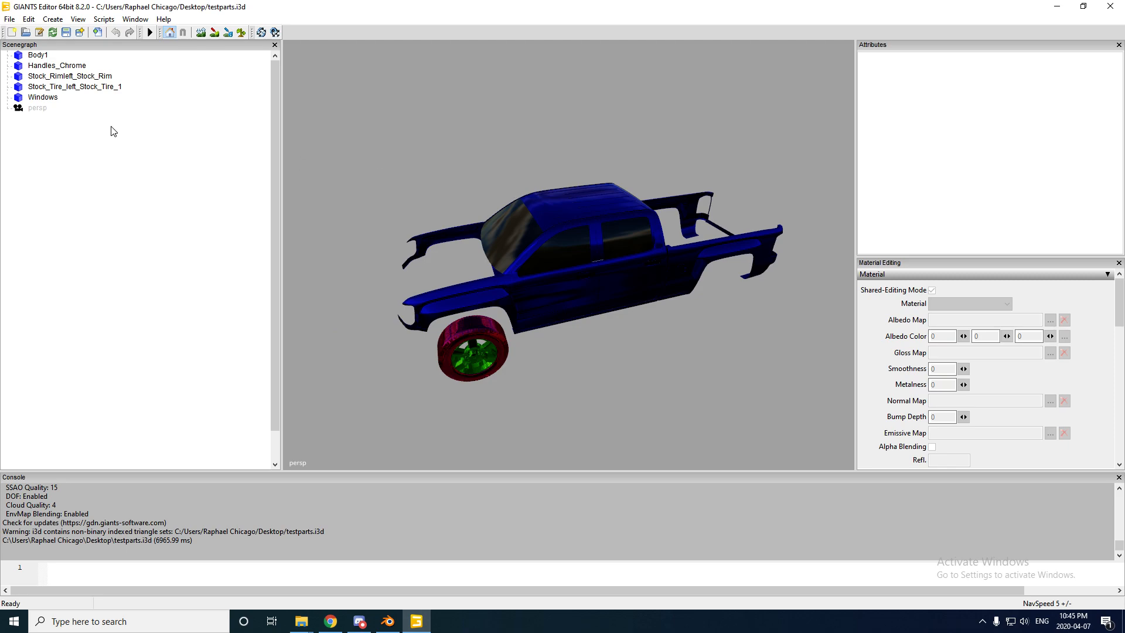
Load data/shaders/vehicleShader.xml as Body1's shader source and choose the colorMask variation
left_click(37, 56)
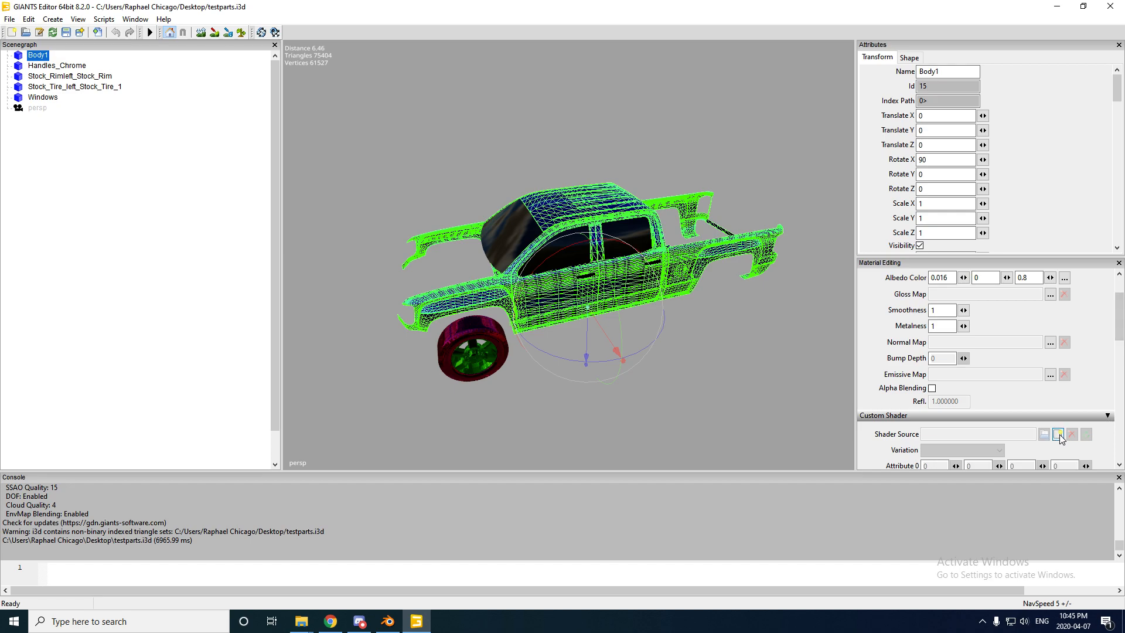
left_click(1057, 433)
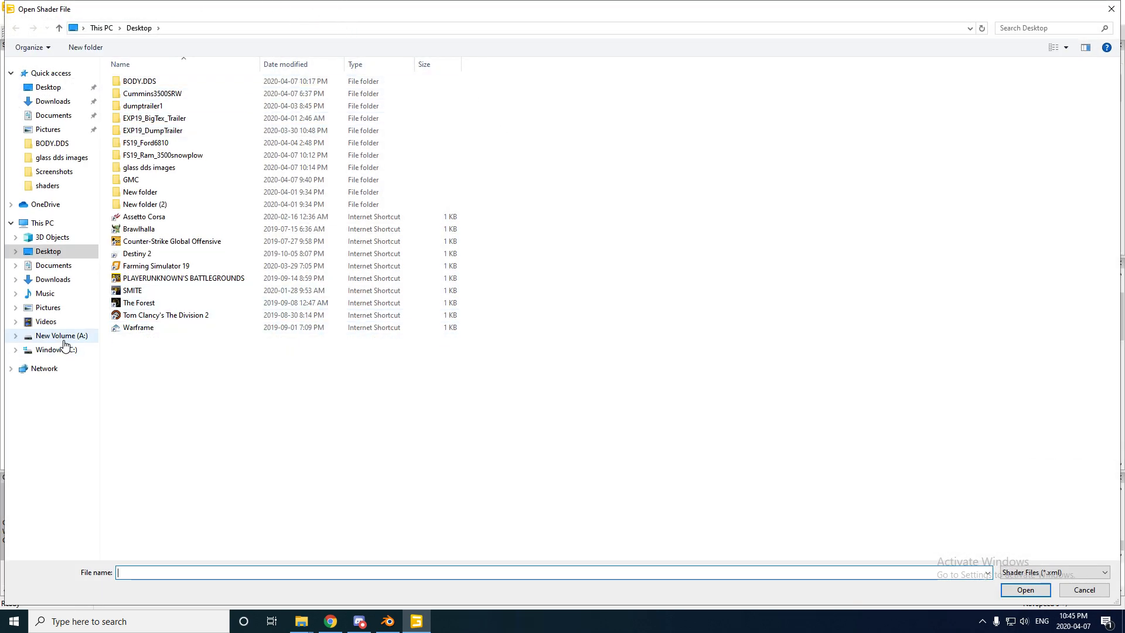
left_click(61, 336)
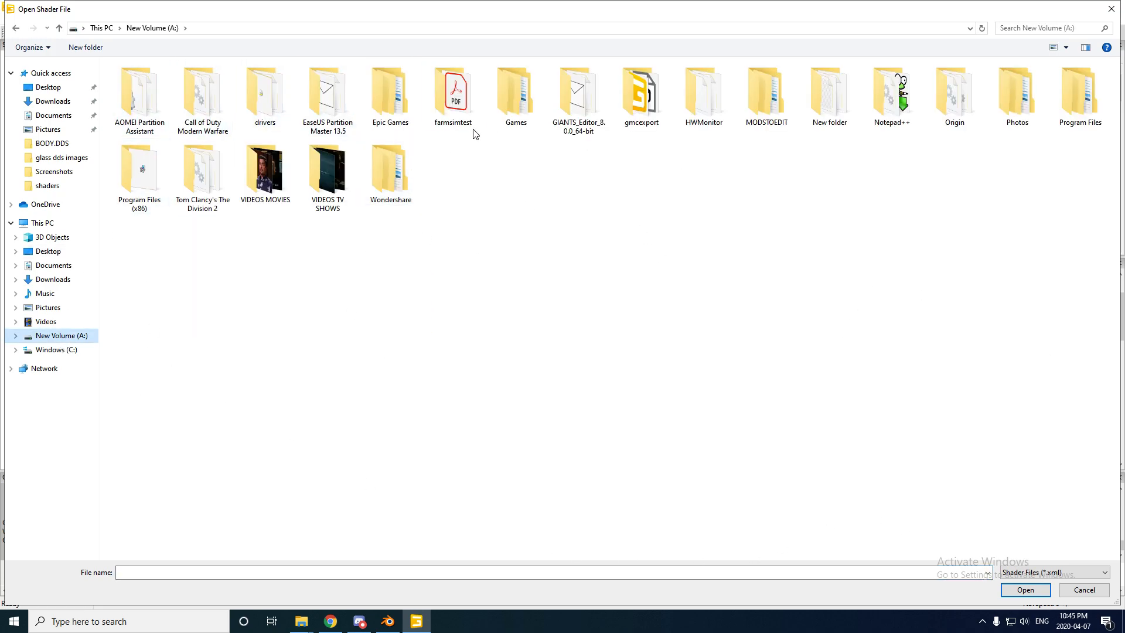
left_click(577, 94)
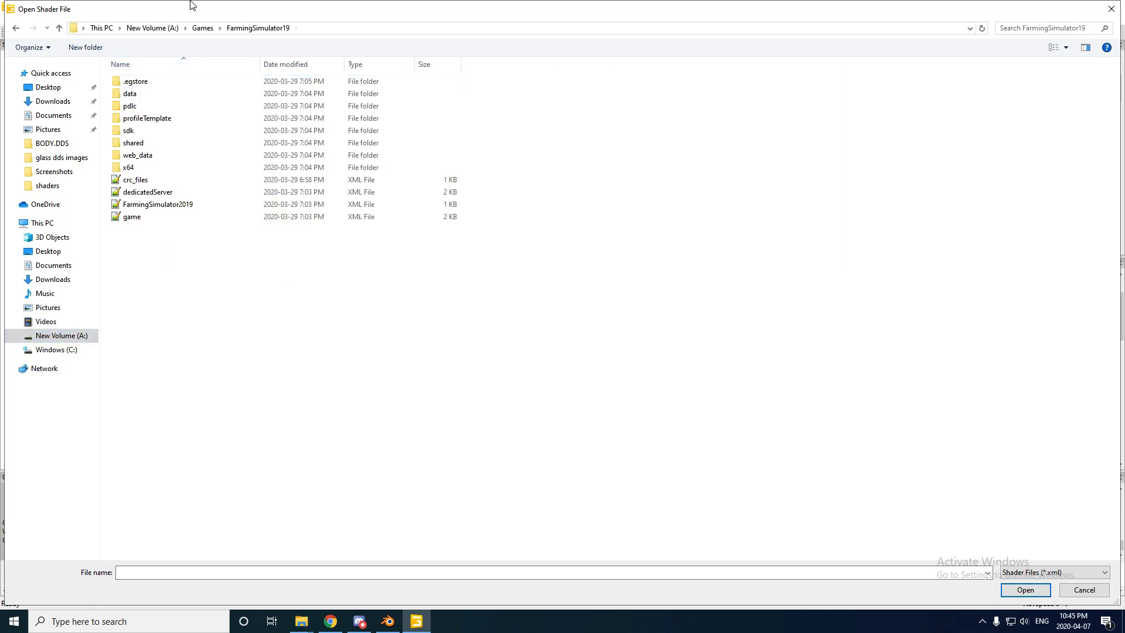
double_click(130, 93)
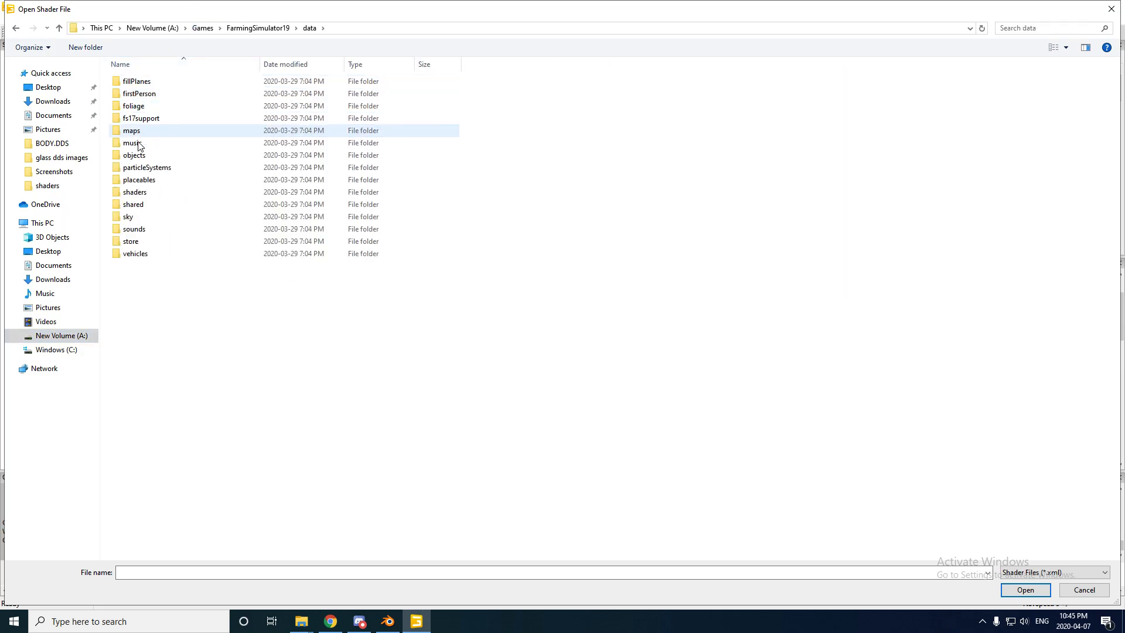
double_click(135, 191)
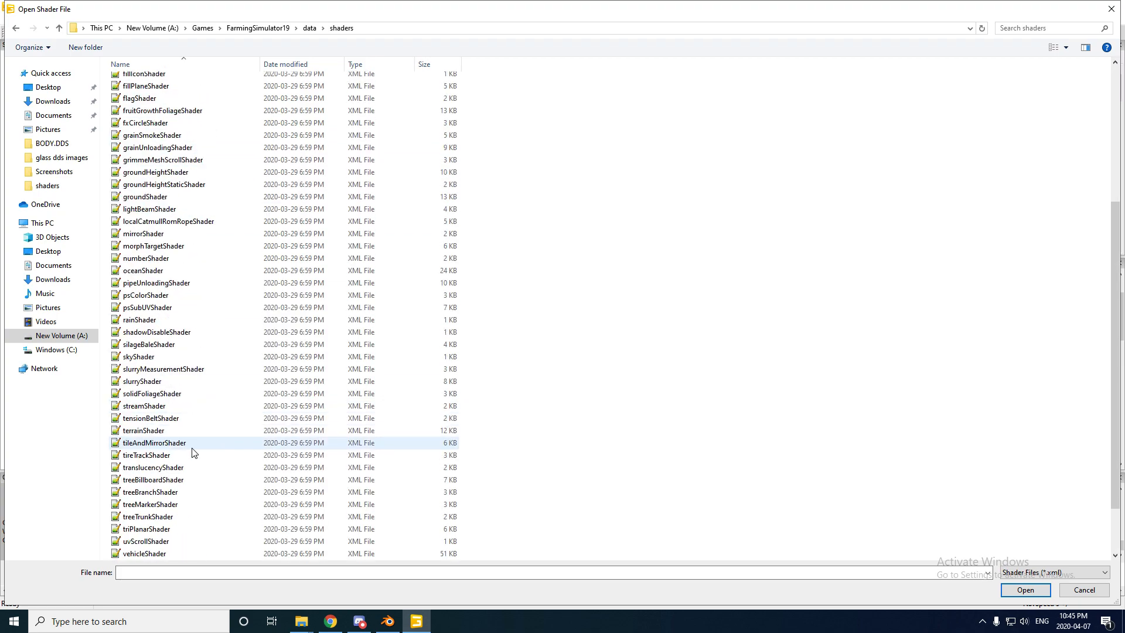
left_click(144, 491)
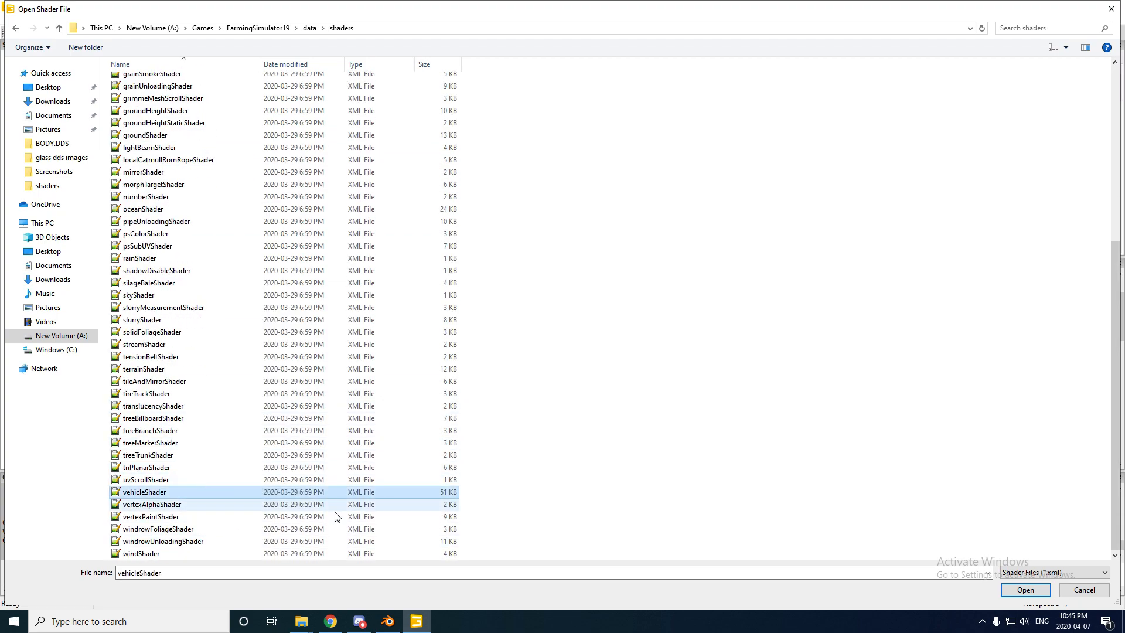
left_click(1024, 590)
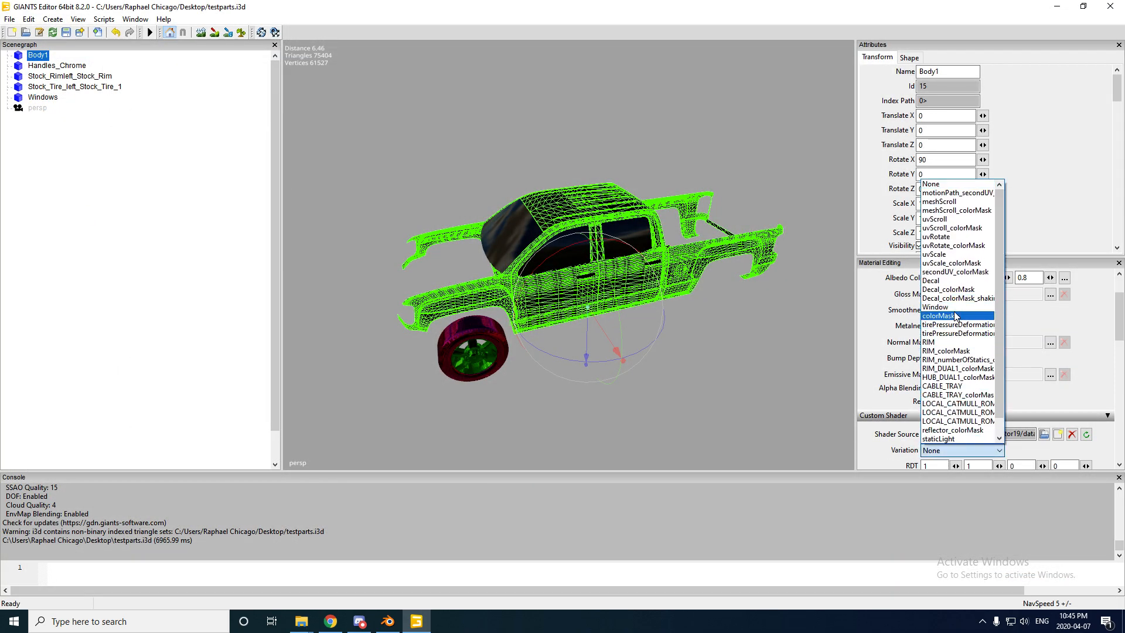
left_click(939, 315)
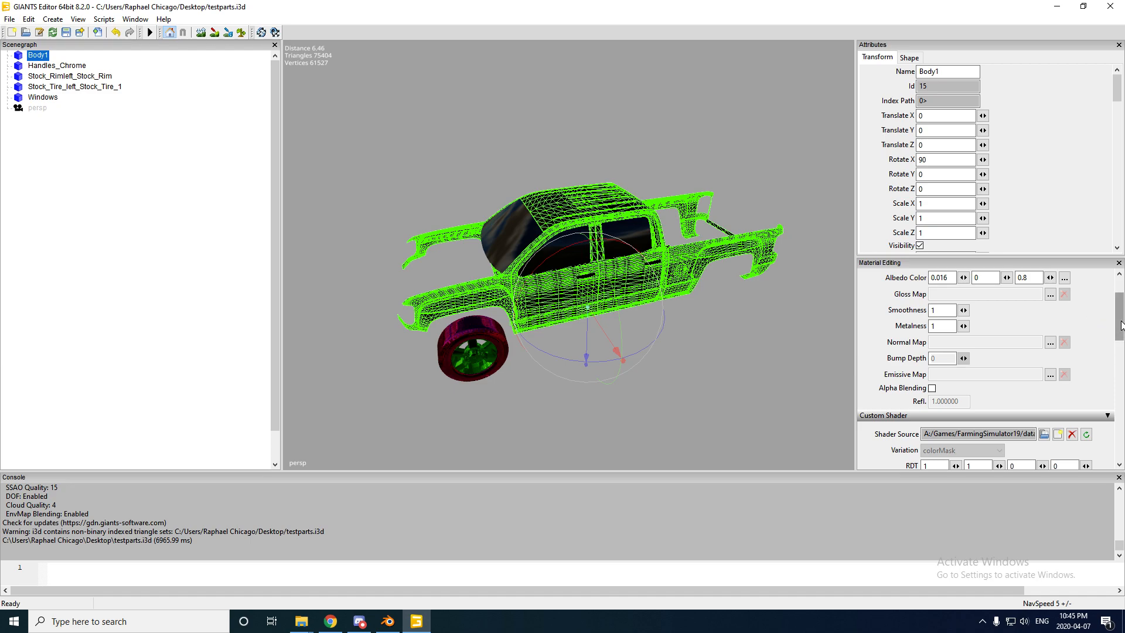
Assign the gen_wear_dirt_2 texture from BODY.DDS as Body1's gloss map
left_click(1050, 294)
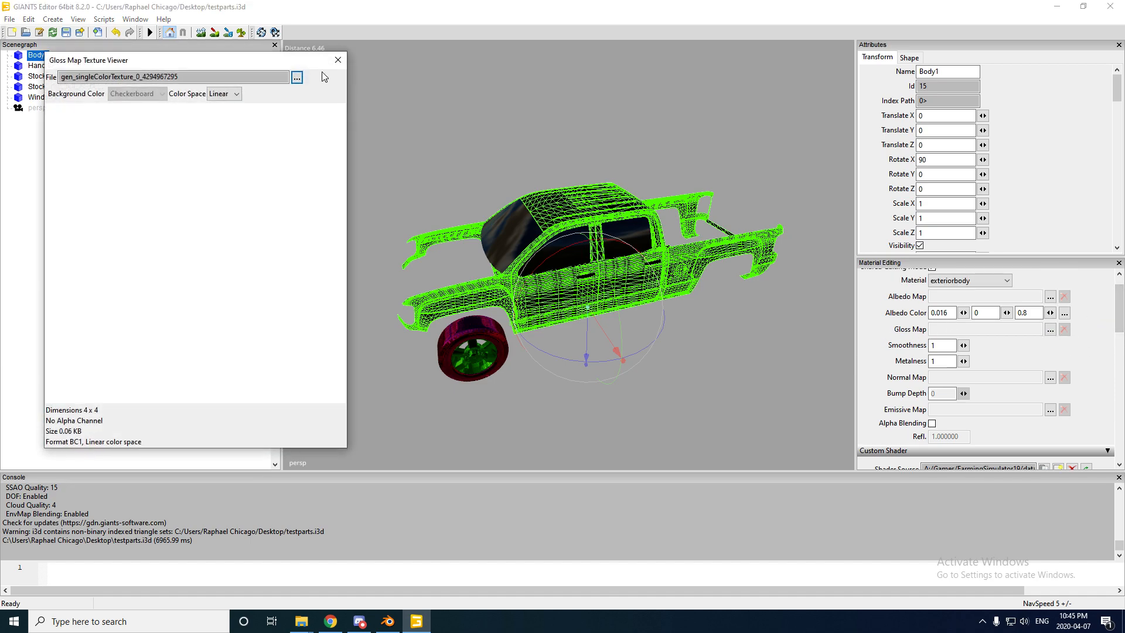
left_click(296, 77)
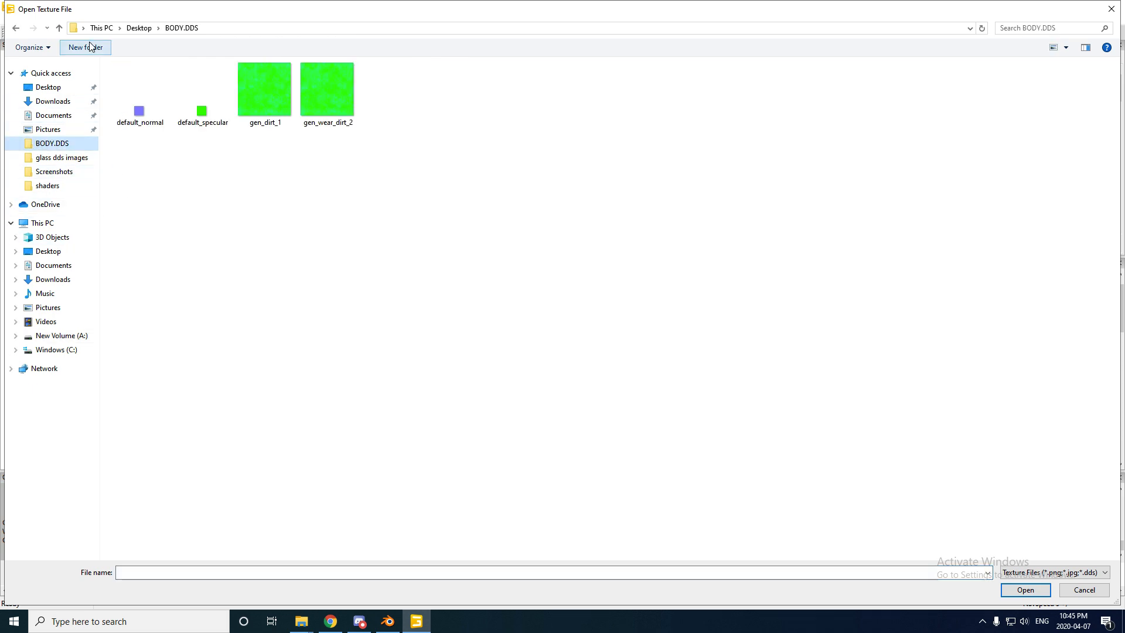
left_click(327, 85)
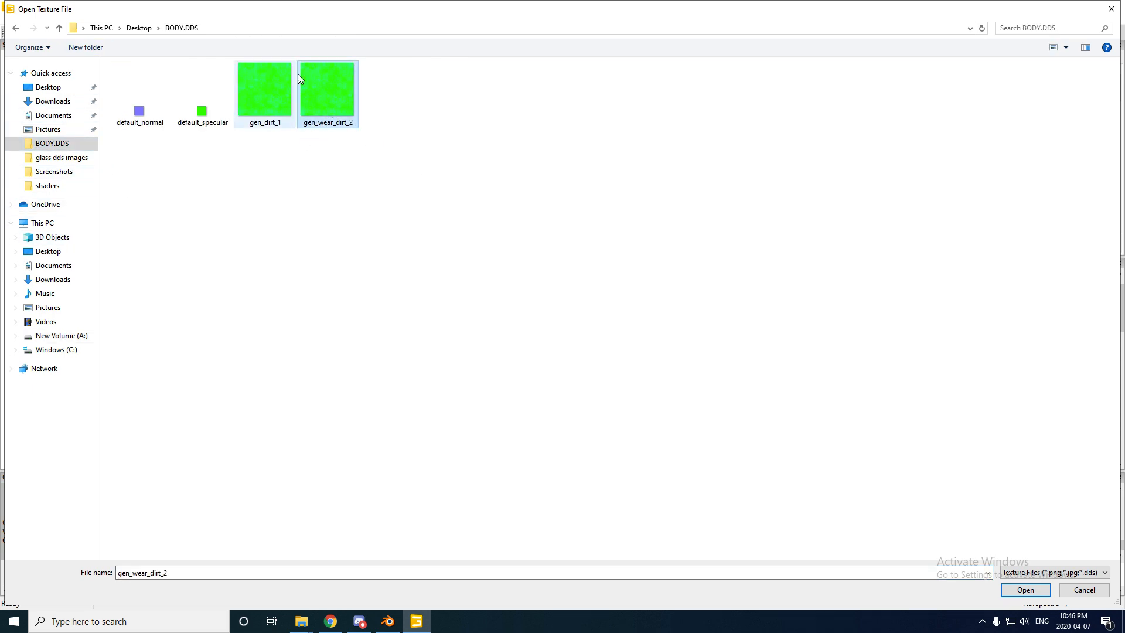
left_click(1024, 589)
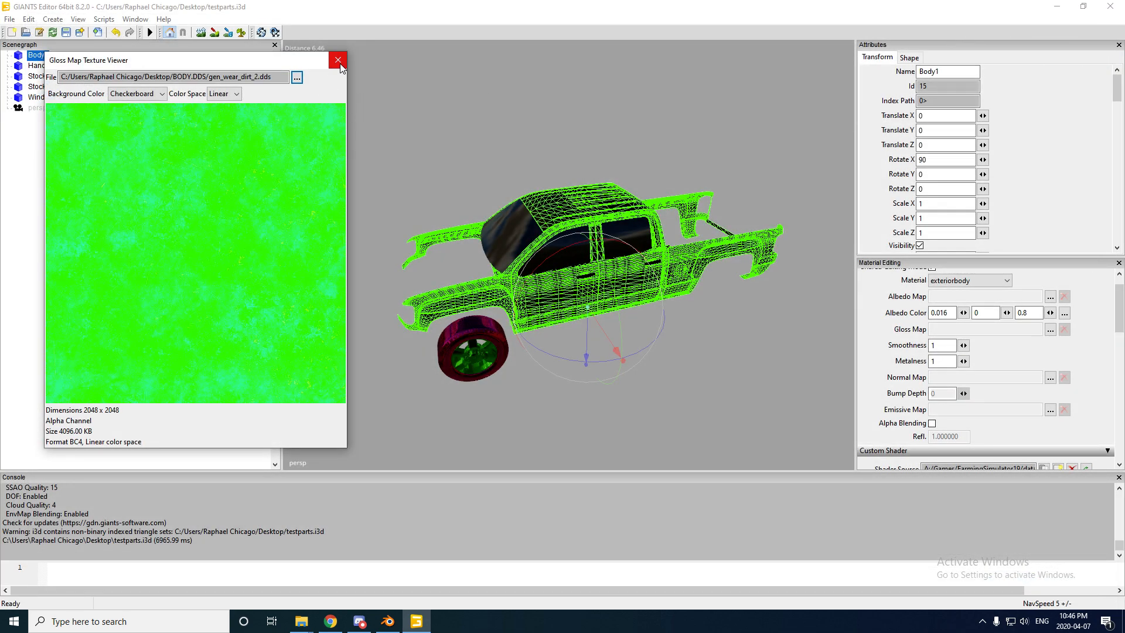
left_click(338, 59)
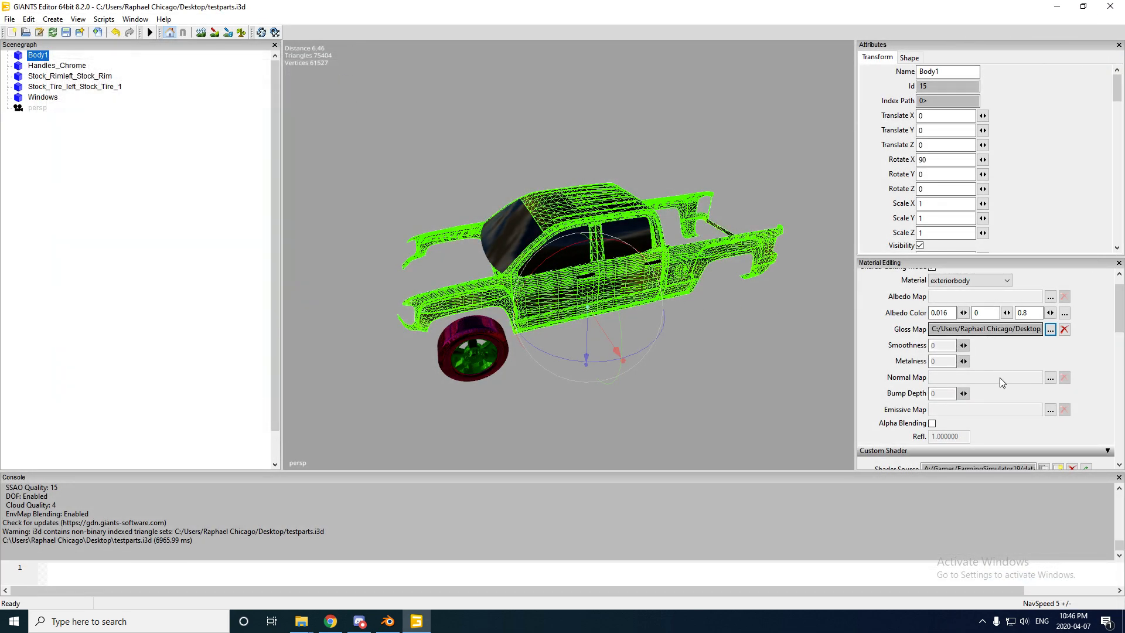
Assign default_normal as Body1's normal map
left_click(1050, 378)
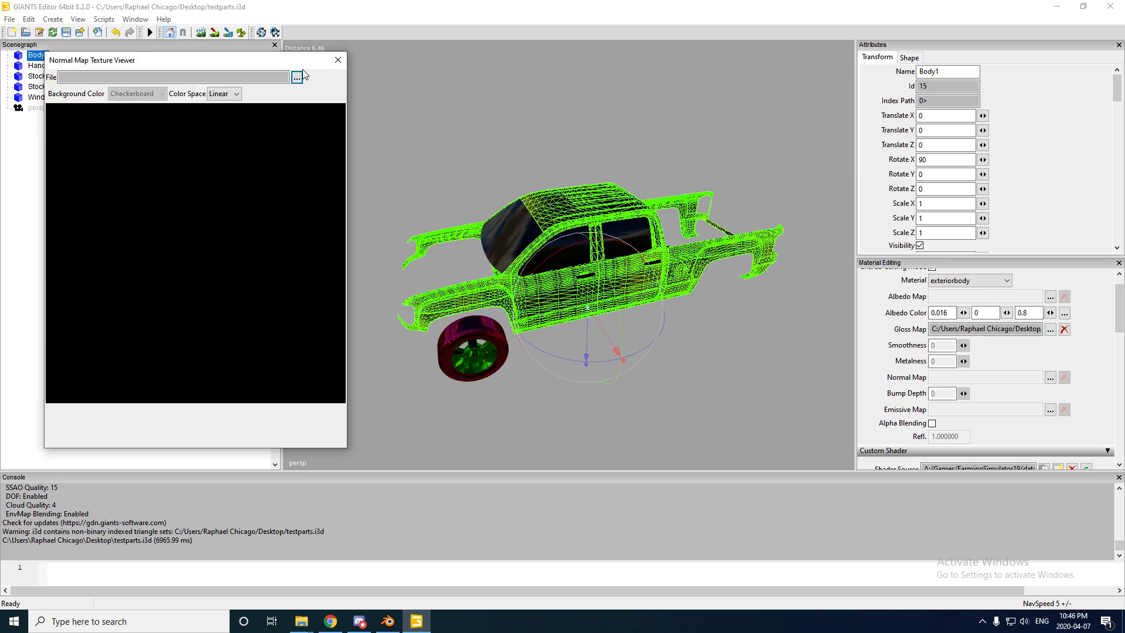
left_click(295, 77)
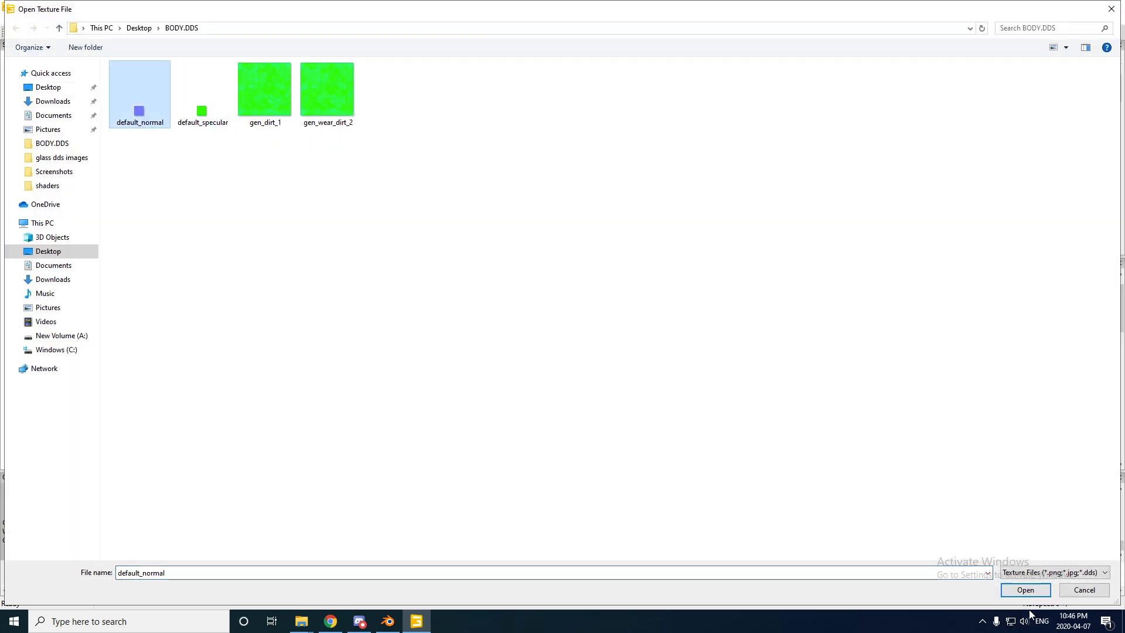
left_click(1025, 589)
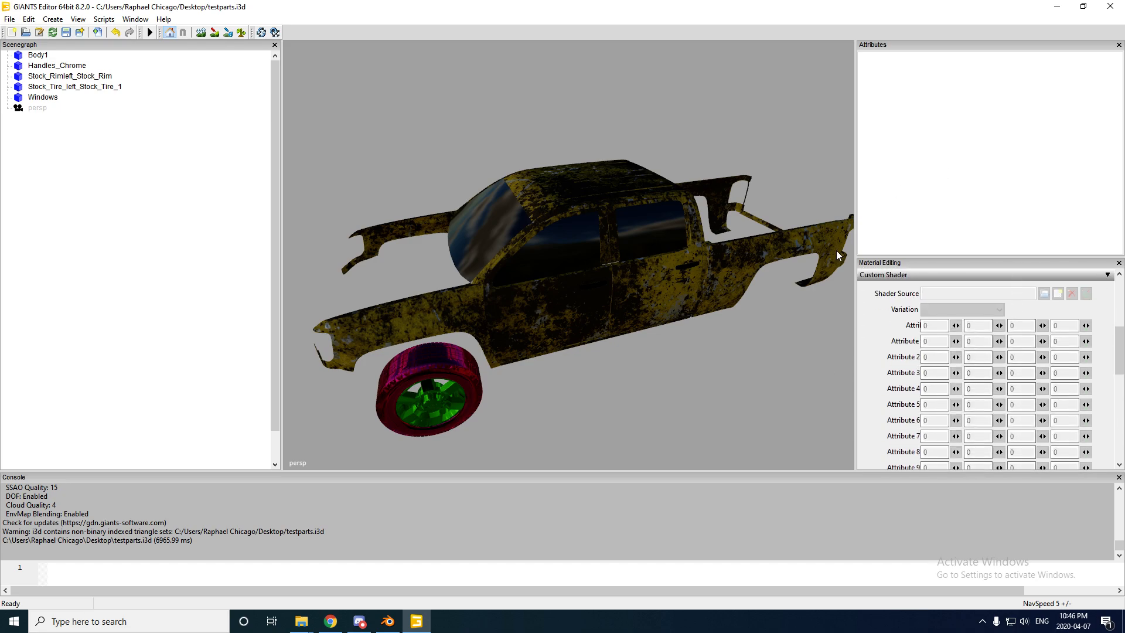
mouse_move(170, 173)
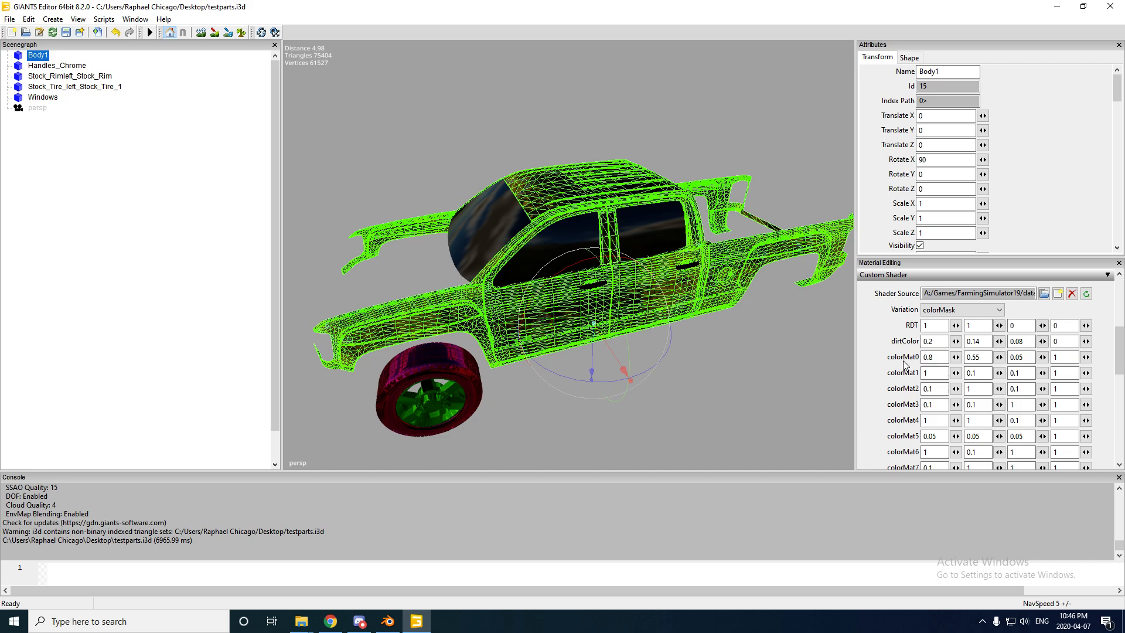
mouse_move(921, 367)
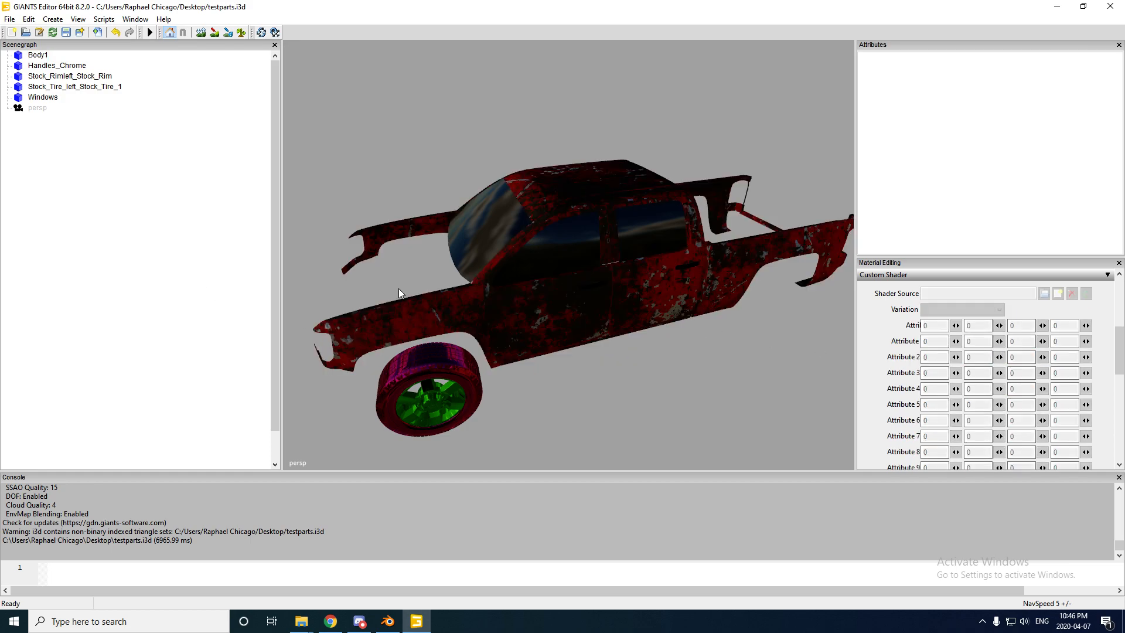
Set Body1's colorMat0 to 1 0 0 (red) and tune the RDT wear values, previewing between edits
left_click(37, 55)
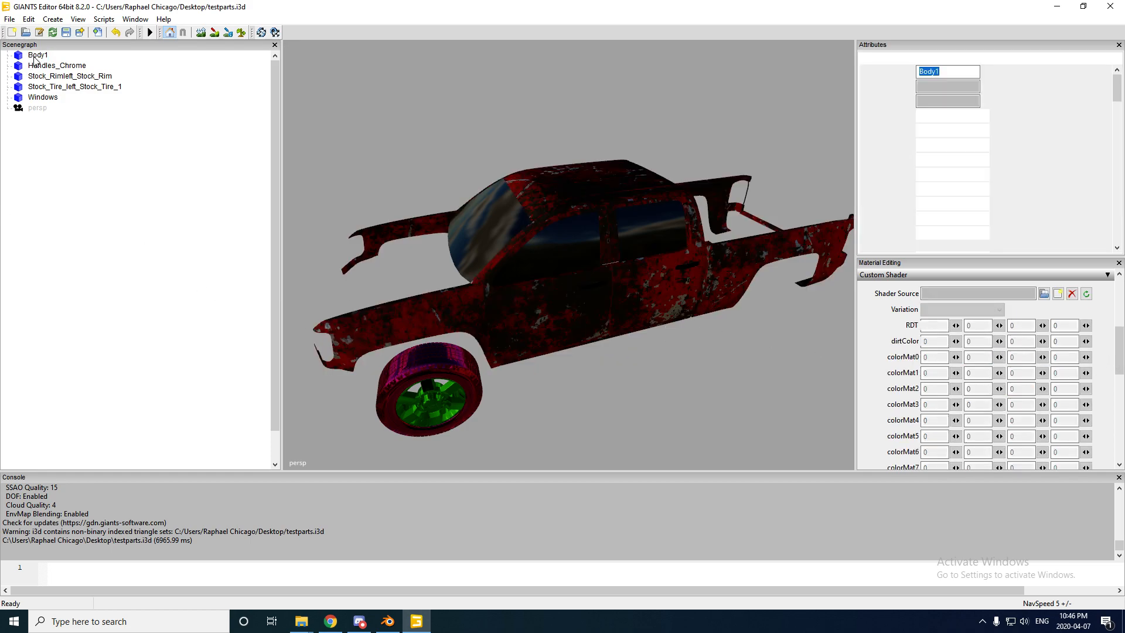
left_click(37, 55)
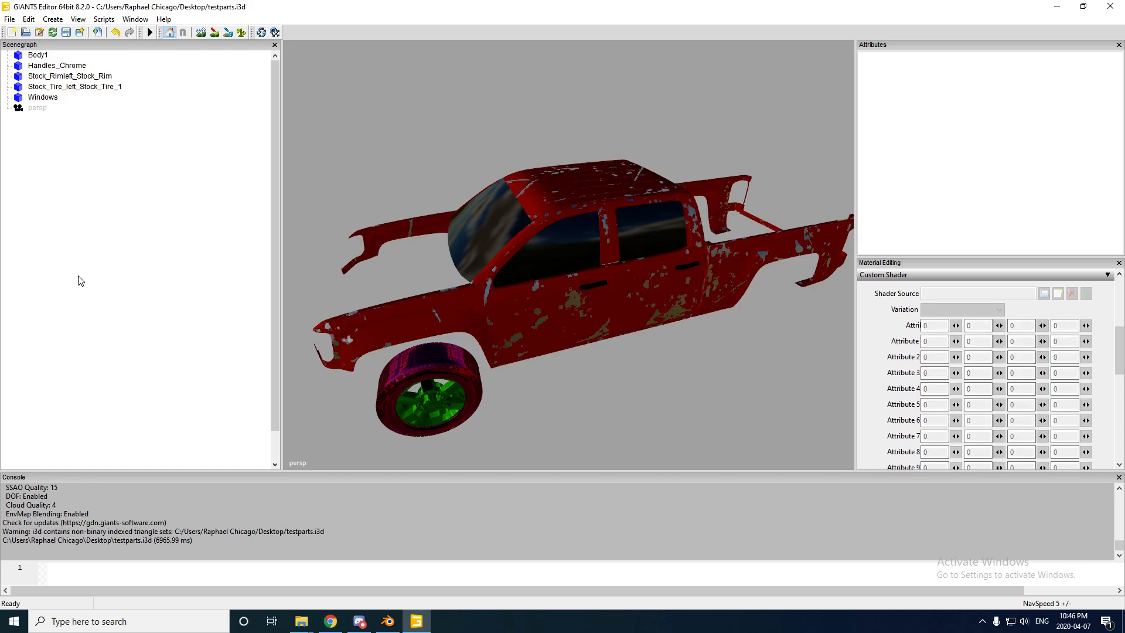
left_click(38, 55)
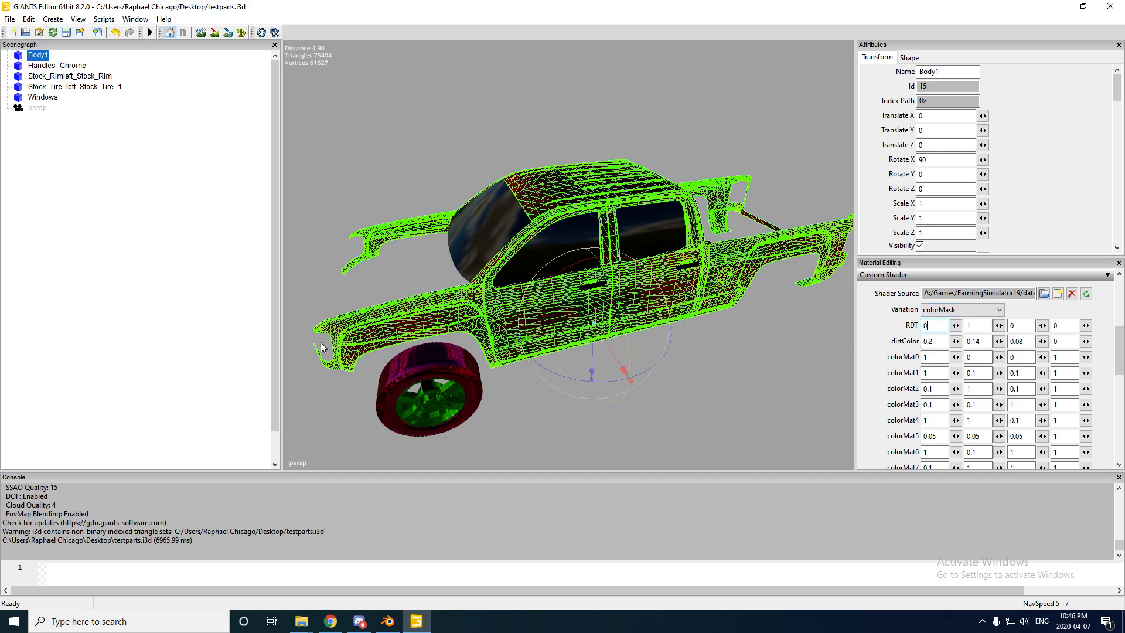
left_click(933, 324)
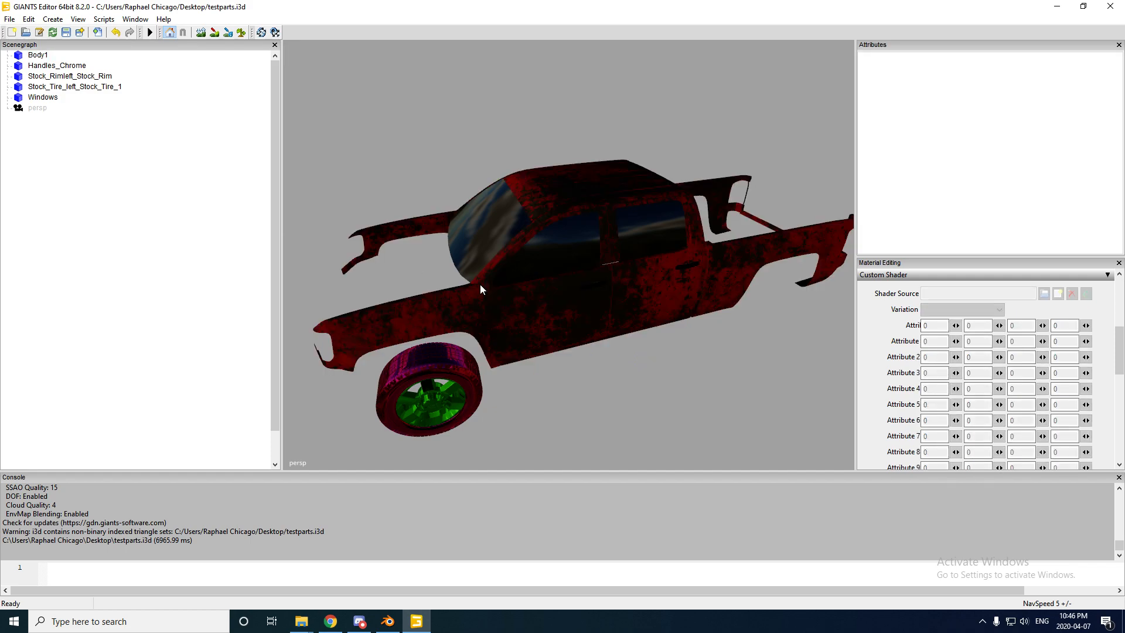
left_click(37, 55)
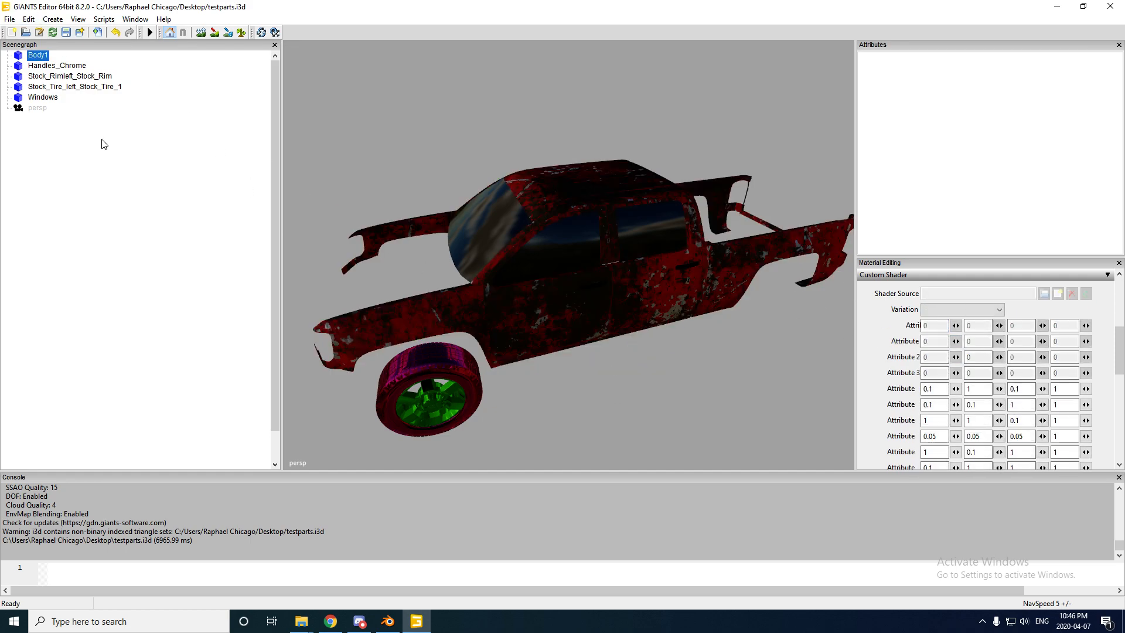
Load vehicleShader.xml for Handles_Chrome and choose its shader variation
left_click(56, 65)
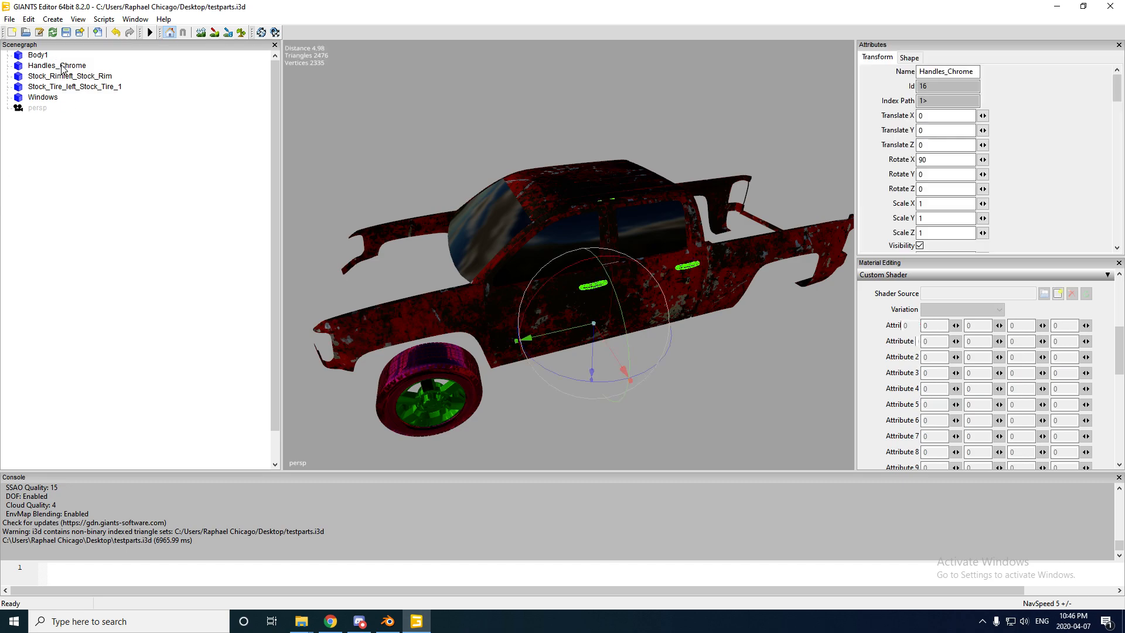
left_click(1043, 293)
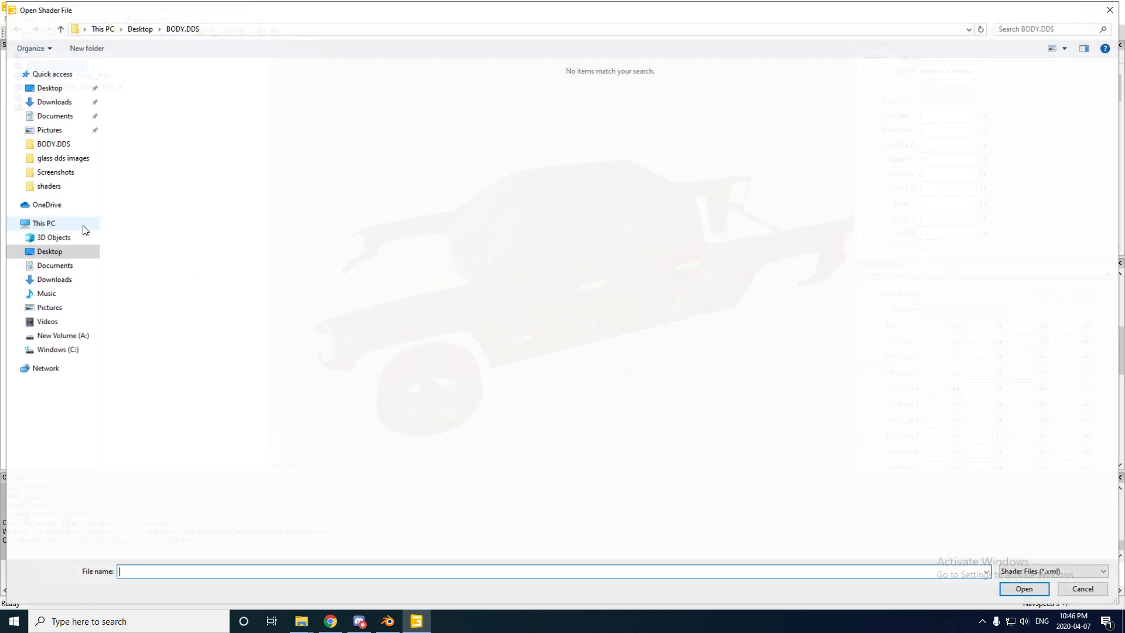
left_click(62, 335)
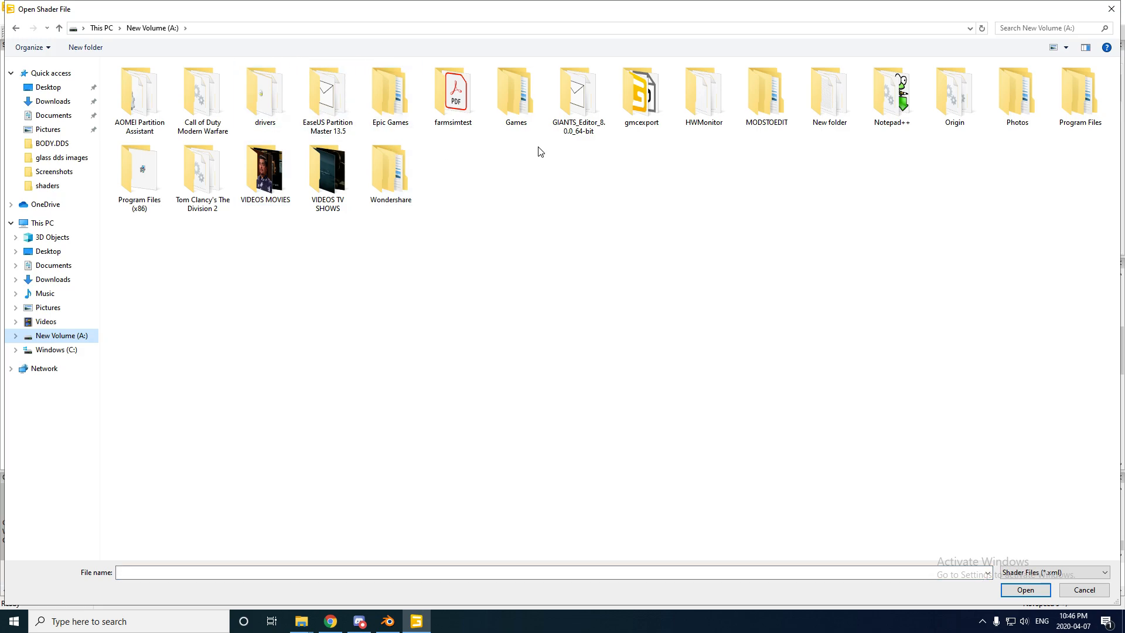
double_click(516, 97)
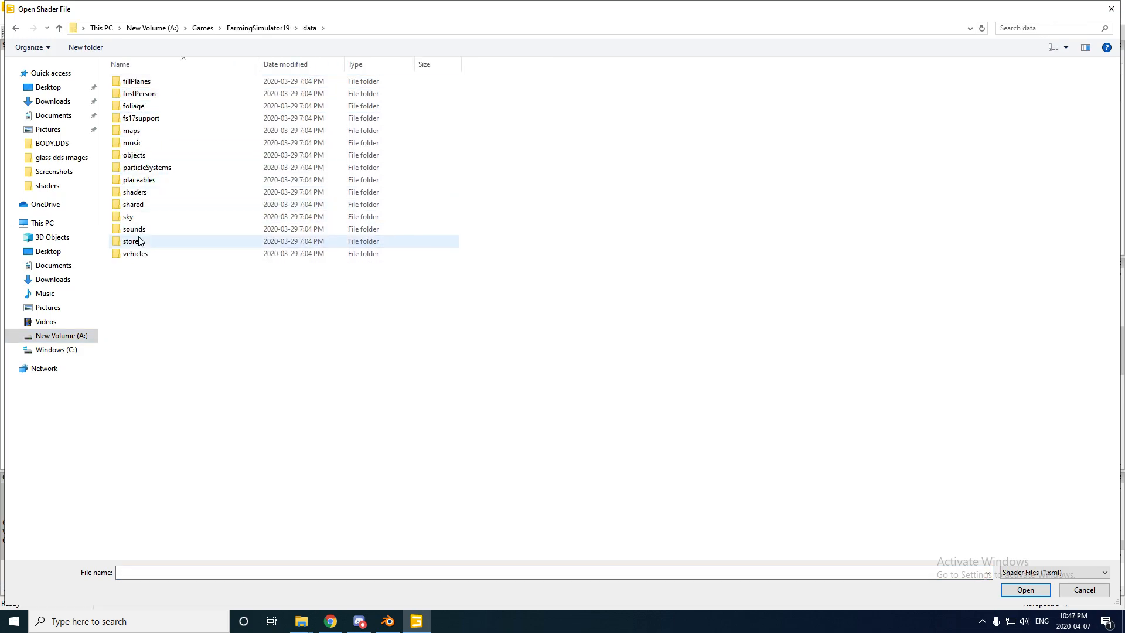
double_click(134, 191)
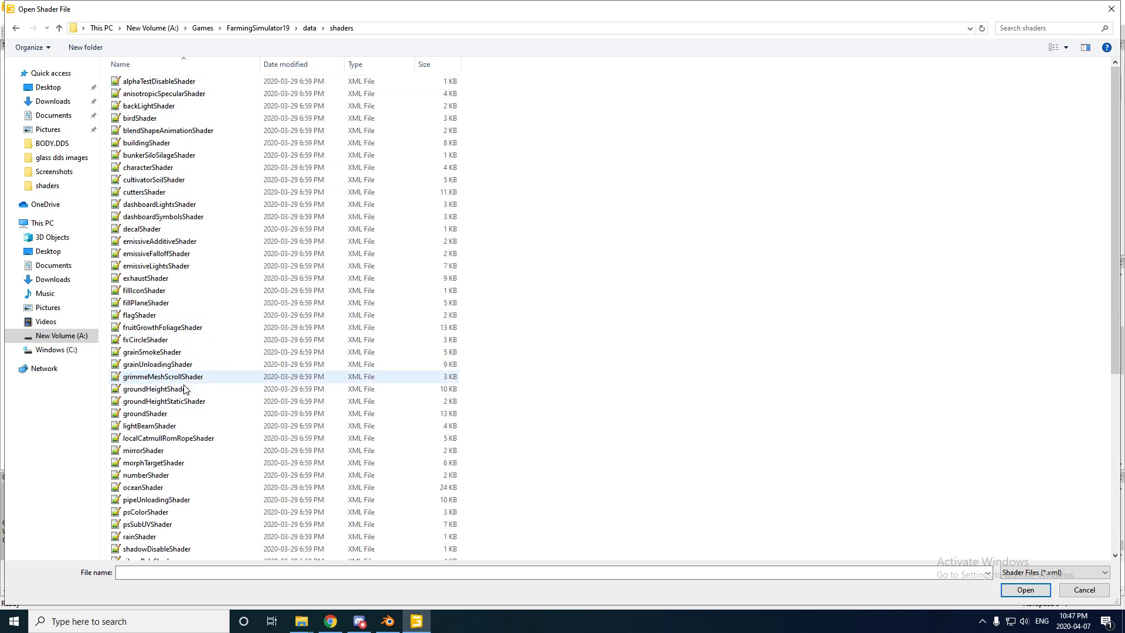
left_click(143, 491)
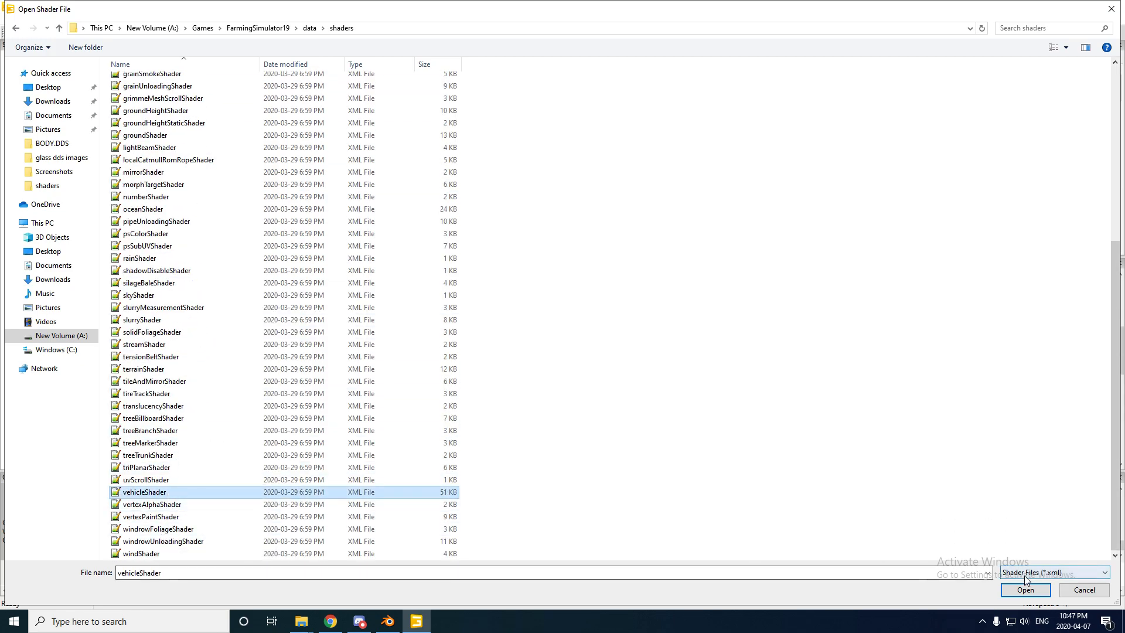
left_click(1024, 589)
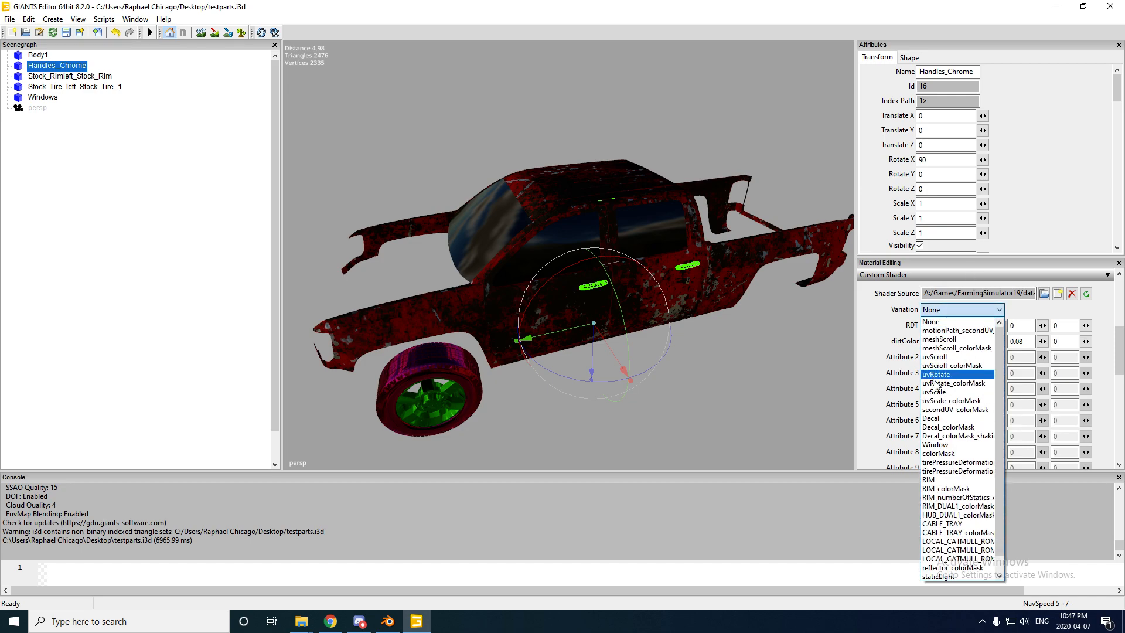
left_click(938, 452)
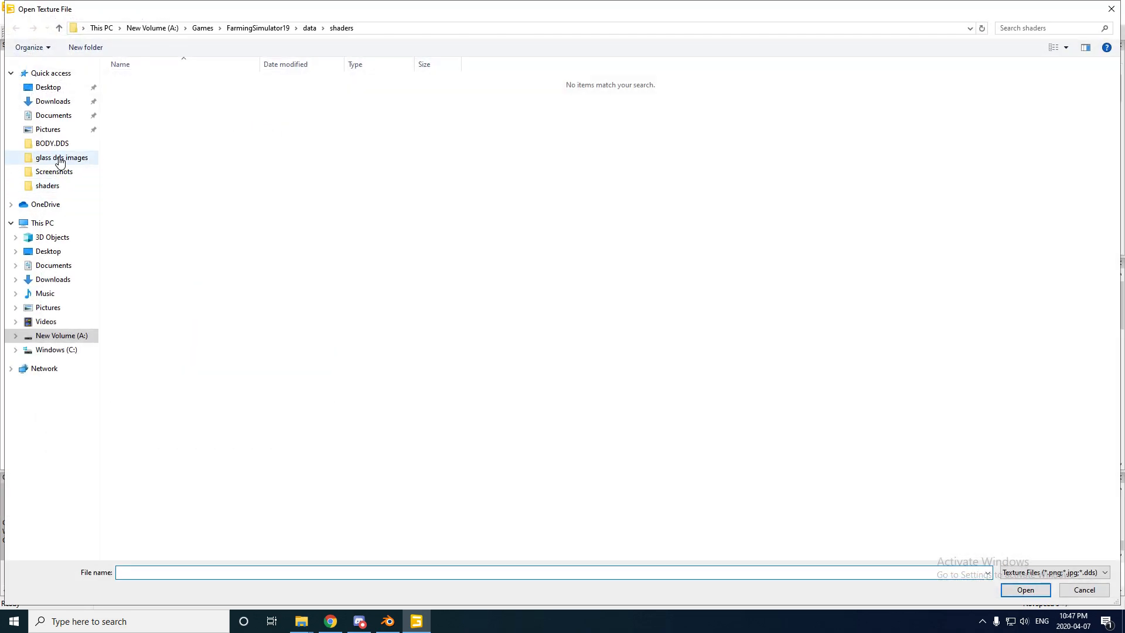
Give the handles default_specular as gloss map and default_normal as normal map
double_click(52, 143)
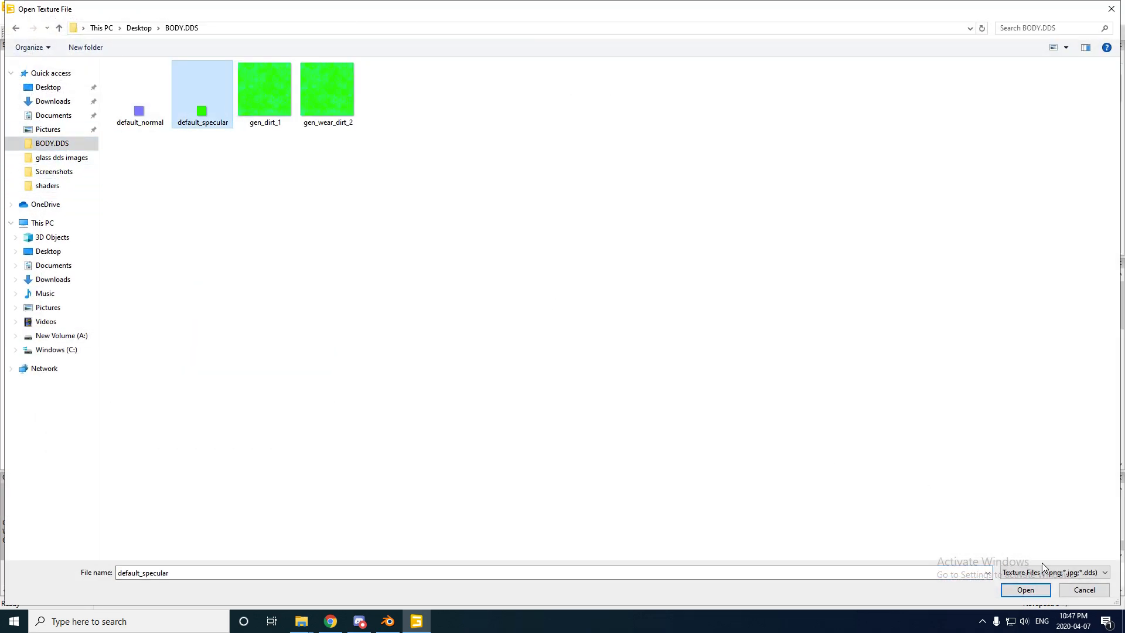
left_click(1025, 589)
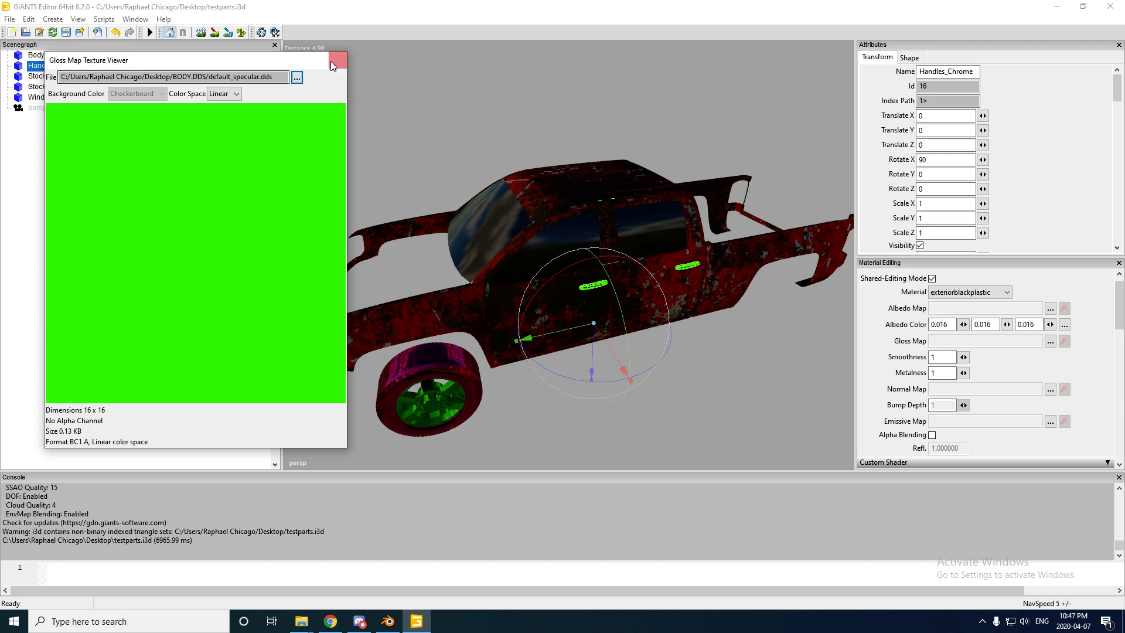
left_click(338, 60)
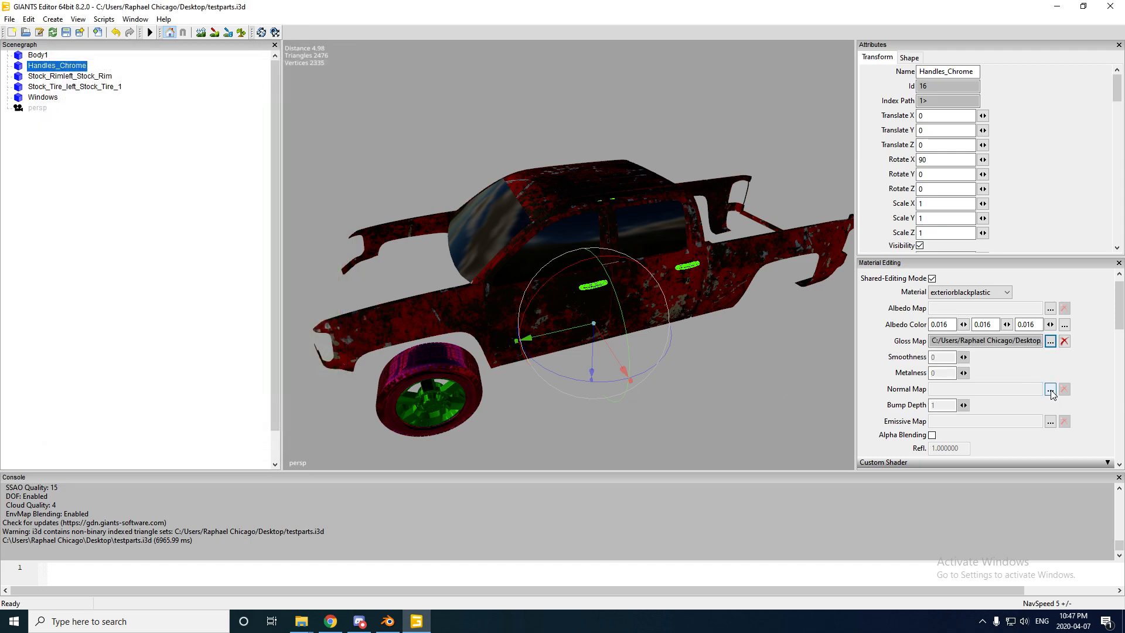
left_click(1050, 389)
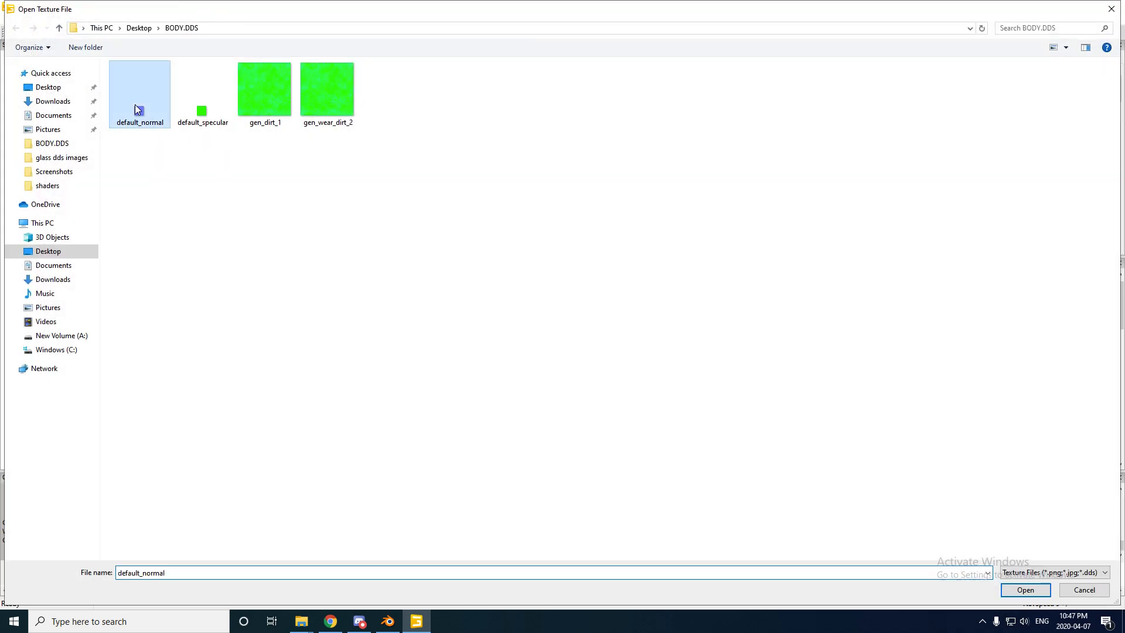
left_click(1024, 590)
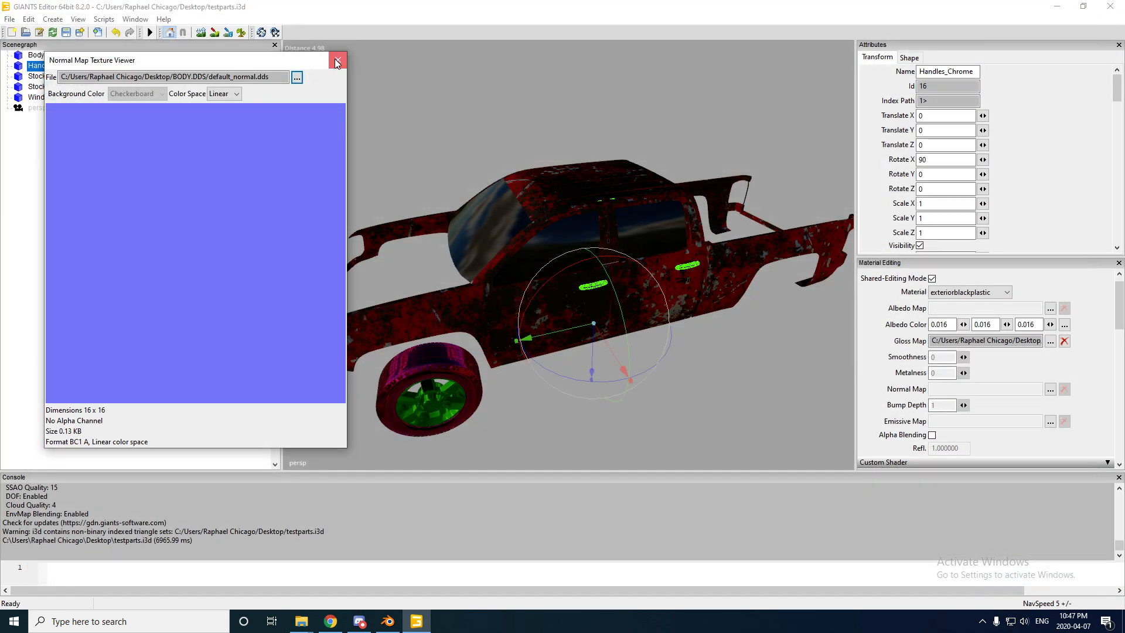
left_click(338, 60)
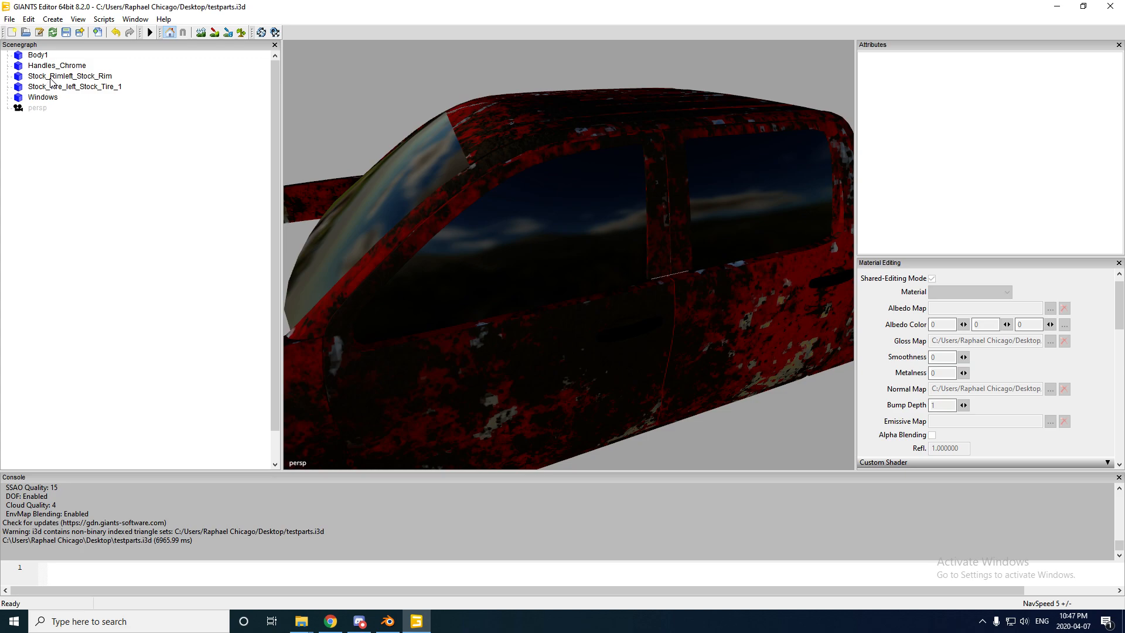
Load vehicleShader.xml for Stock_Rimleft_Stock_Rim and pick its variation
left_click(69, 76)
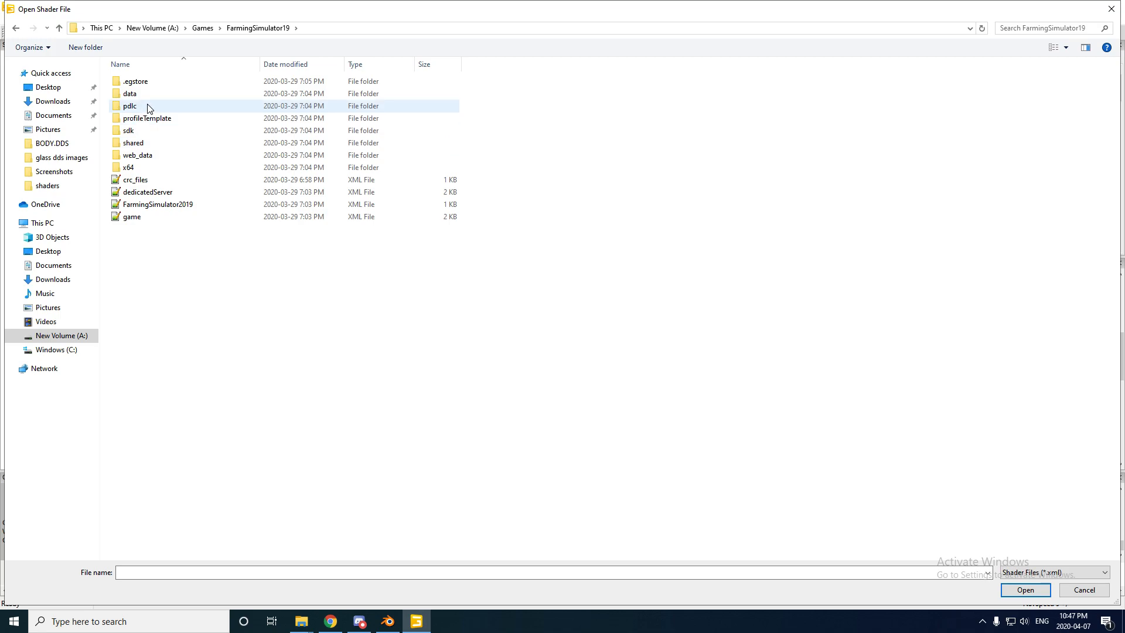
double_click(130, 93)
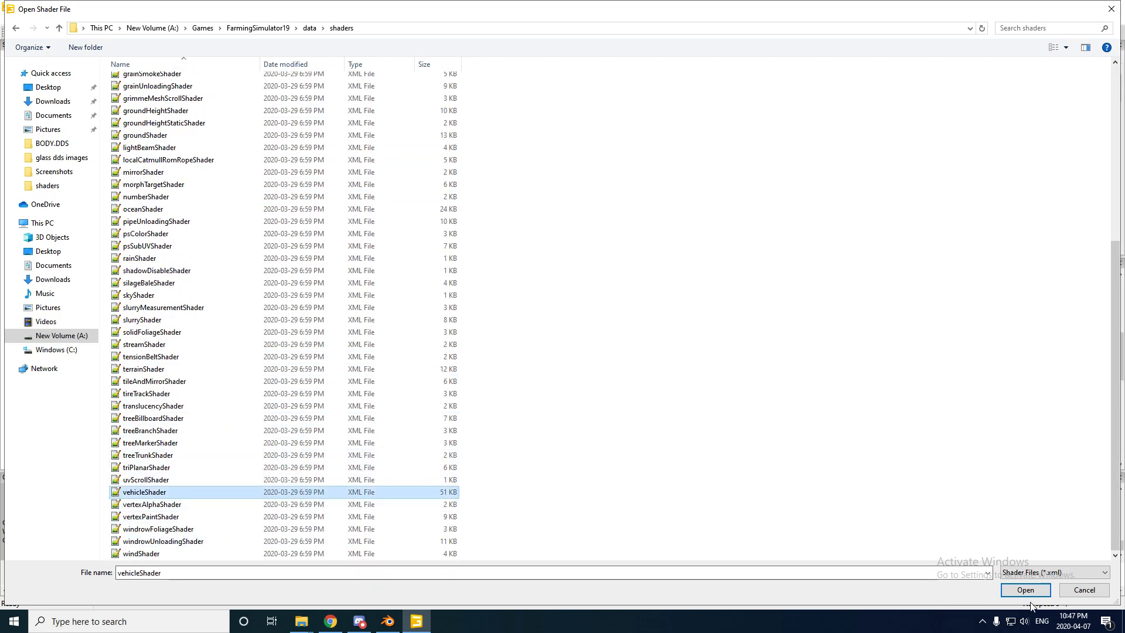
left_click(1024, 590)
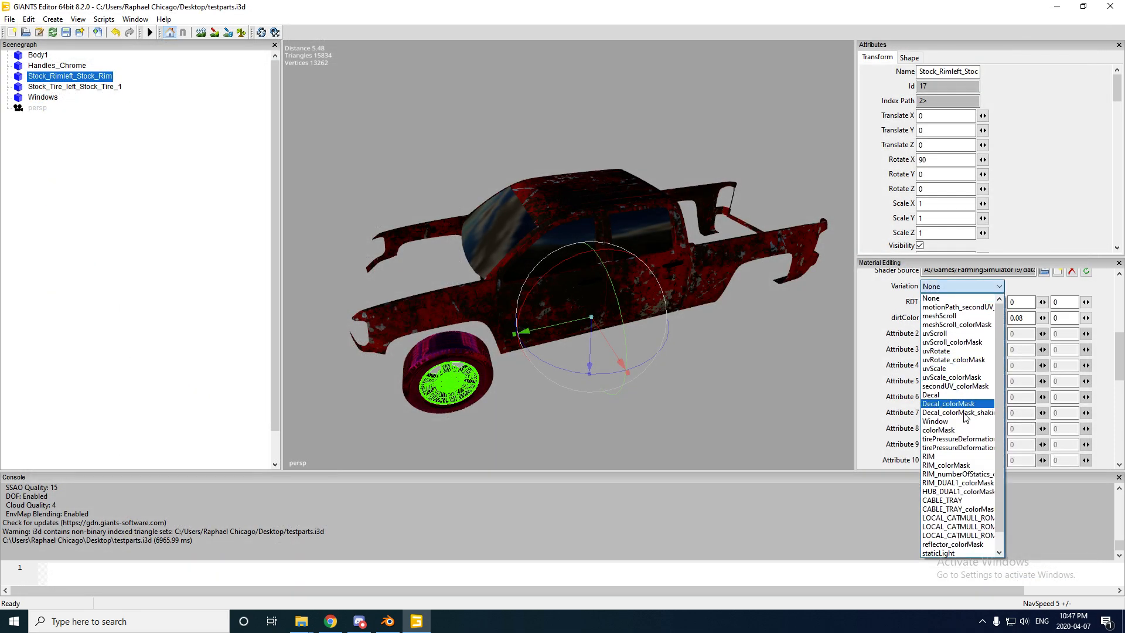
left_click(938, 430)
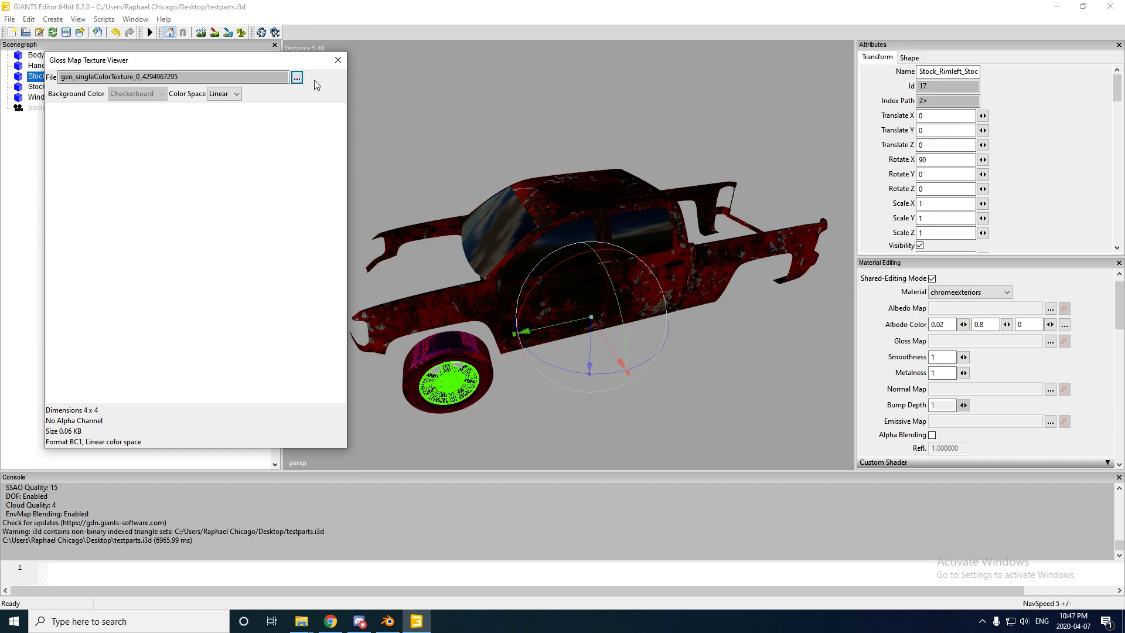
Give the rim the default_specular gloss map and a normal map so it renders chrome
left_click(296, 77)
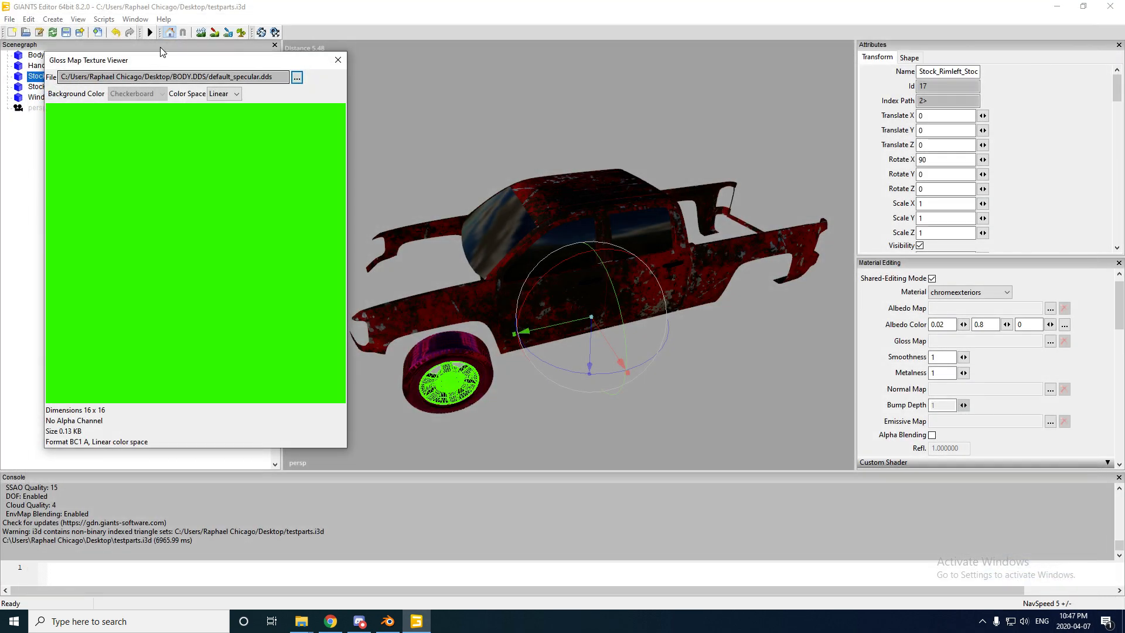
left_click(338, 59)
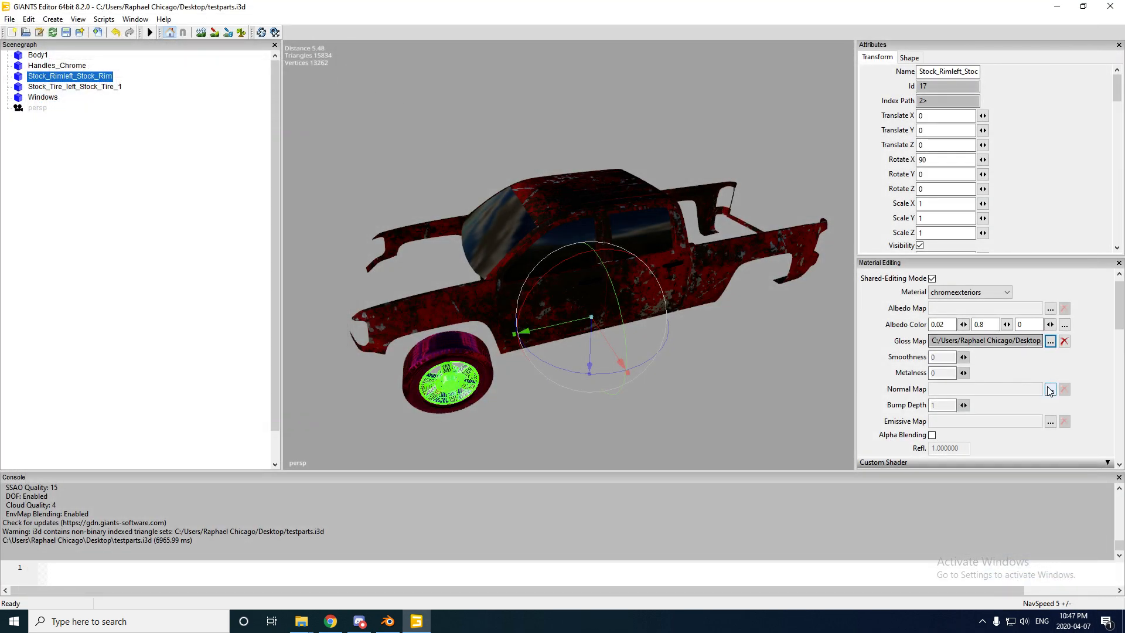
left_click(1050, 389)
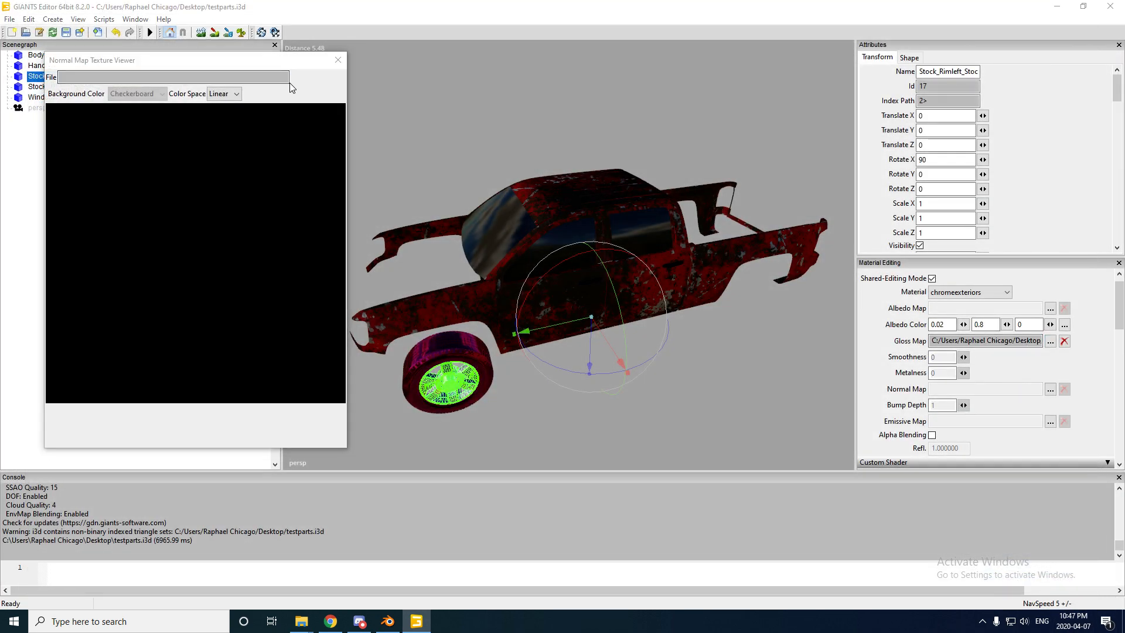
left_click(297, 78)
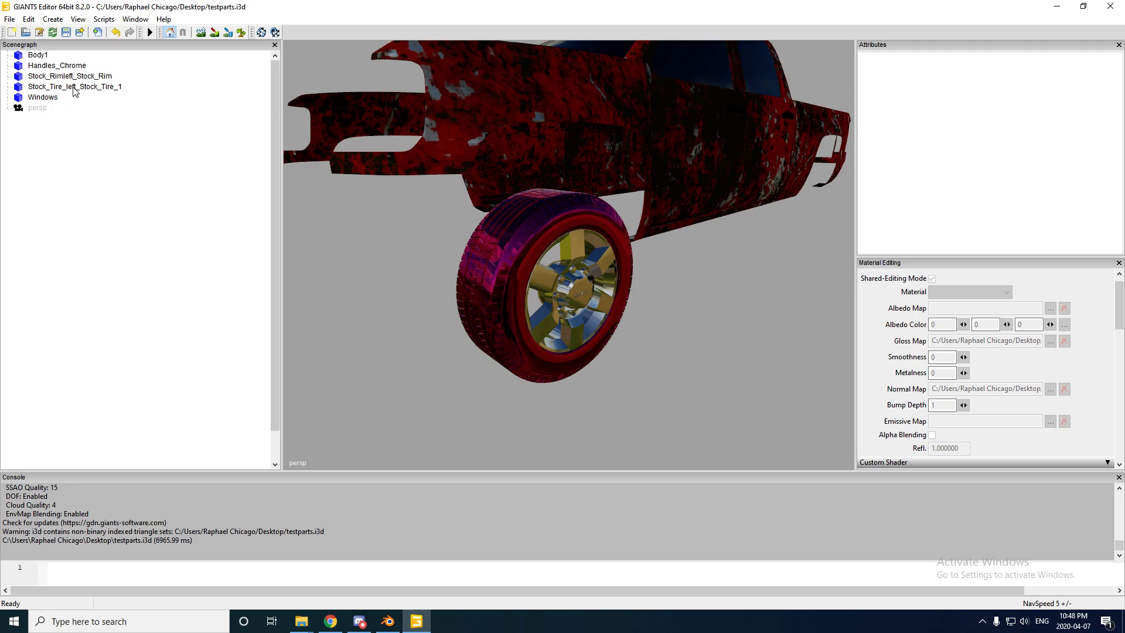
Load vehicleShader.xml for the tire with the tirePressureDeformation variation and set its gloss map
left_click(75, 85)
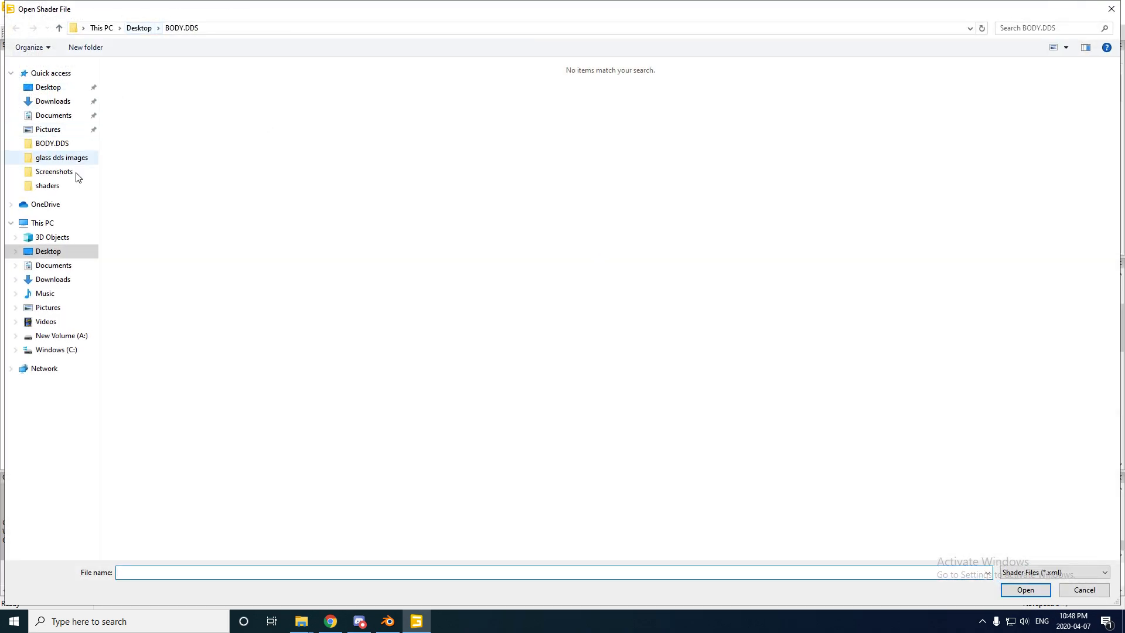
left_click(60, 335)
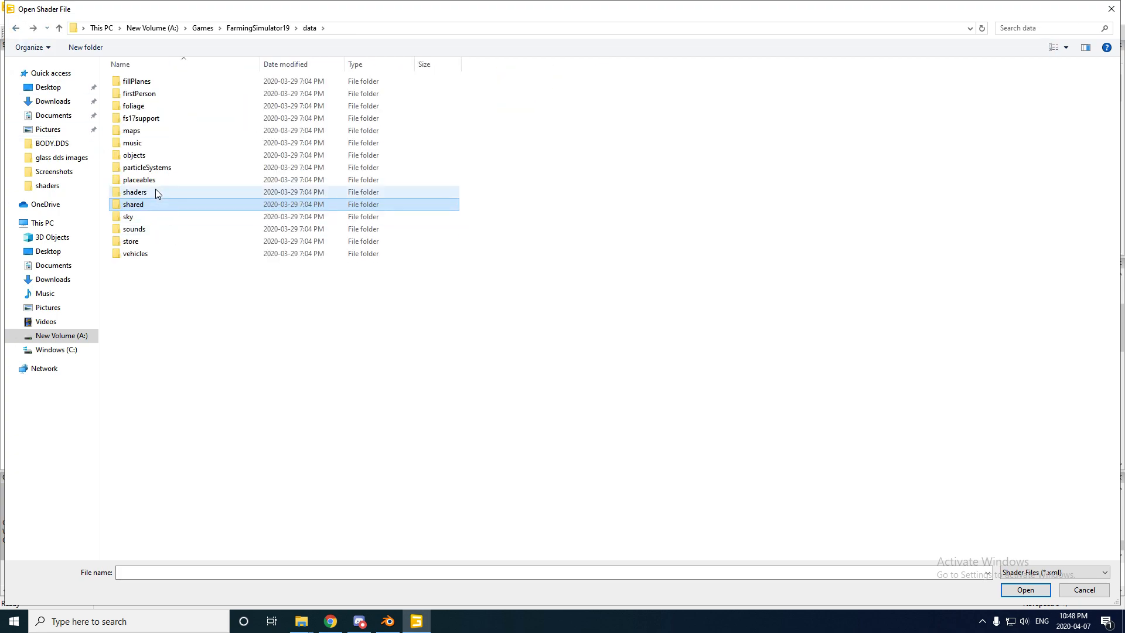
double_click(134, 191)
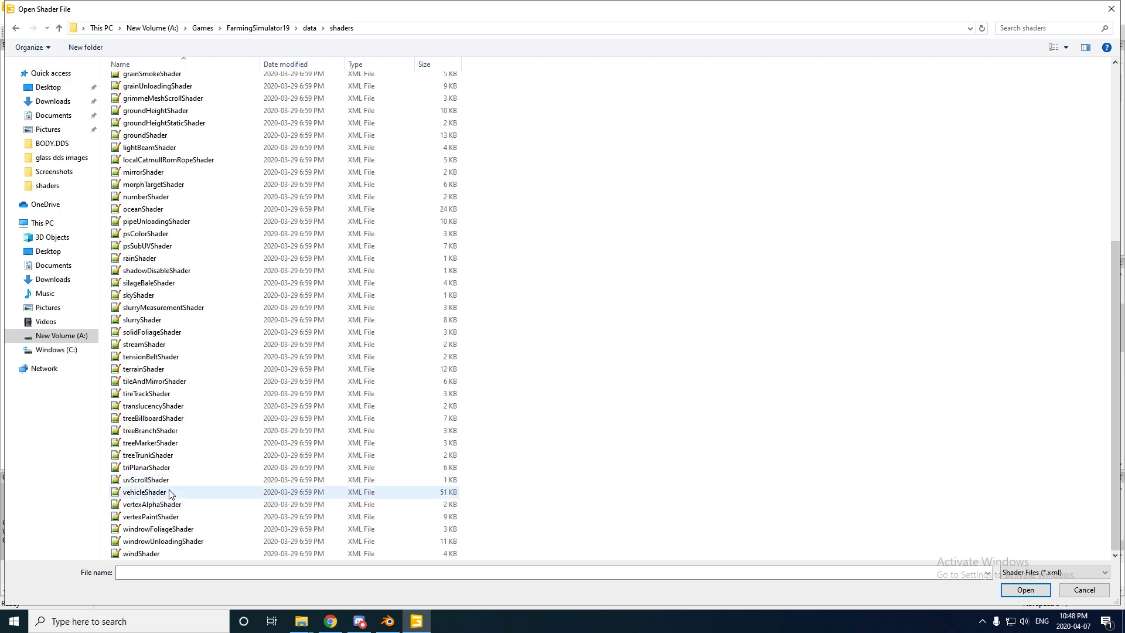
left_click(1025, 590)
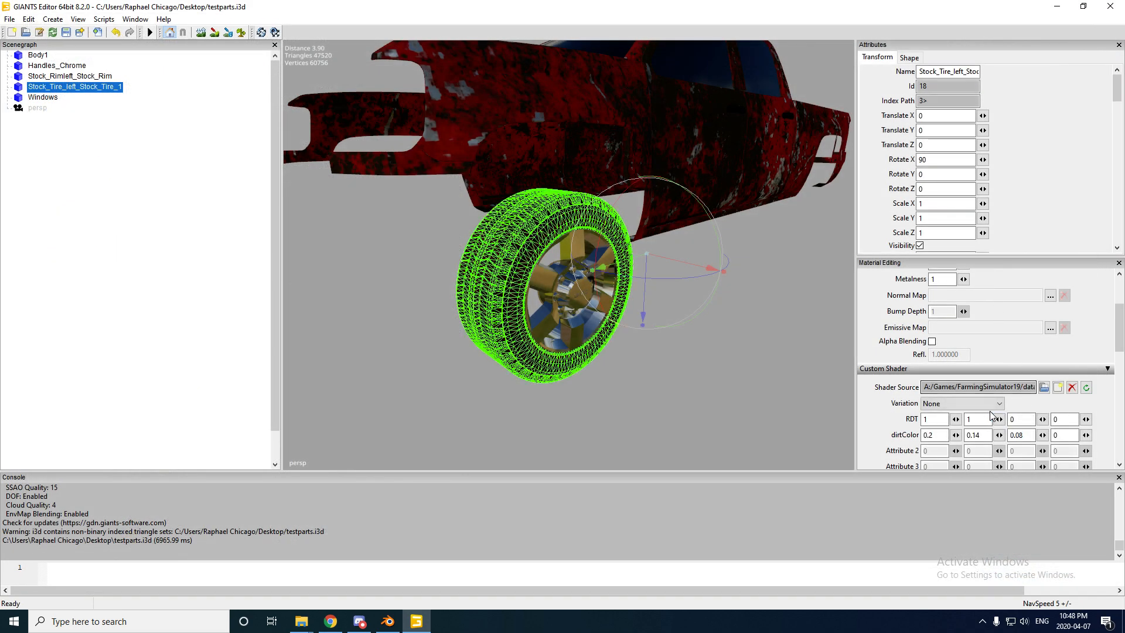
left_click(961, 403)
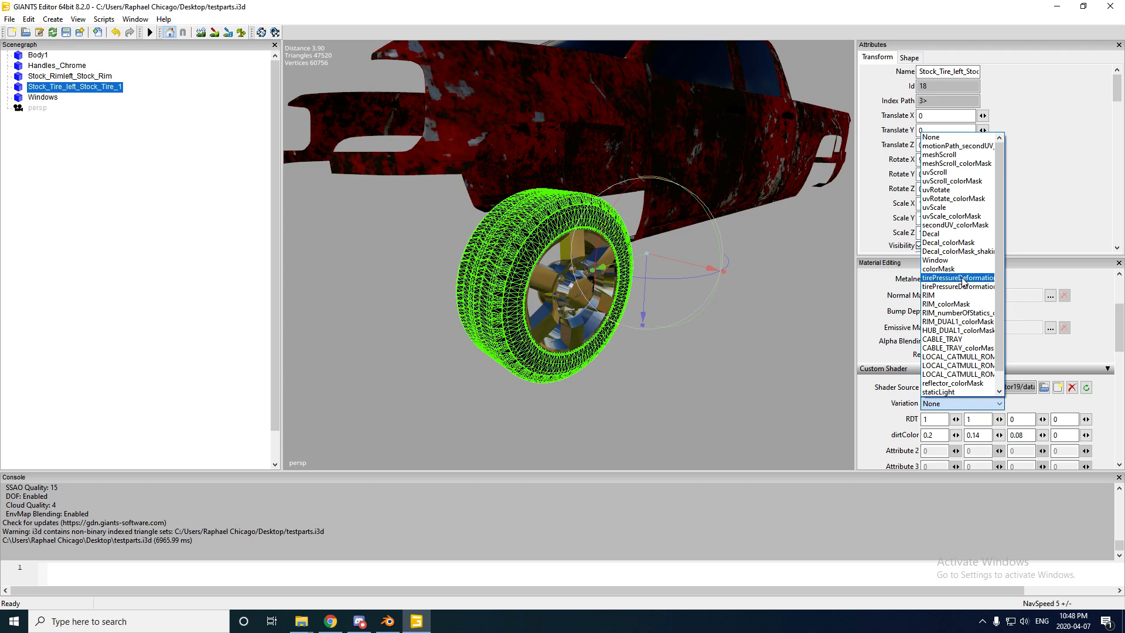
left_click(958, 277)
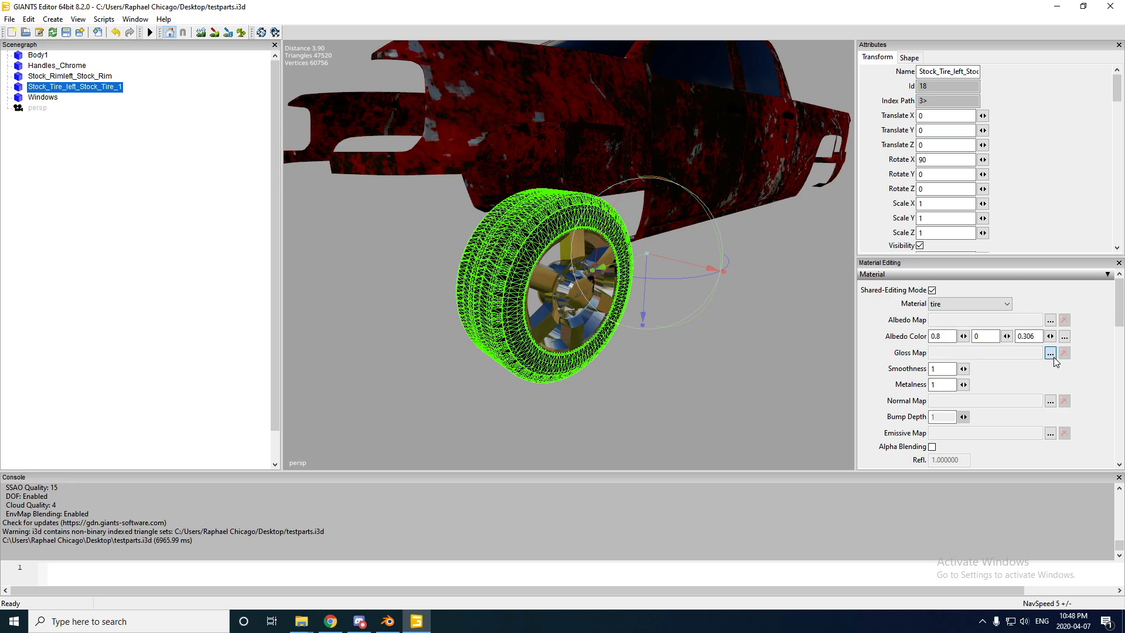
left_click(1050, 353)
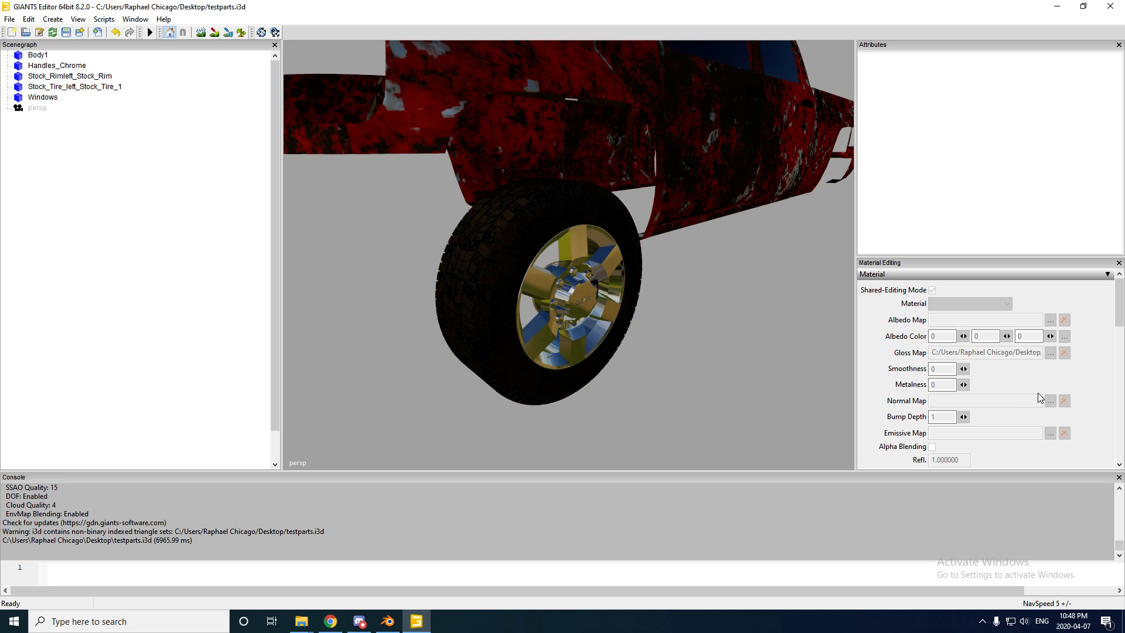
Assign default_normal from BODY.DDS as the tire's normal map
left_click(74, 86)
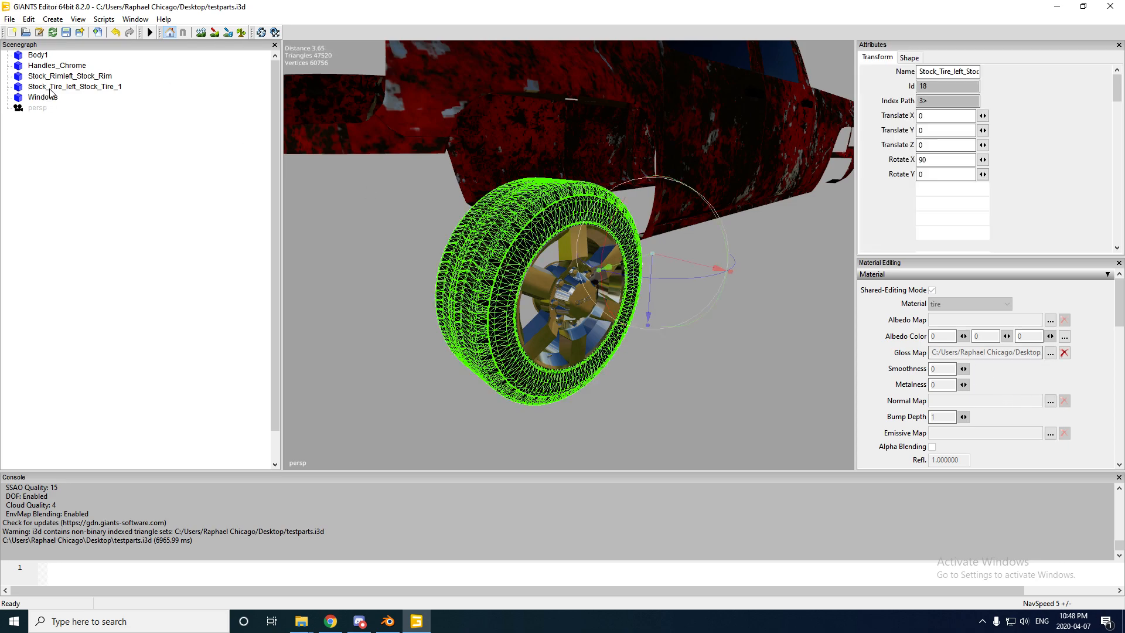
left_click(1050, 401)
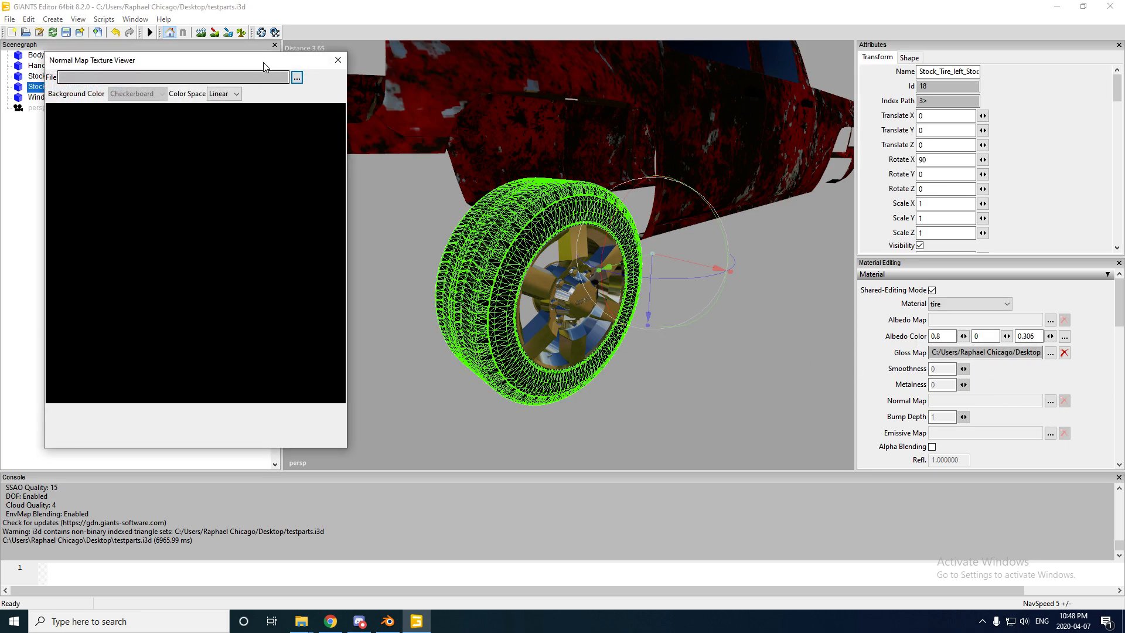
left_click(296, 78)
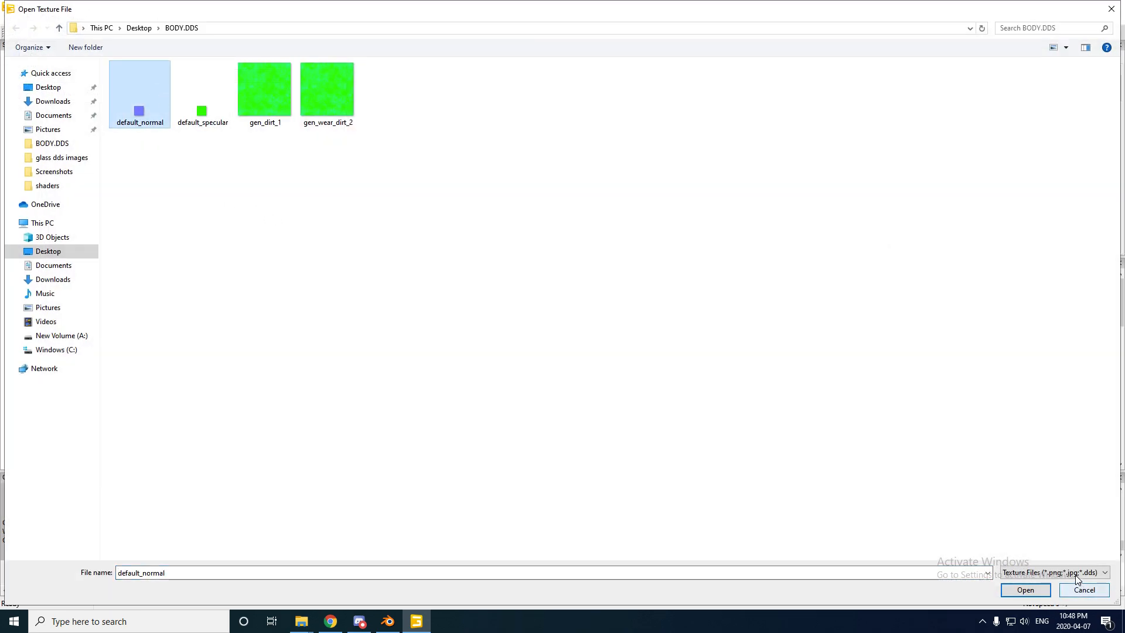
left_click(1025, 589)
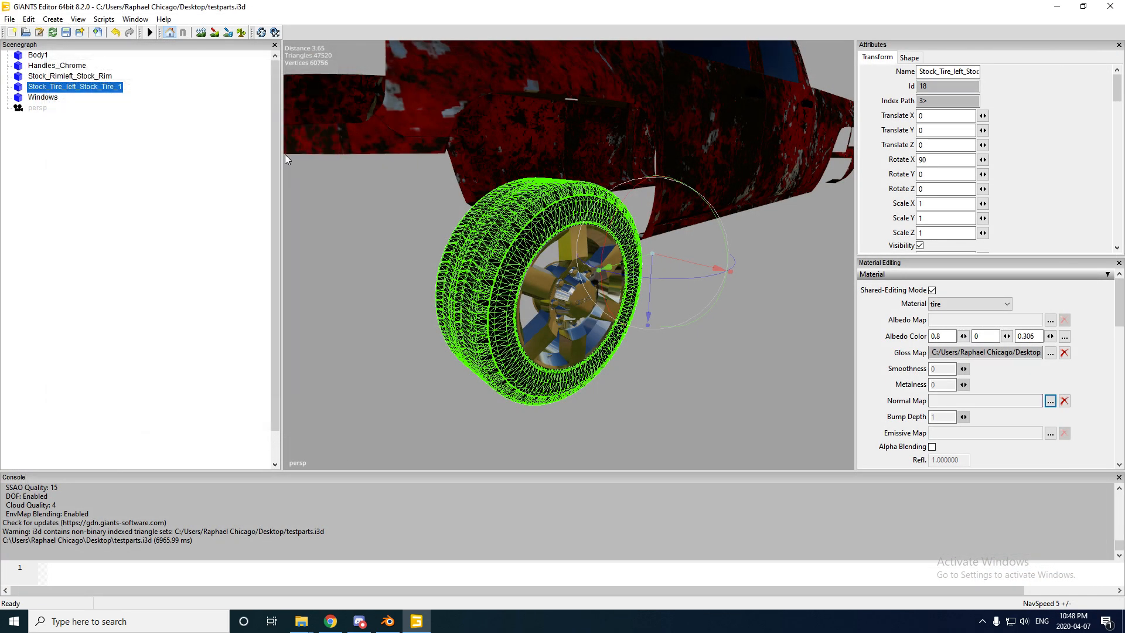
left_click(44, 97)
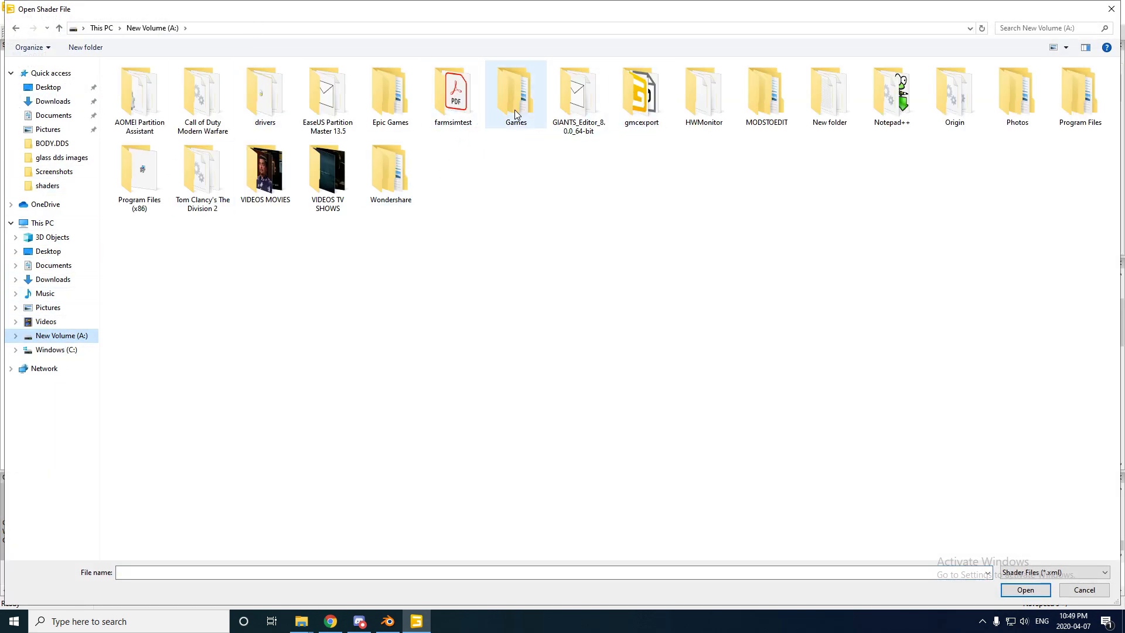
Load vehicleShader.xml for the windows material and pick its variation
double_click(516, 94)
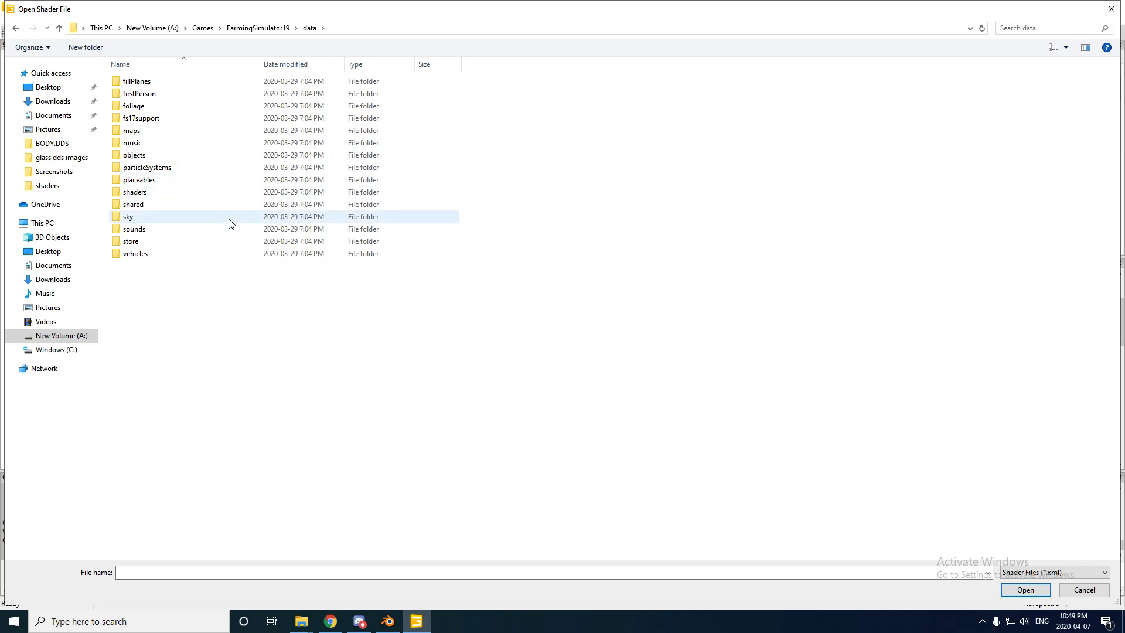
double_click(135, 191)
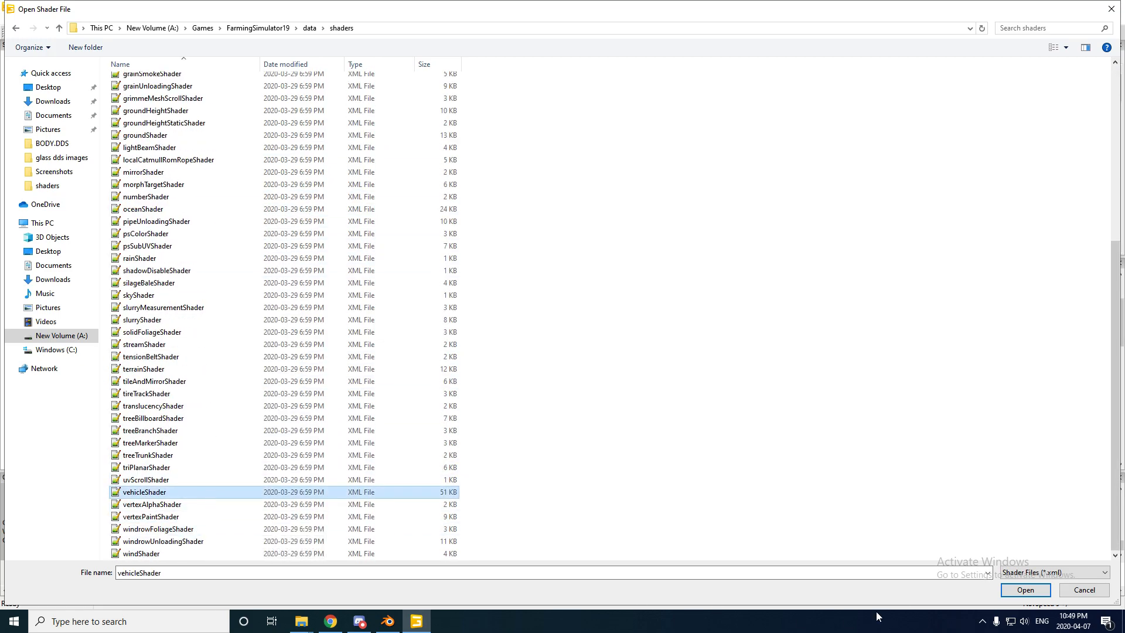
left_click(1024, 589)
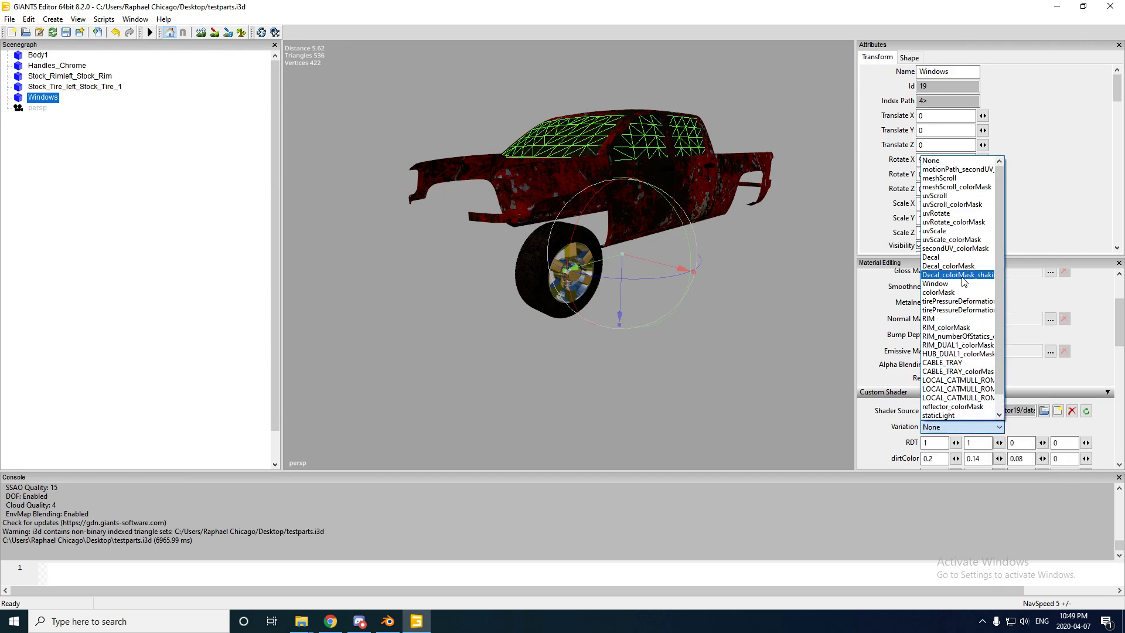
left_click(935, 284)
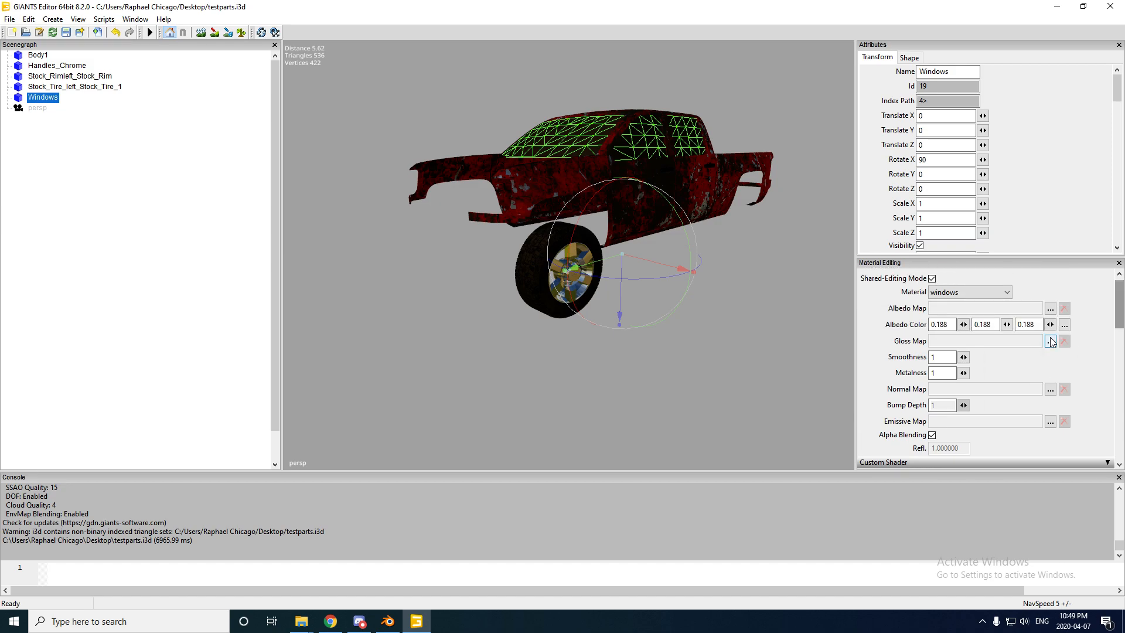
Give the windows default_specular as gloss map and default_normal as normal map
left_click(1050, 341)
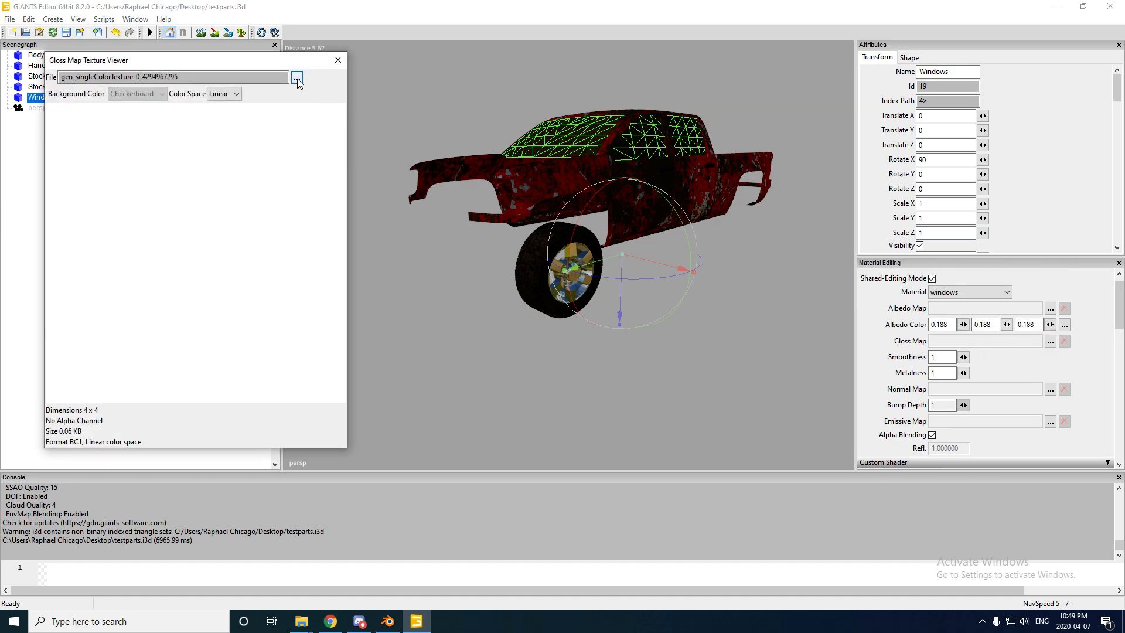
left_click(296, 77)
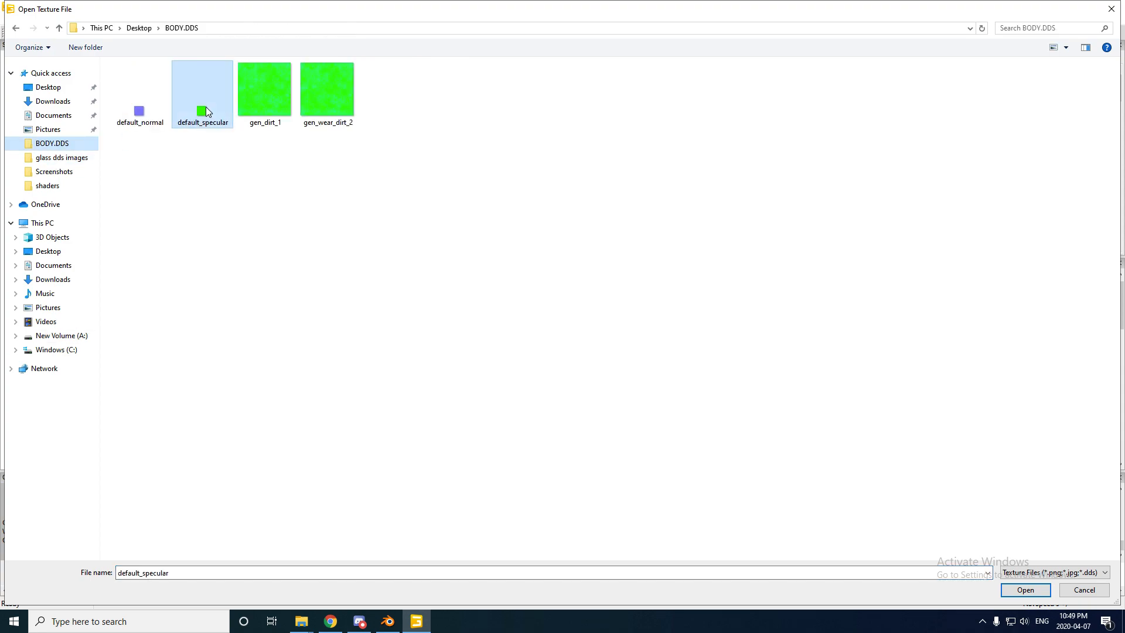
left_click(1025, 589)
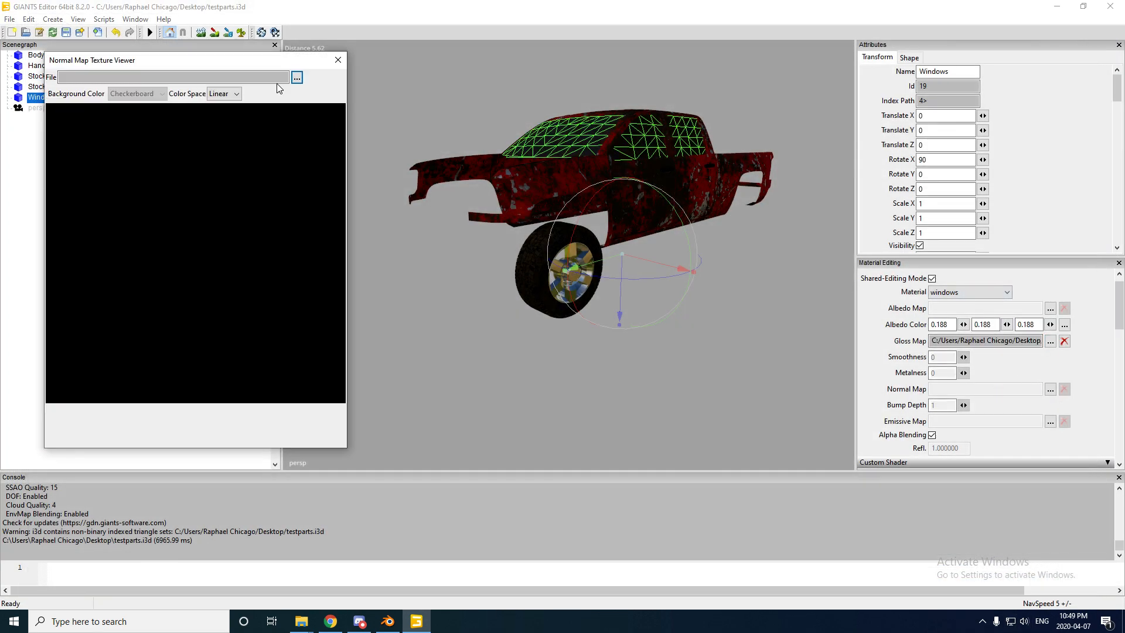
left_click(295, 77)
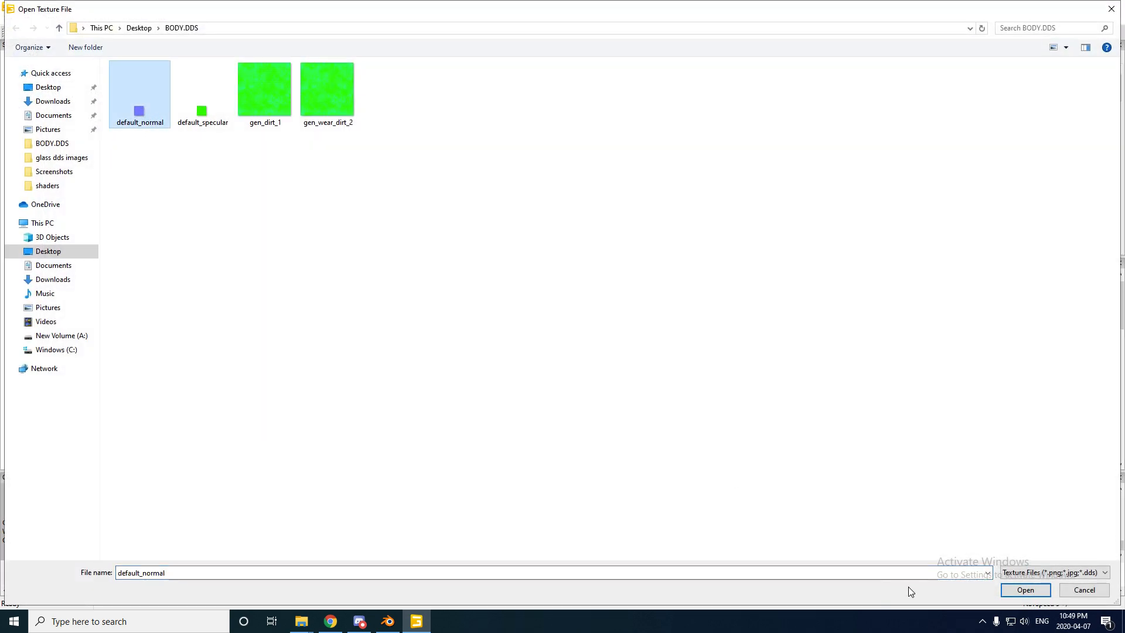
left_click(1024, 589)
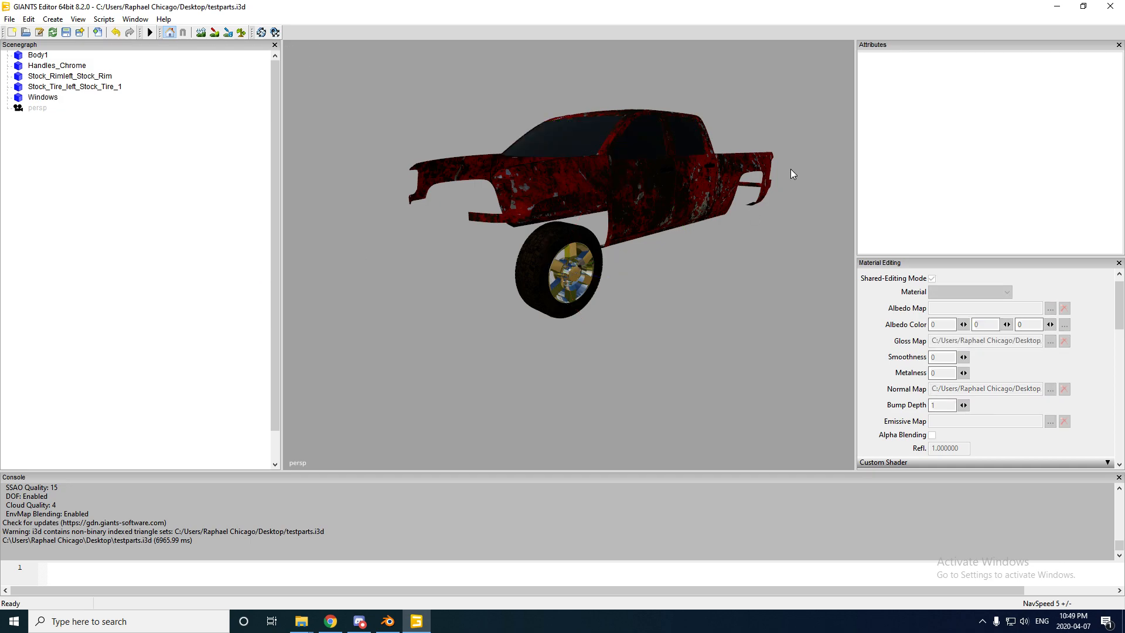
Set window_light_tint from the glass dds images folder as the Windows diffuse map
left_click(42, 97)
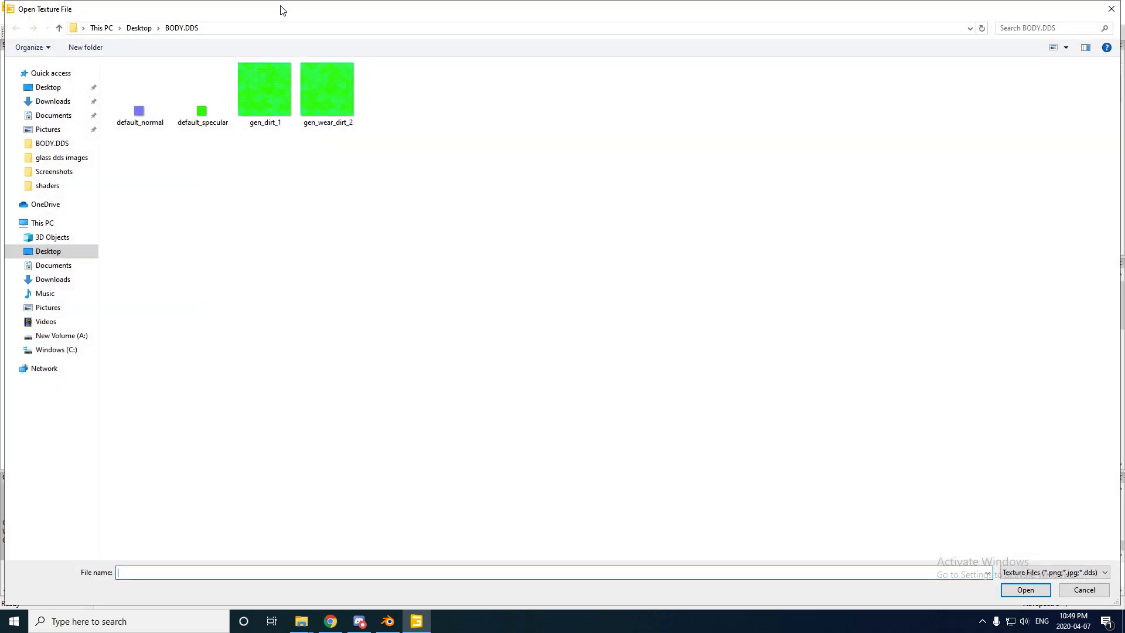
left_click(62, 157)
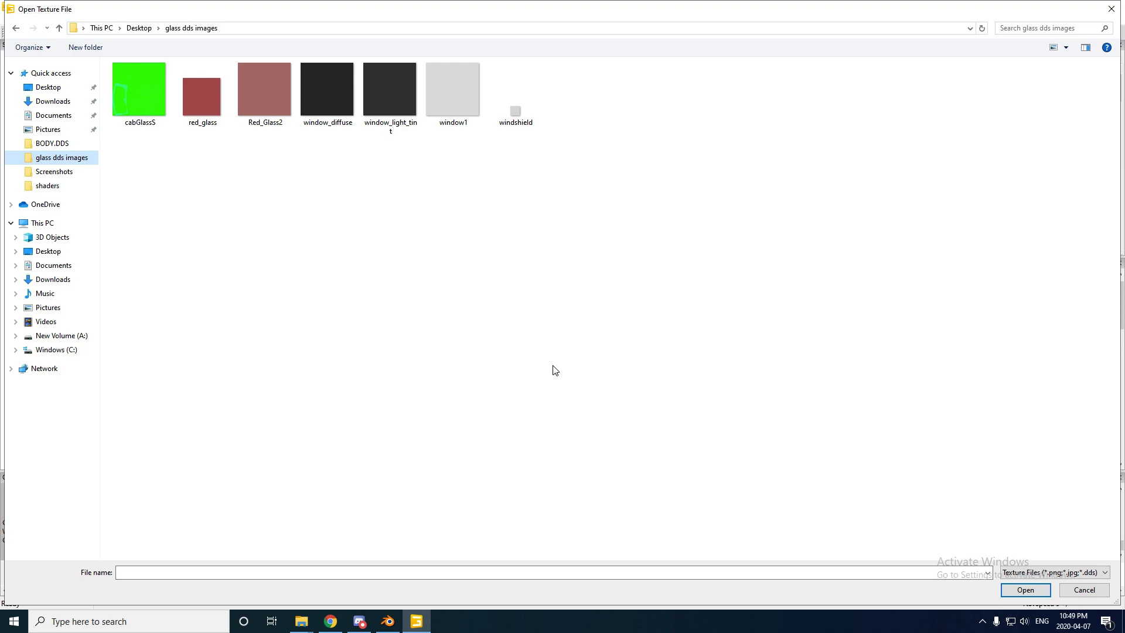
mouse_move(390, 187)
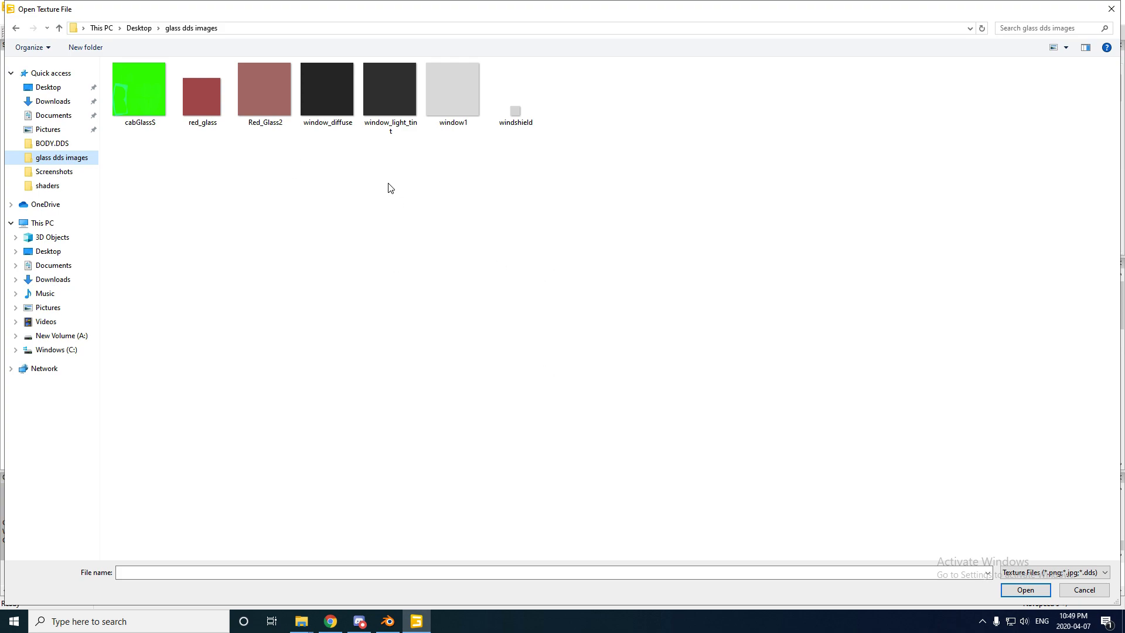
mouse_move(186, 204)
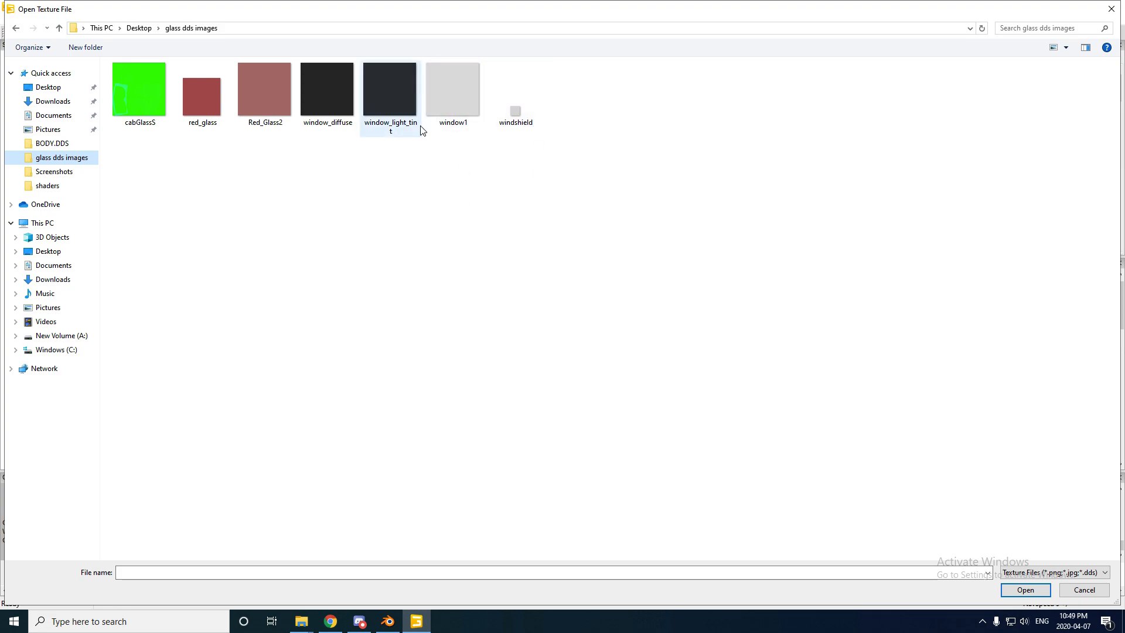
left_click(389, 89)
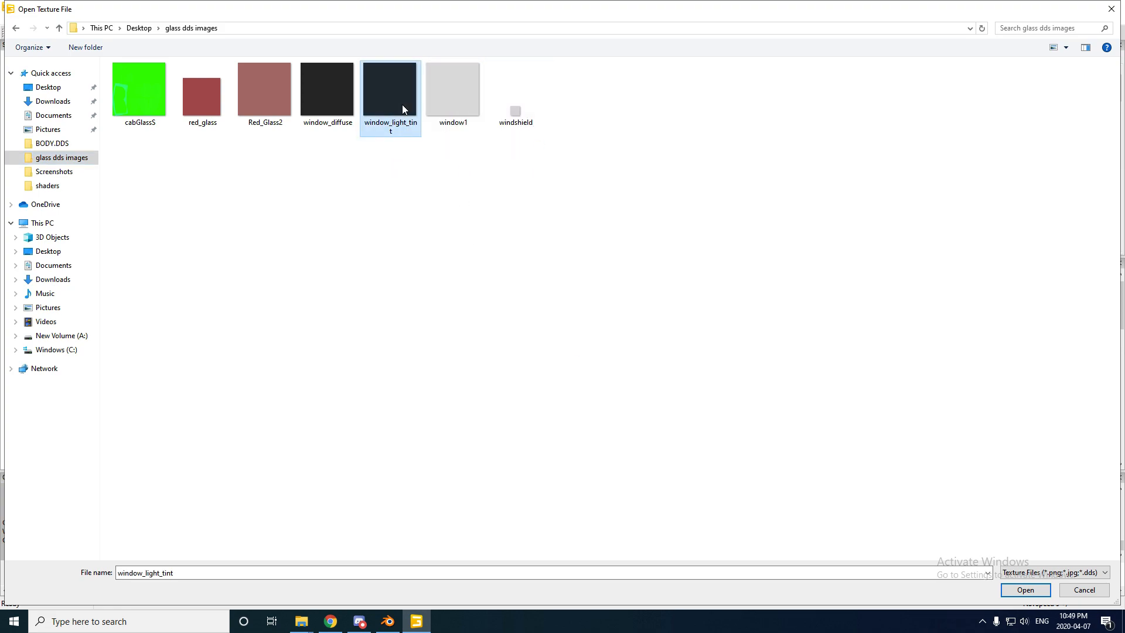
left_click(1024, 589)
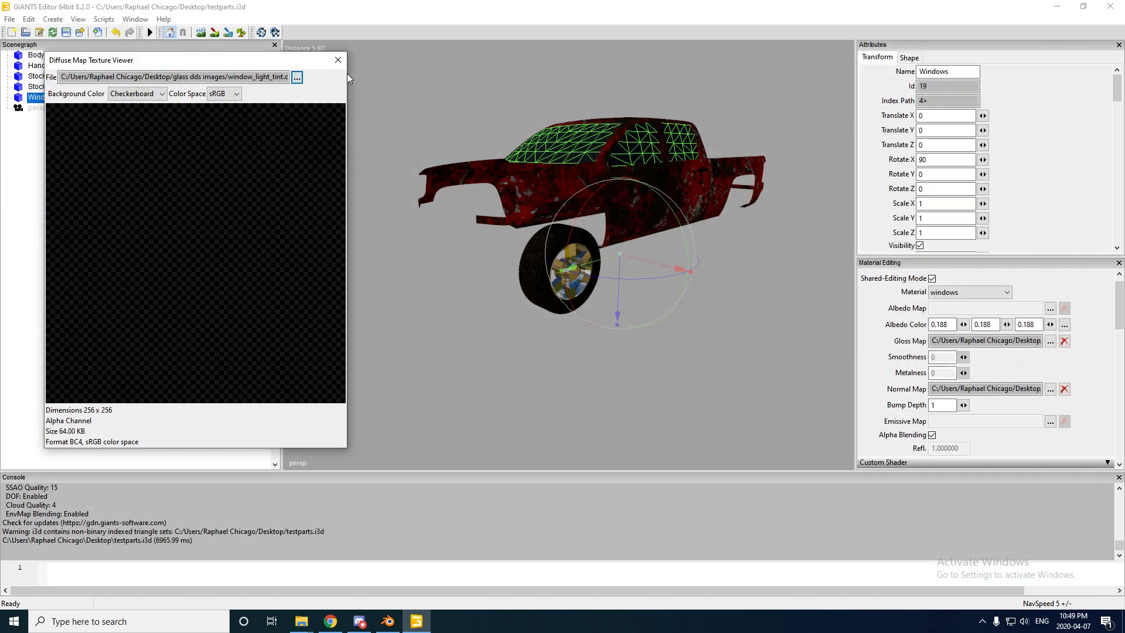
left_click(337, 60)
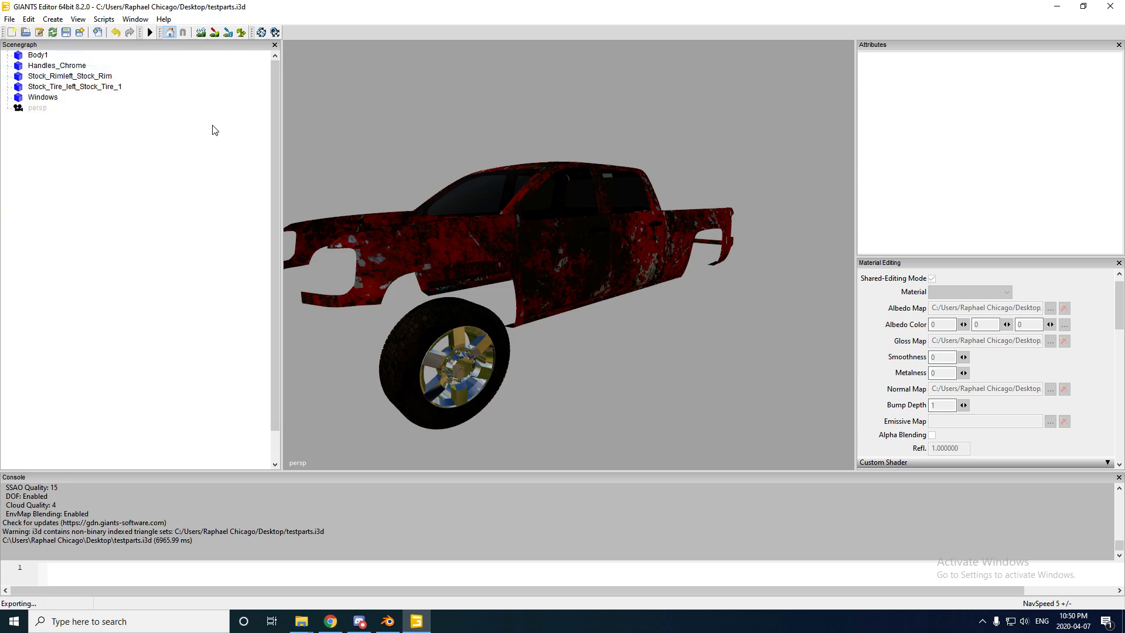
mouse_move(280, 193)
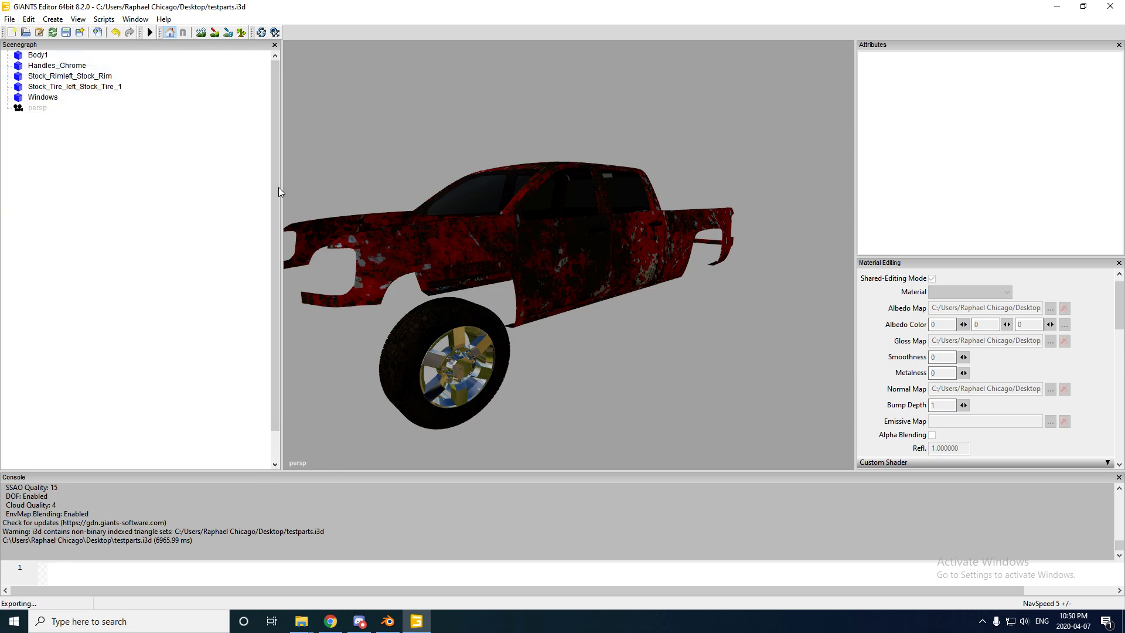
Export with files as 'test', keeping parent directory structure and game-relative paths
left_click(64, 32)
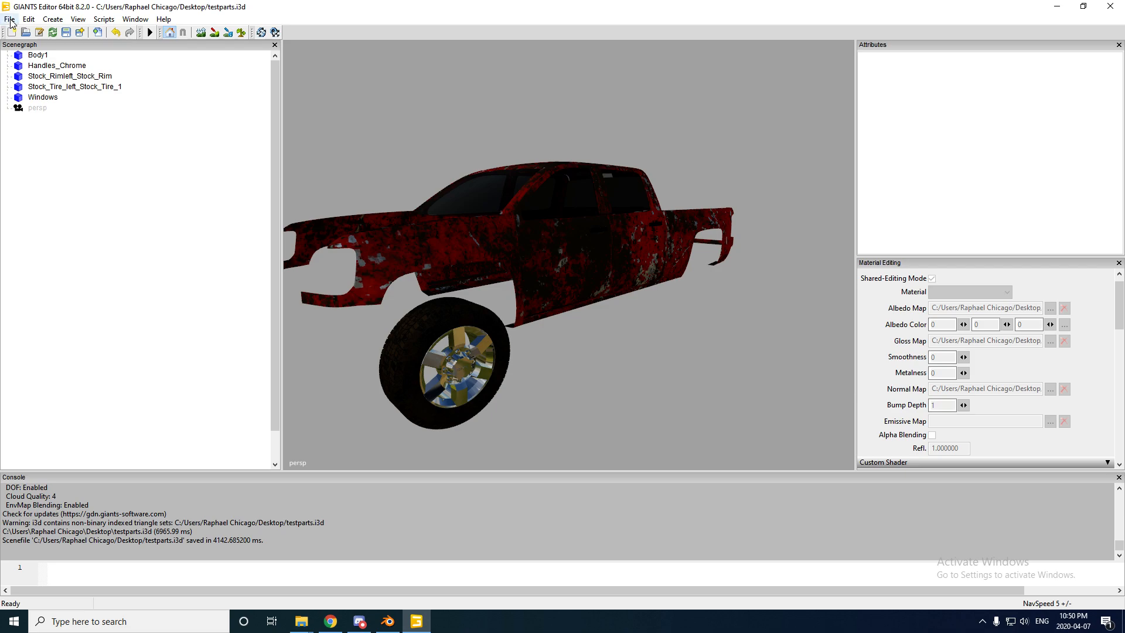
left_click(9, 18)
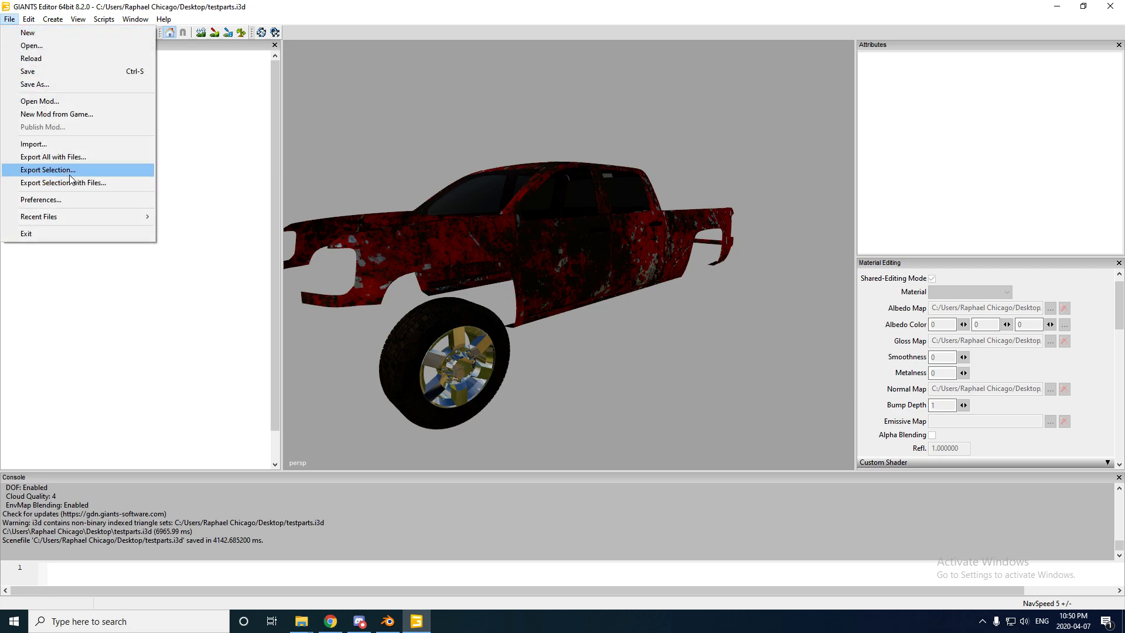
left_click(63, 183)
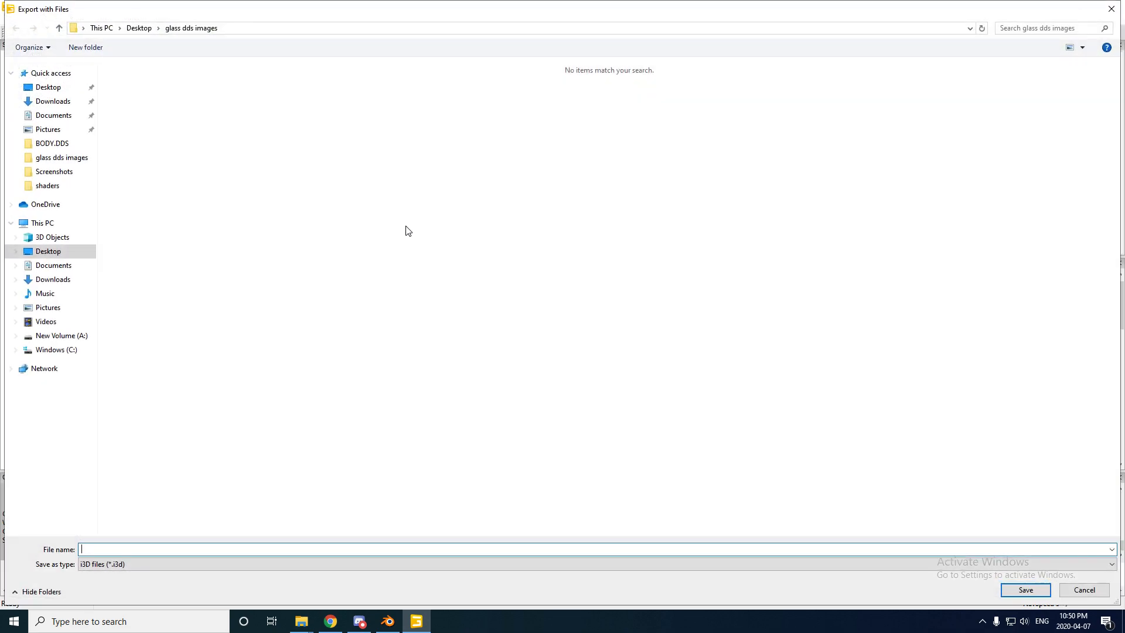
mouse_move(101, 521)
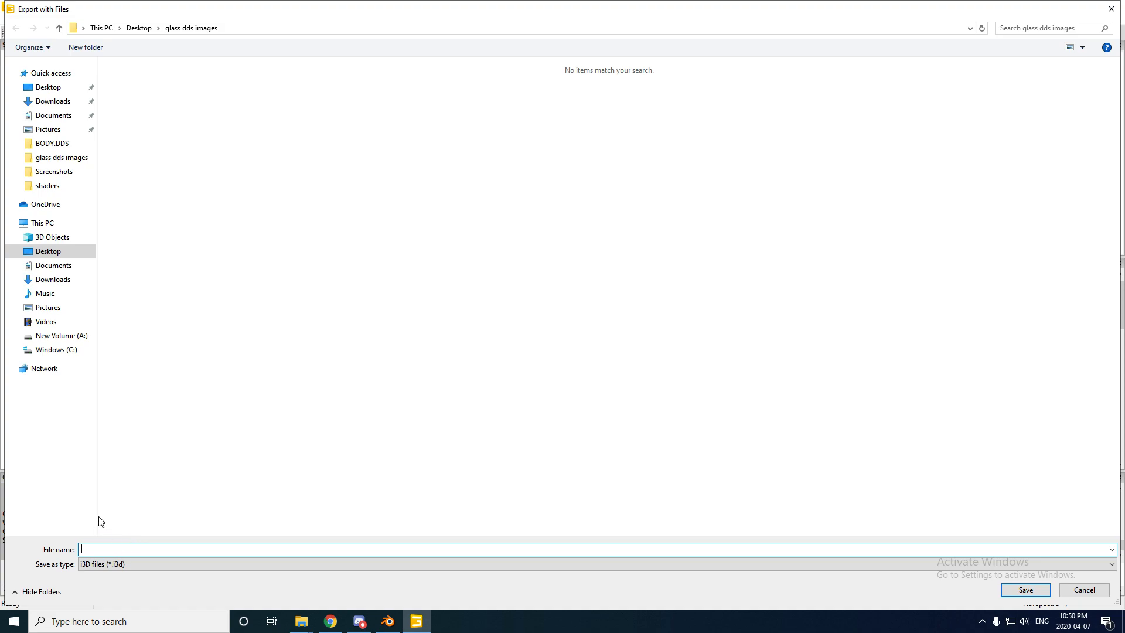
type("test")
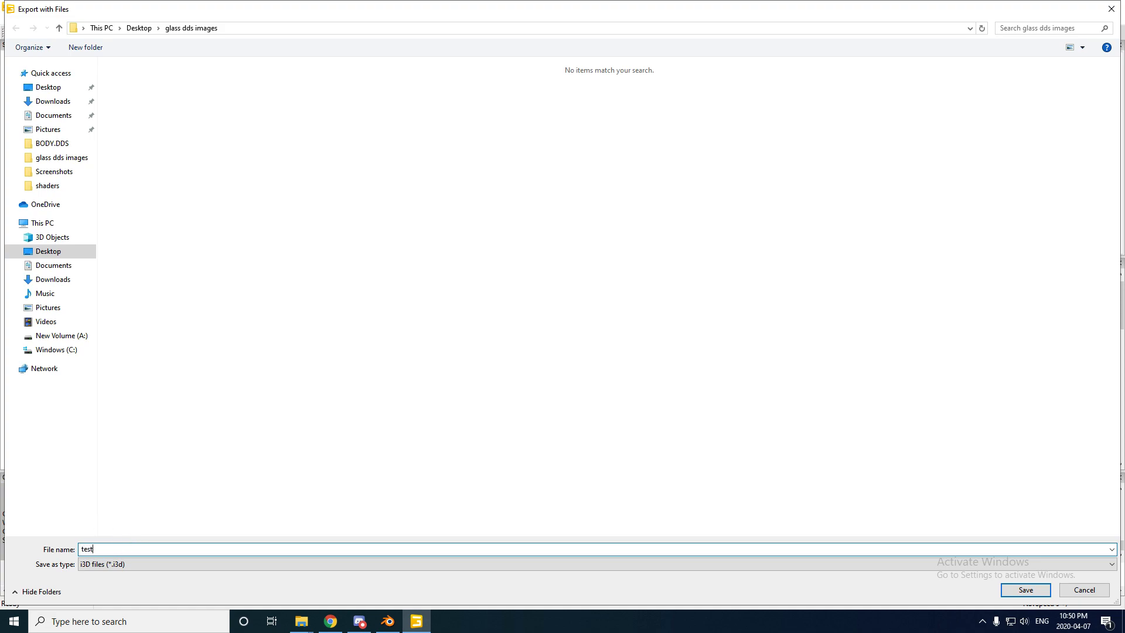
left_click(1023, 590)
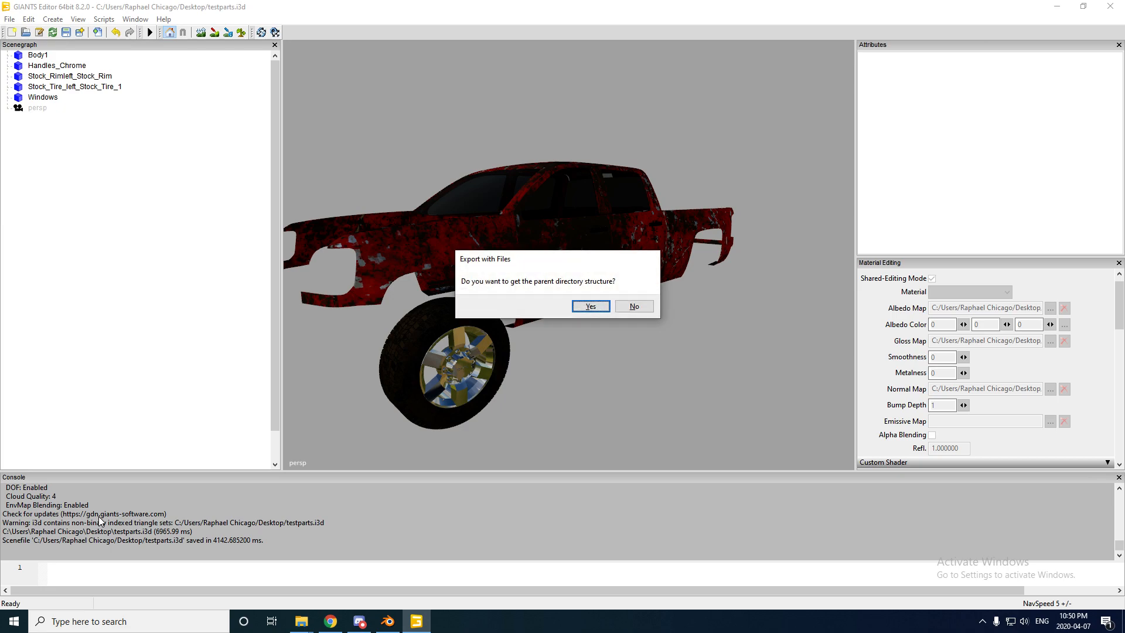
left_click(590, 305)
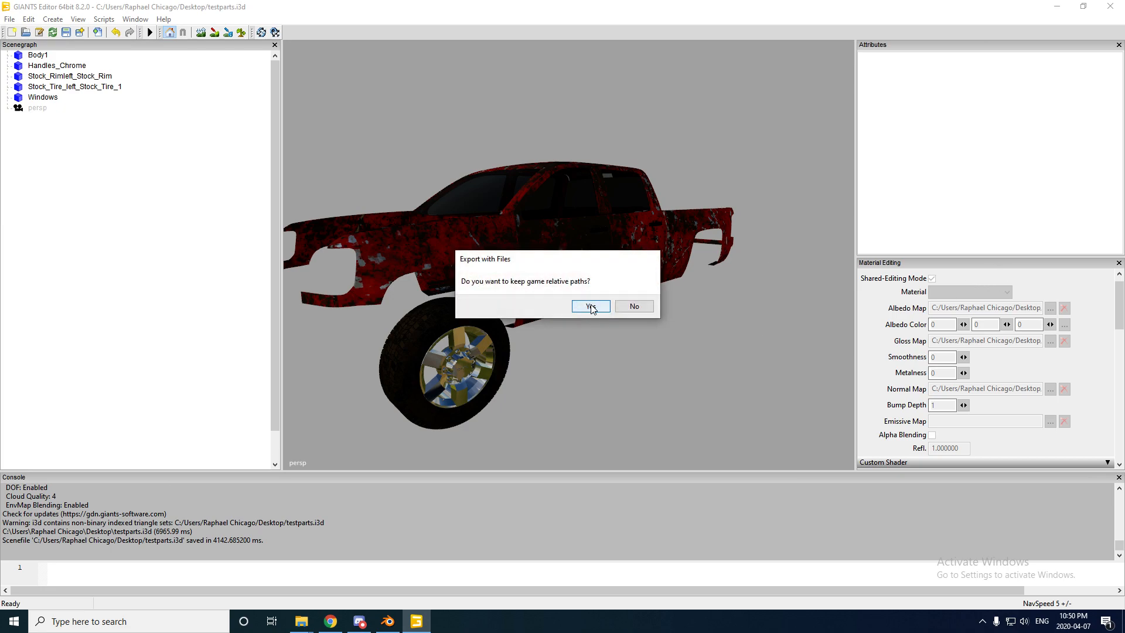
left_click(587, 306)
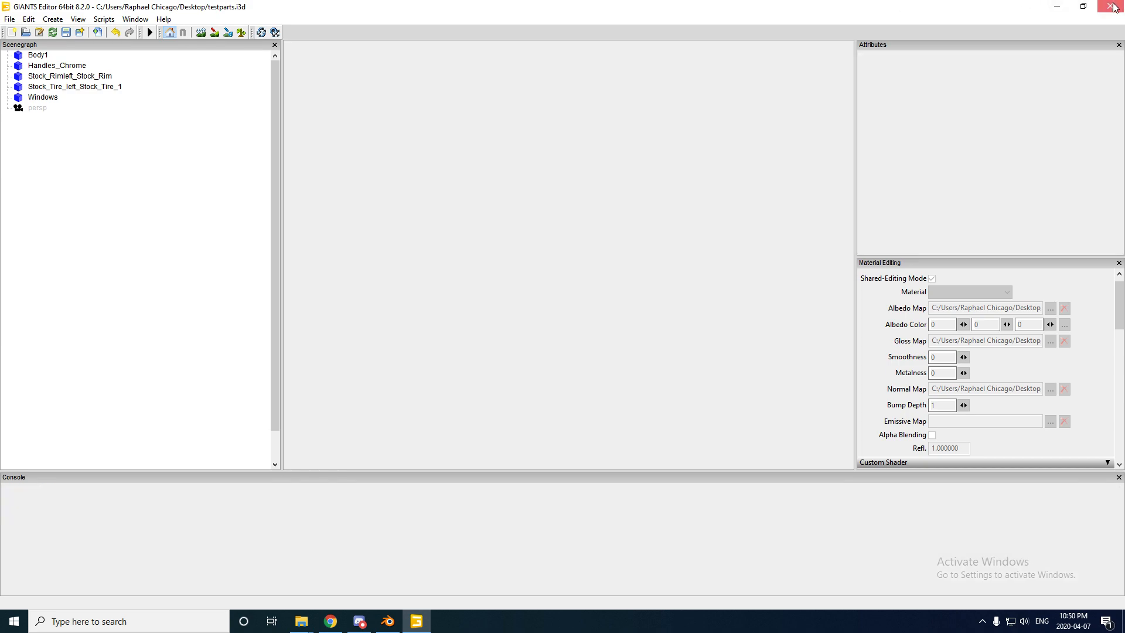
Close GIANTS Editor, leaving the desktop with the exported testparts file
left_click(1117, 7)
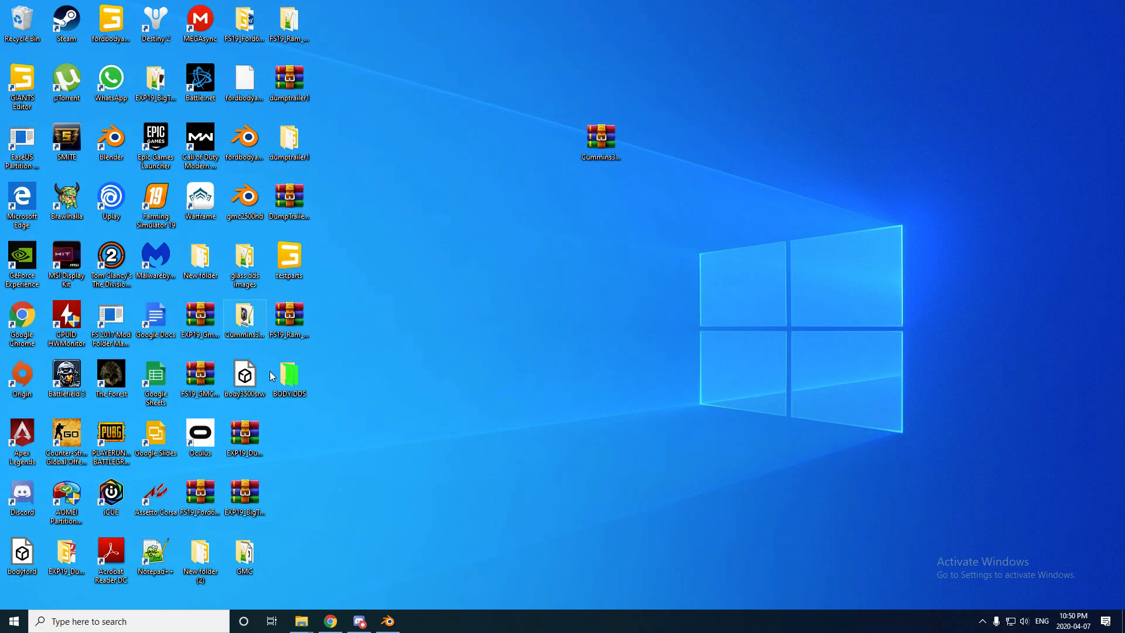
mouse_move(288, 256)
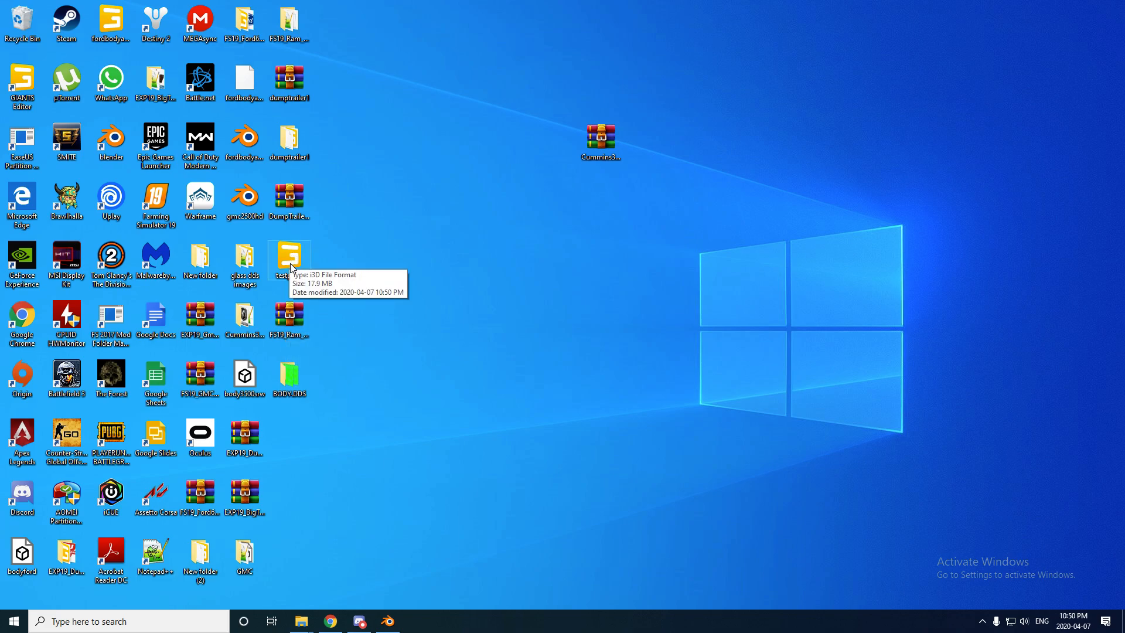
mouse_move(74, 120)
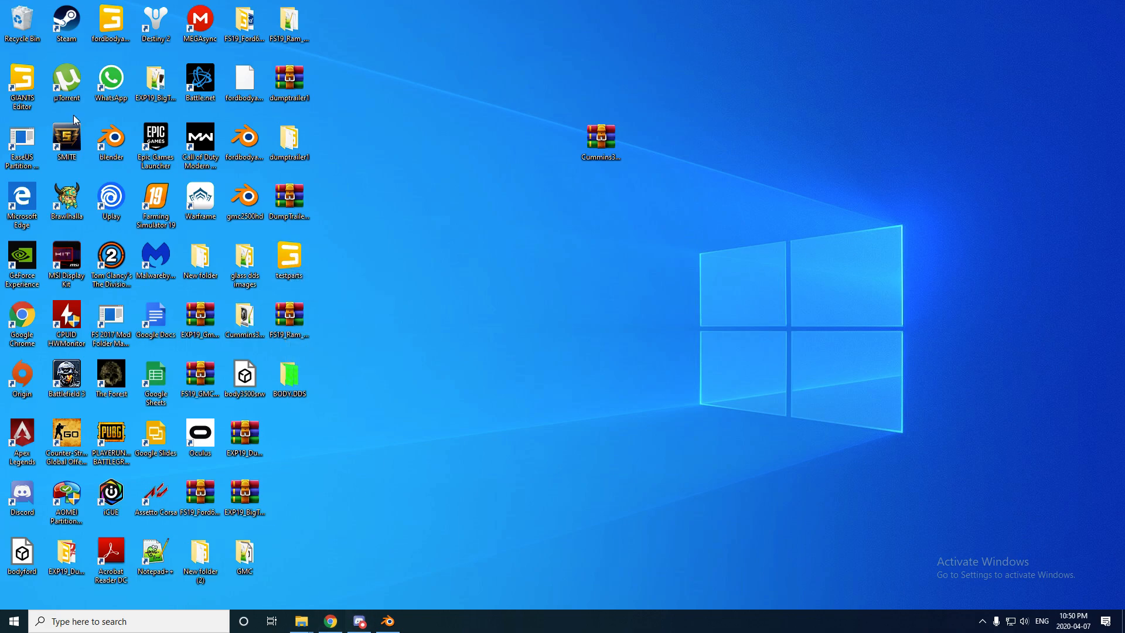
mouse_move(487, 288)
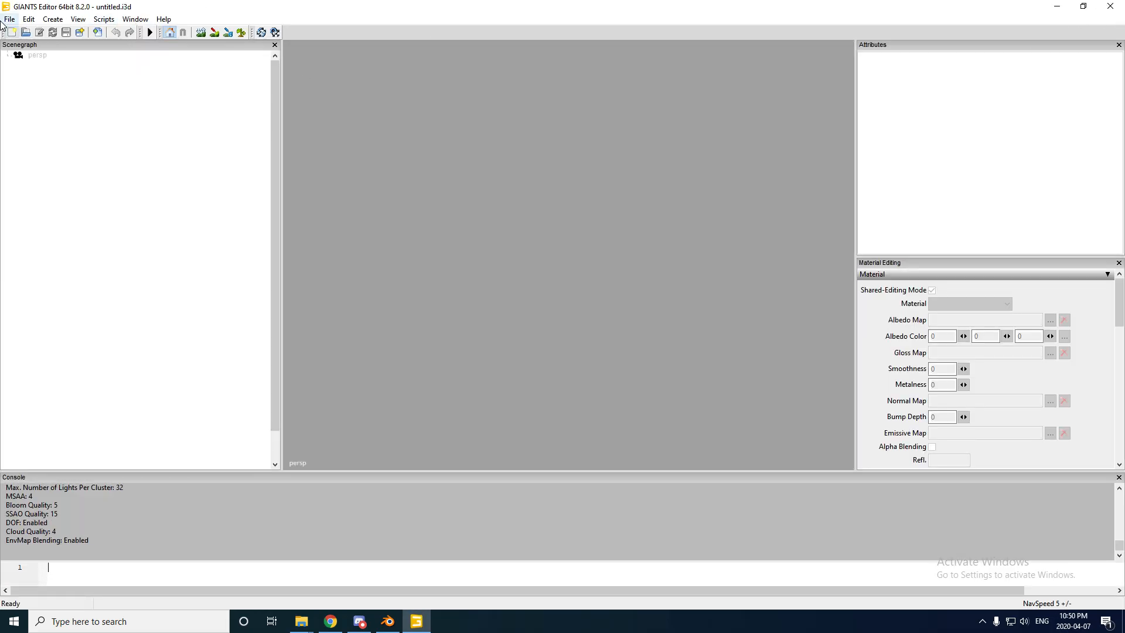
Load testparts.i3d from the glass dds images folder via File > Open
left_click(10, 19)
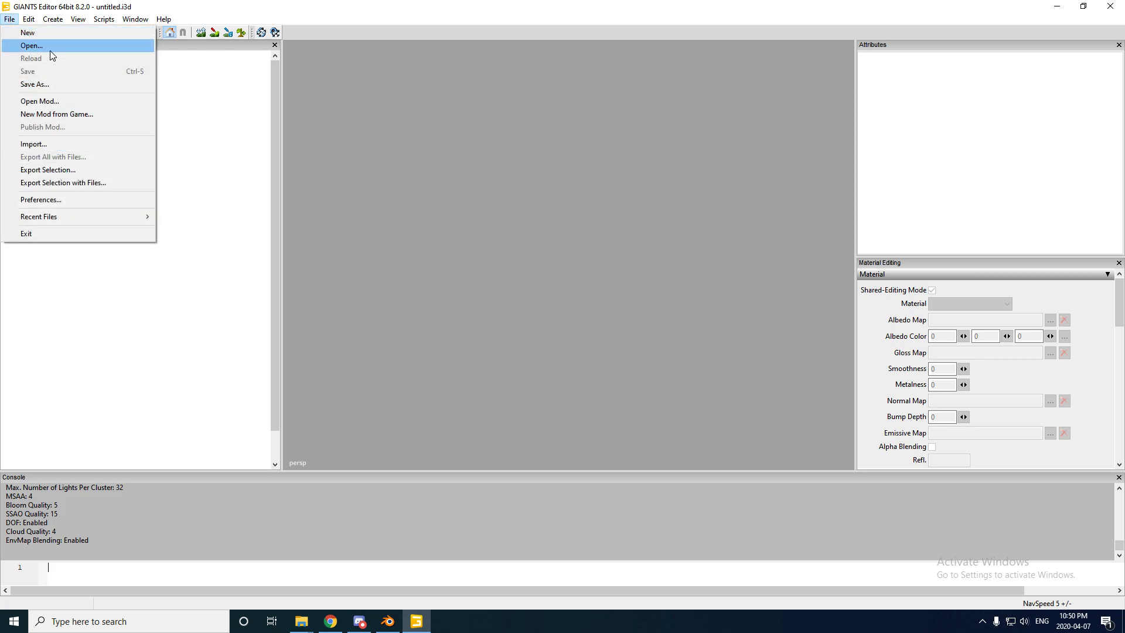
left_click(31, 46)
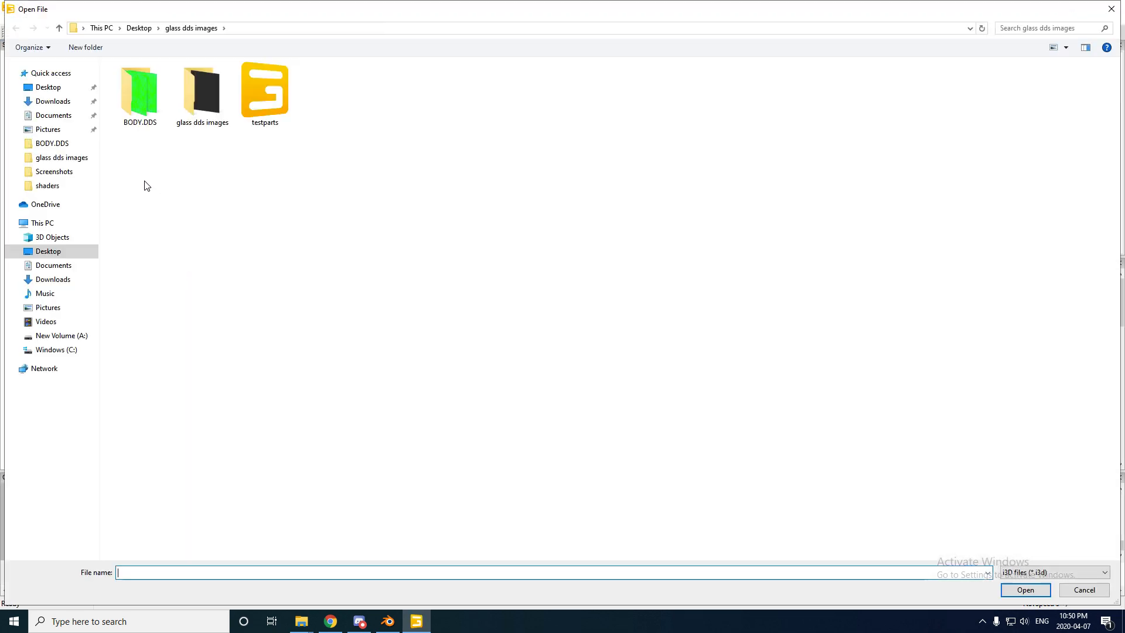
left_click(265, 94)
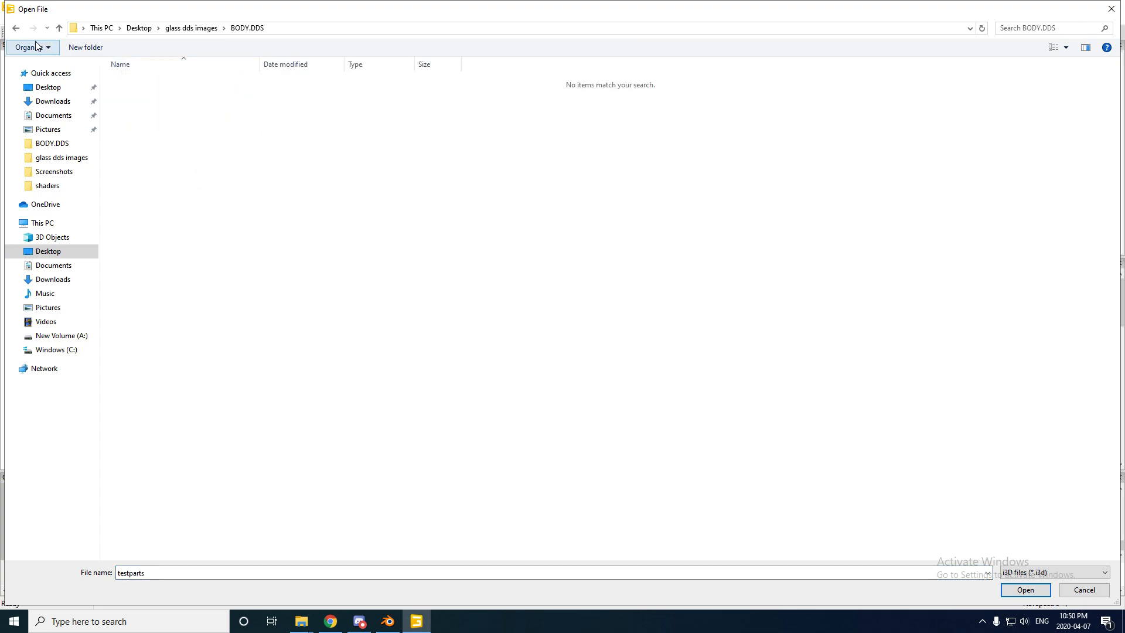
left_click(1024, 589)
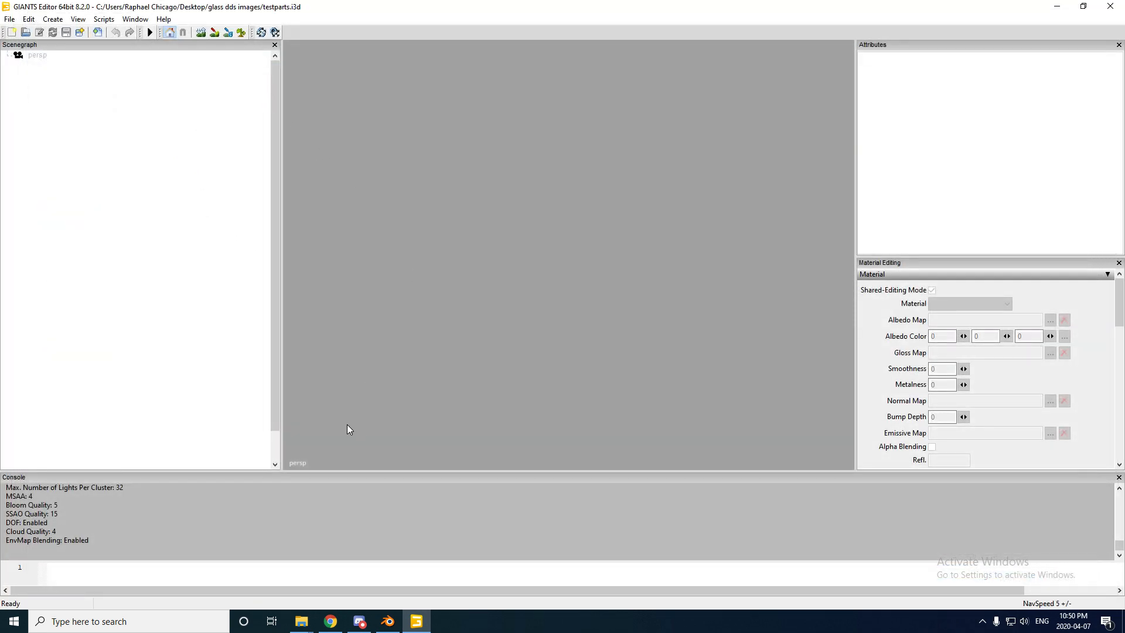